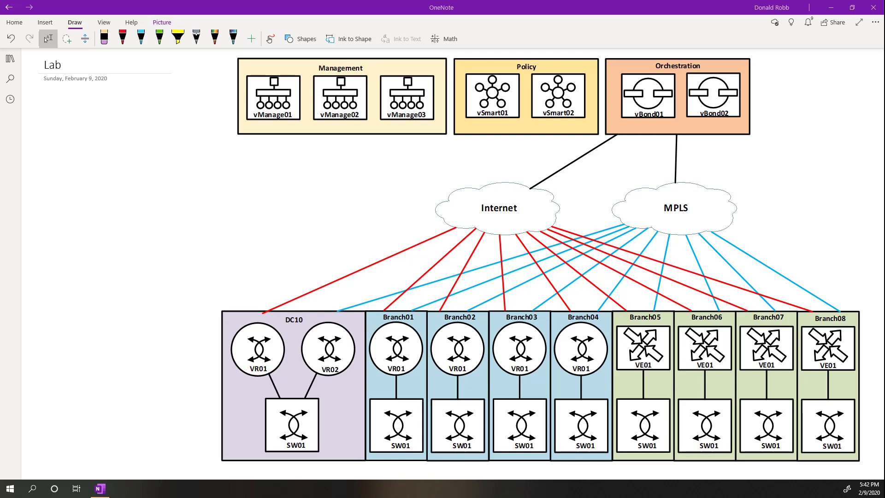
Step: Draw green ink ticks on the lab diagram, then return to the selection tool
left_click_drag(279, 161, 339, 164)
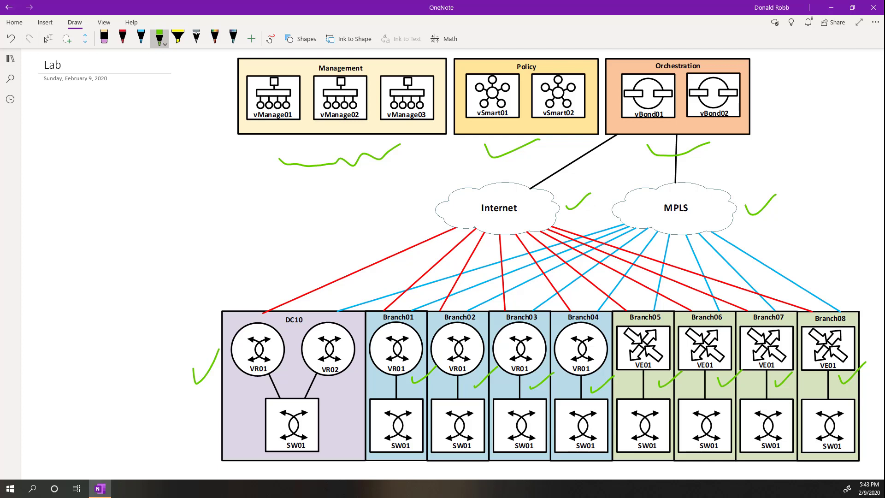
left_click(48, 39)
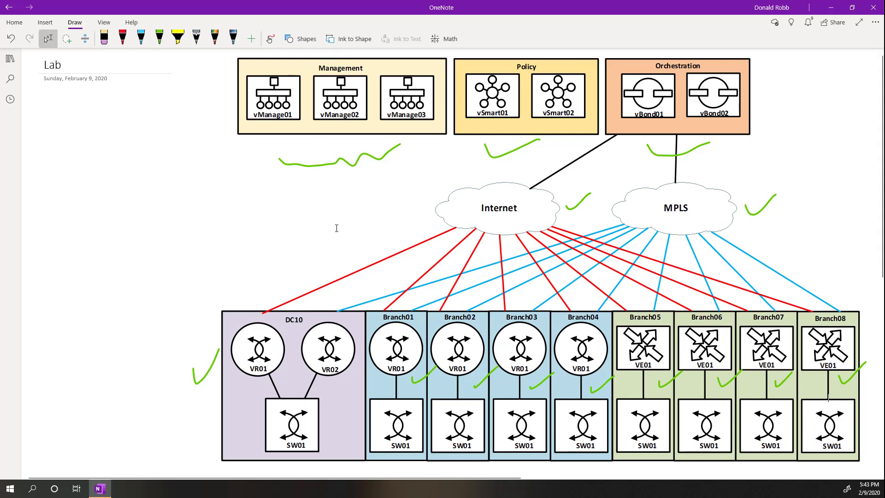
mouse_move(166, 305)
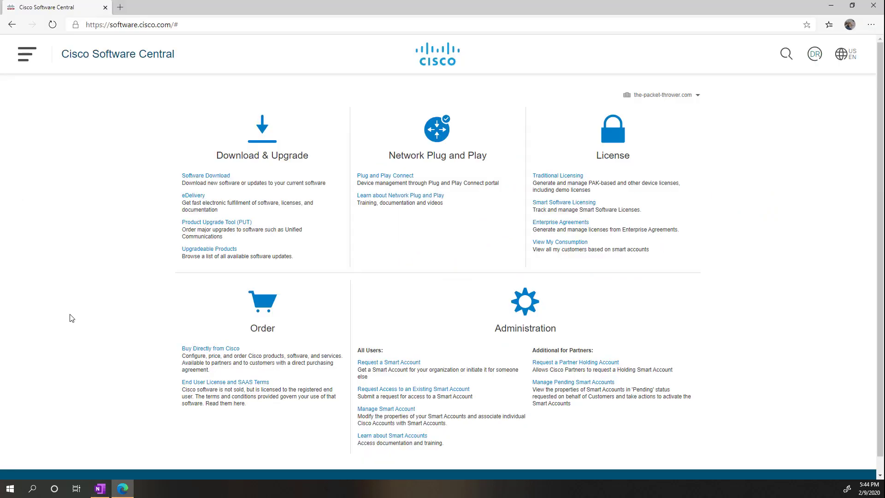
mouse_move(100, 332)
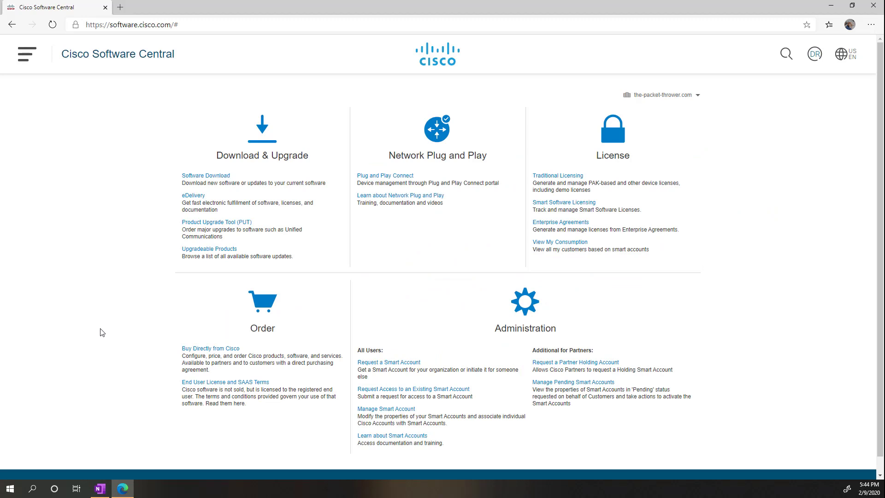
mouse_move(732, 288)
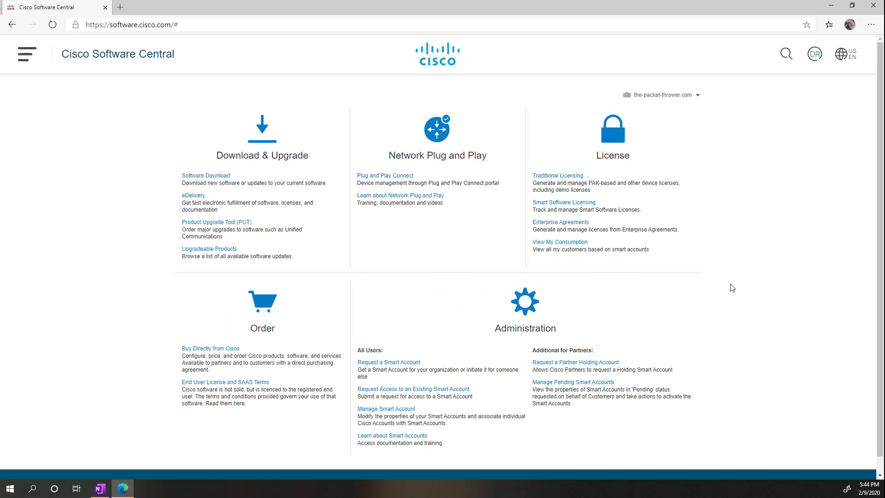
mouse_move(94, 113)
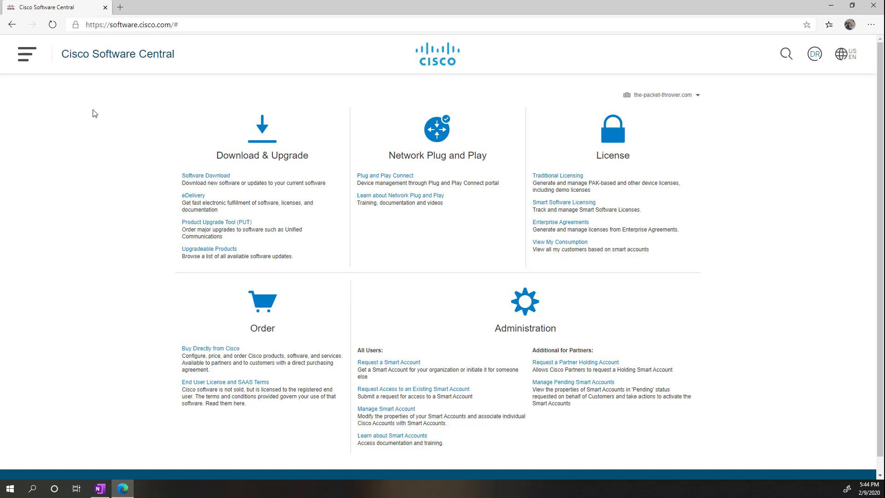
mouse_move(547, 157)
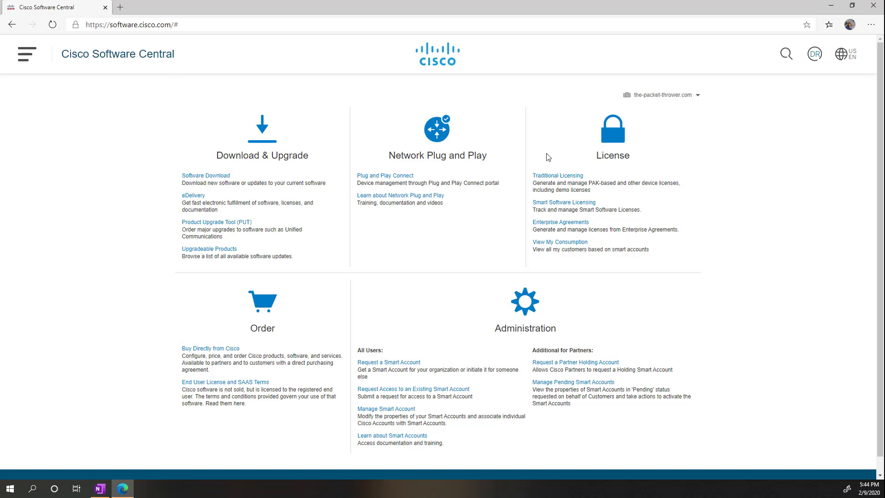
mouse_move(605, 203)
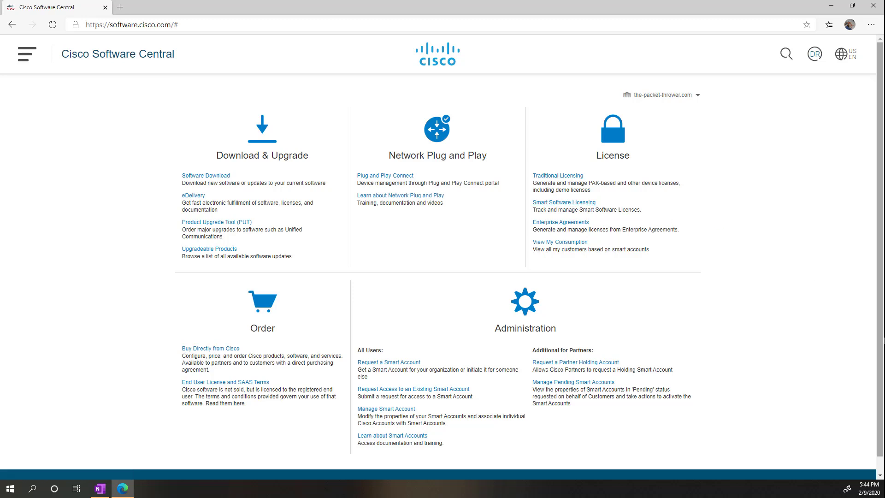
mouse_move(501, 288)
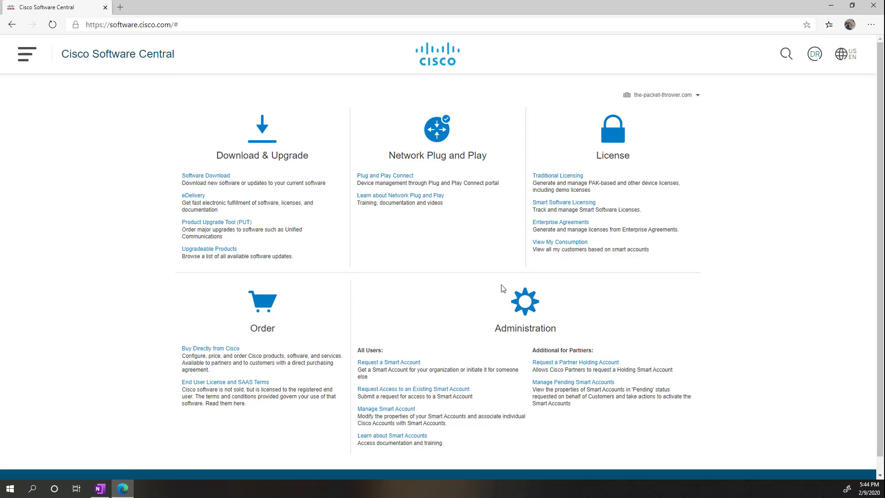
mouse_move(385, 175)
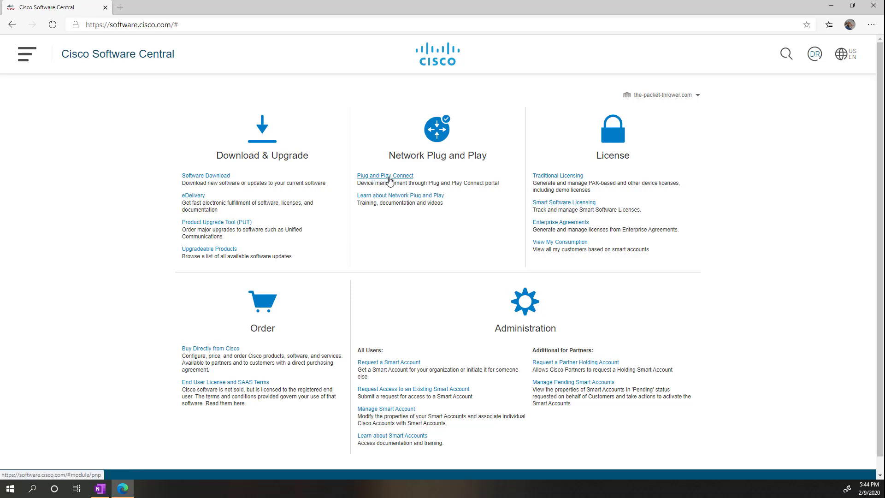
Step: Show the Plug and Play Connect device list and browse down to the VEDGE-CLOUD-DNA routers
left_click(385, 175)
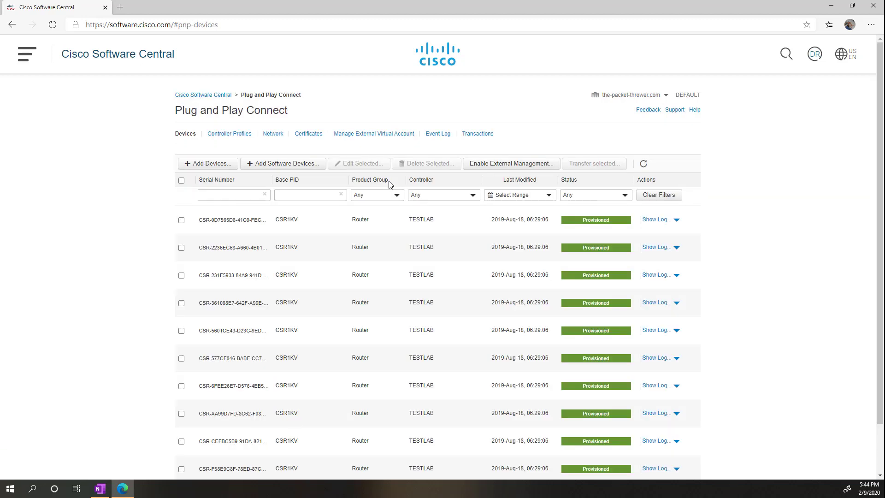
scroll("down", 3)
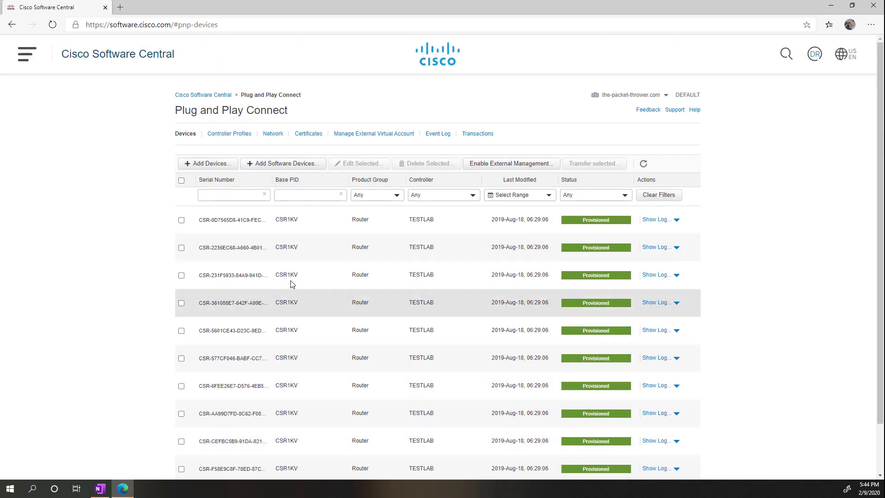
mouse_move(334, 326)
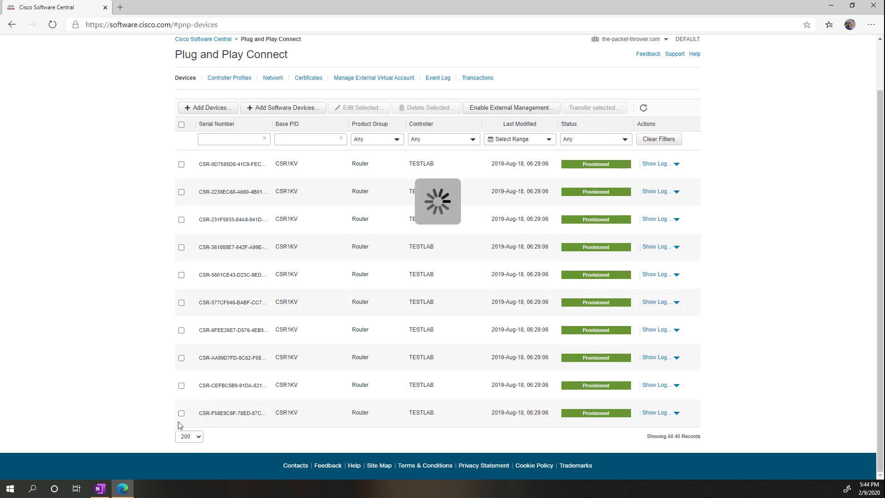
left_click(643, 108)
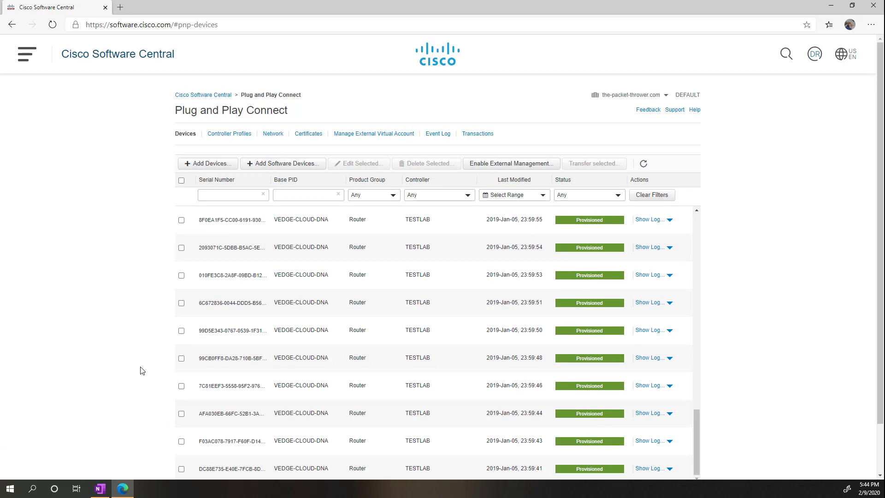
mouse_move(707, 252)
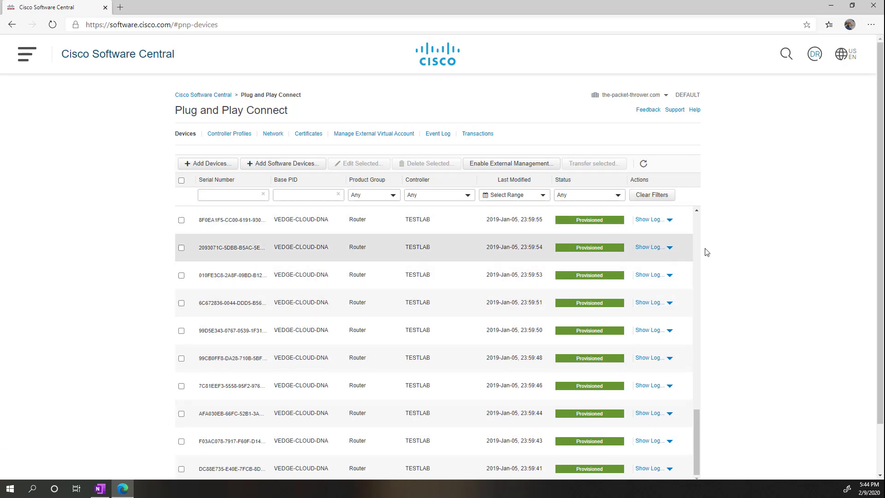
mouse_move(229, 134)
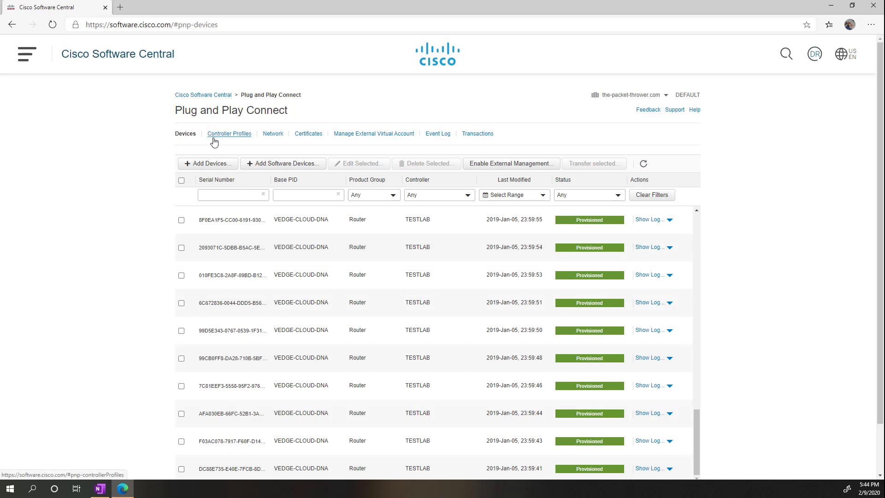
Step: Bring up the controller profiles and open TESTLAB for editing
left_click(230, 133)
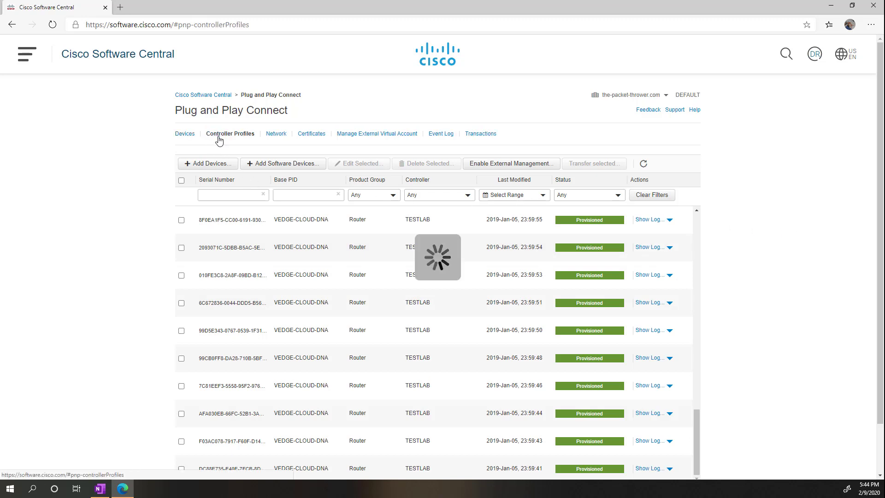
left_click(229, 134)
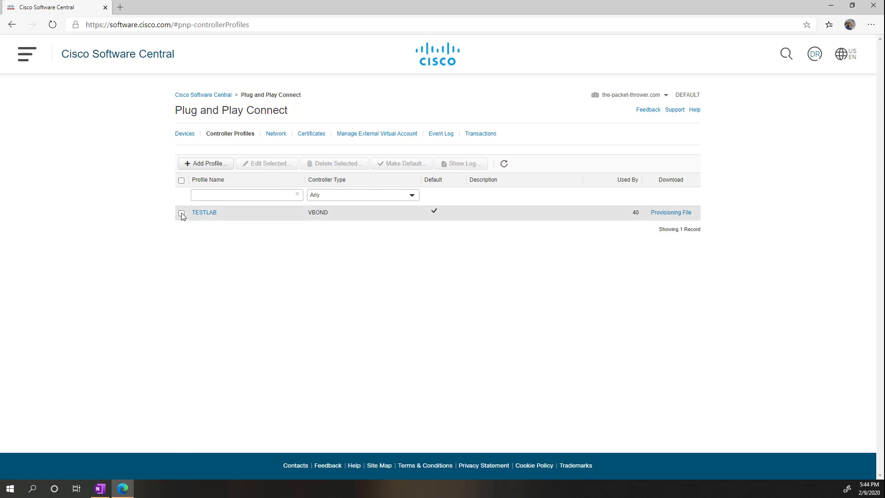
left_click(204, 213)
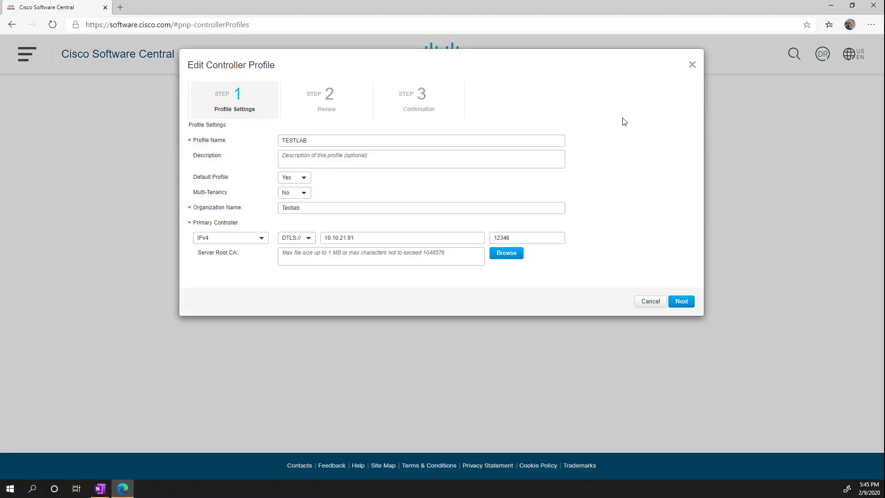
mouse_move(540, 187)
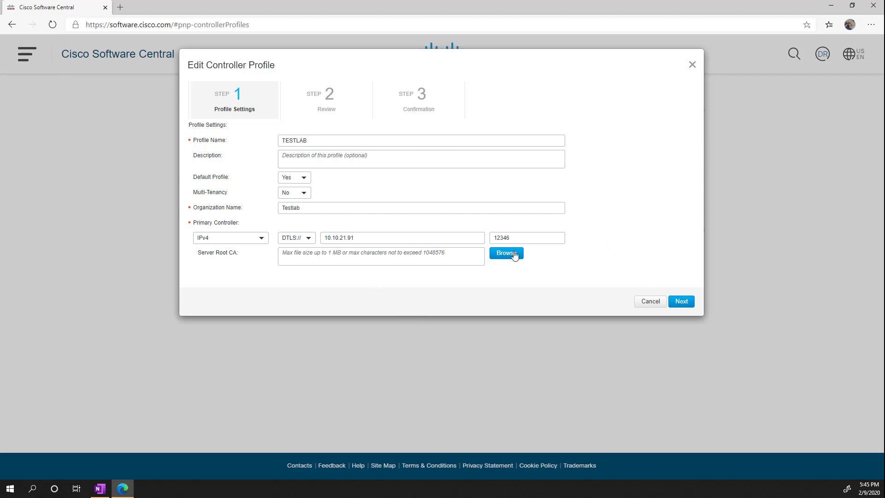
Step: Address the primary controller by host name vbond.testlab.com and submit the profile
left_click(230, 237)
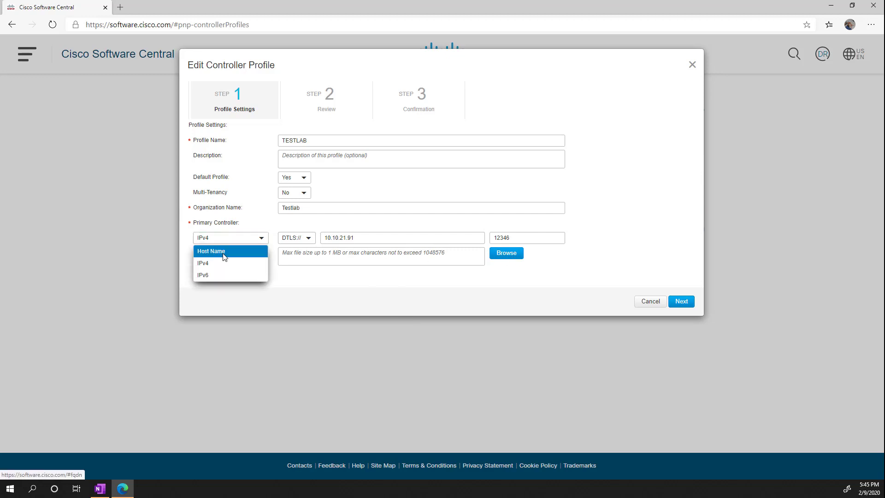
left_click(211, 251)
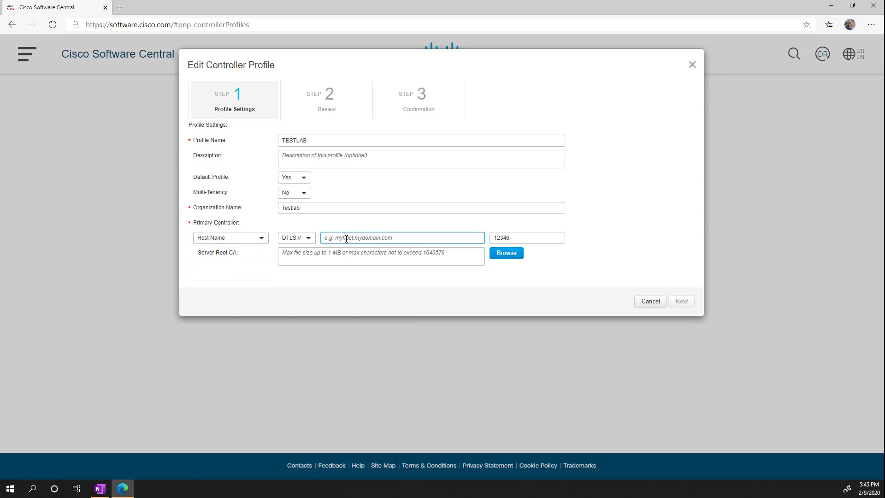
type("vbond.")
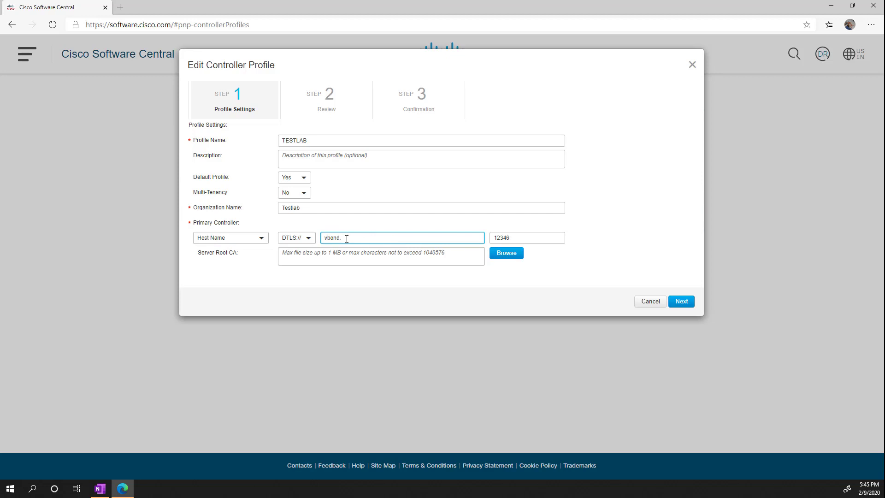
type("testlab.com")
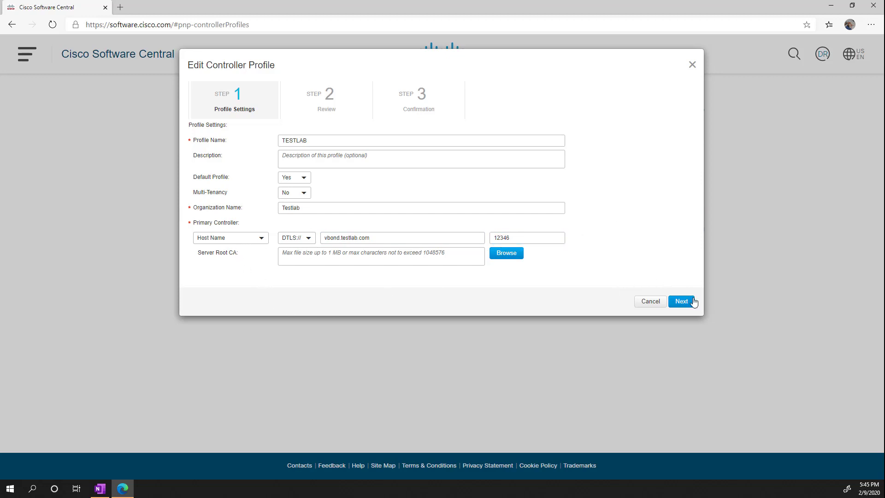
left_click(682, 301)
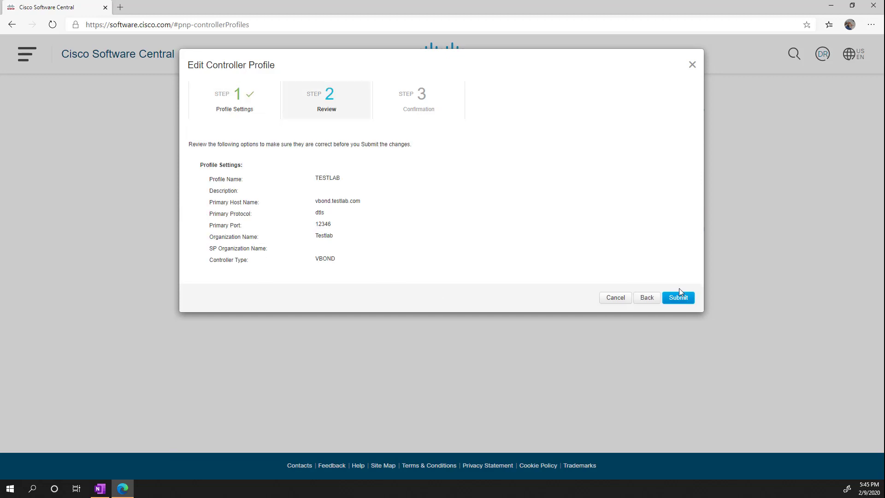
left_click(678, 298)
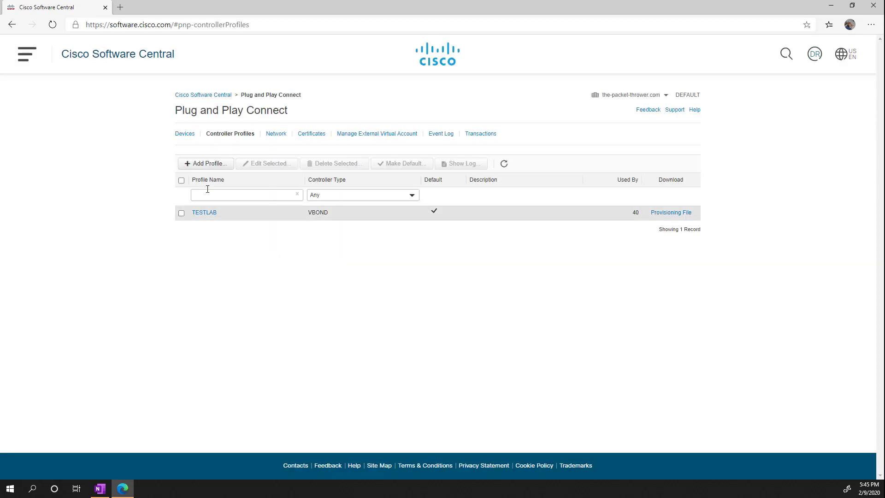
Step: Add a CSR1KV software device, quantity 5, with the TESTLAB controller profile and save it
left_click(184, 134)
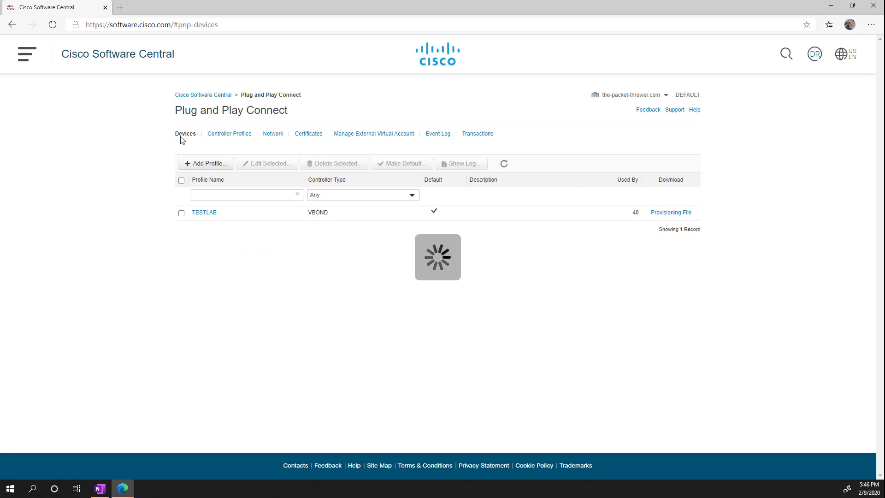
left_click(185, 132)
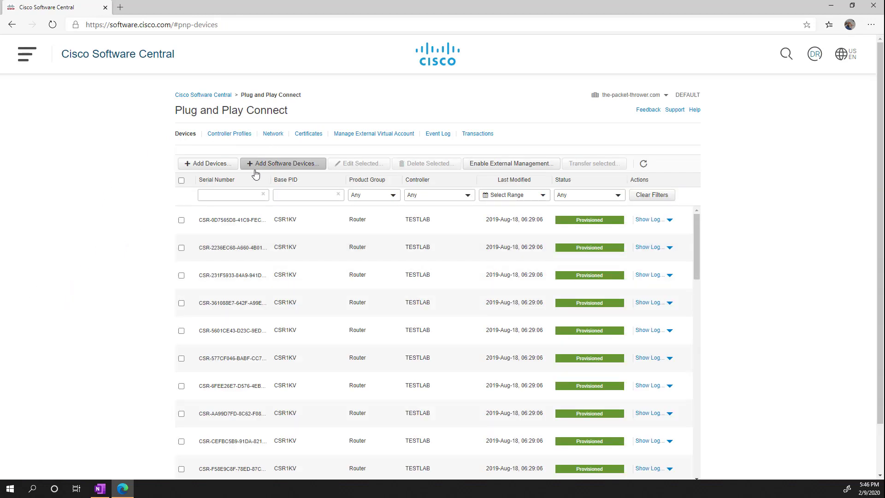
mouse_move(276, 169)
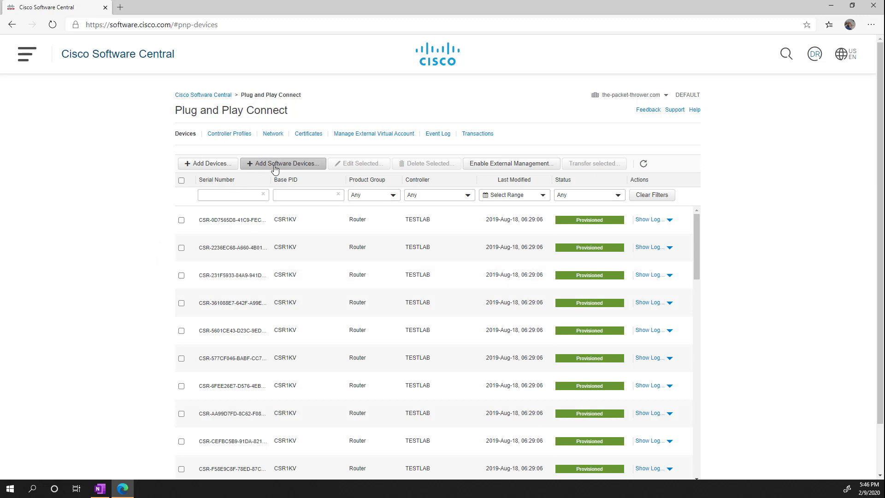
left_click(283, 163)
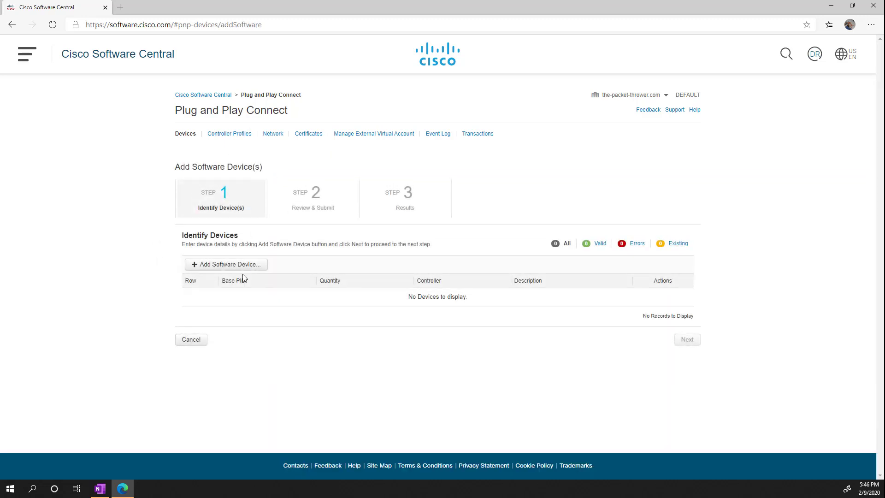
left_click(229, 264)
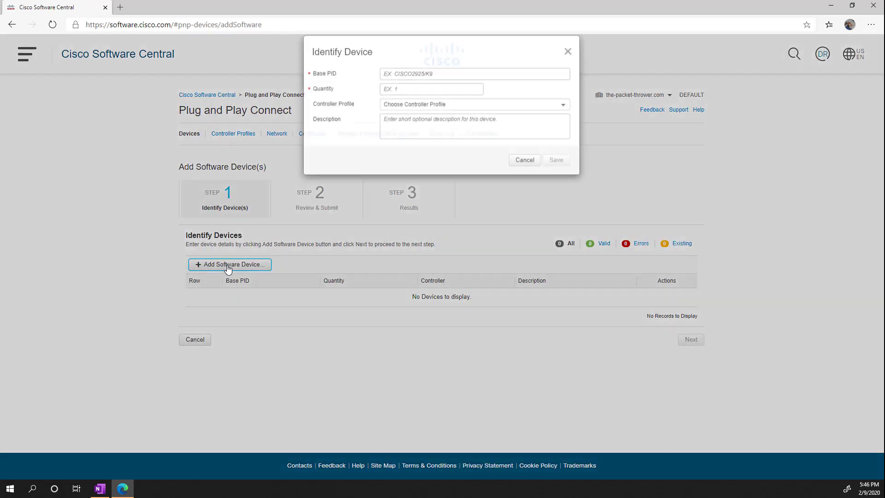
left_click(474, 87)
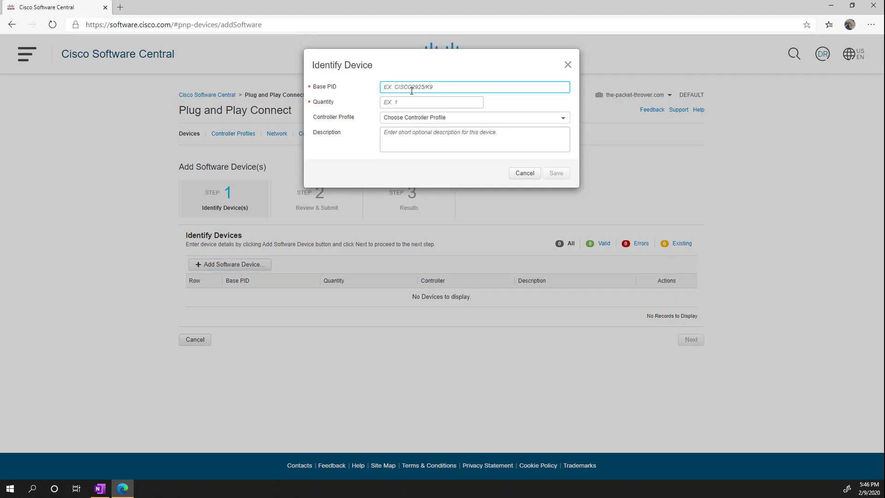
type("C")
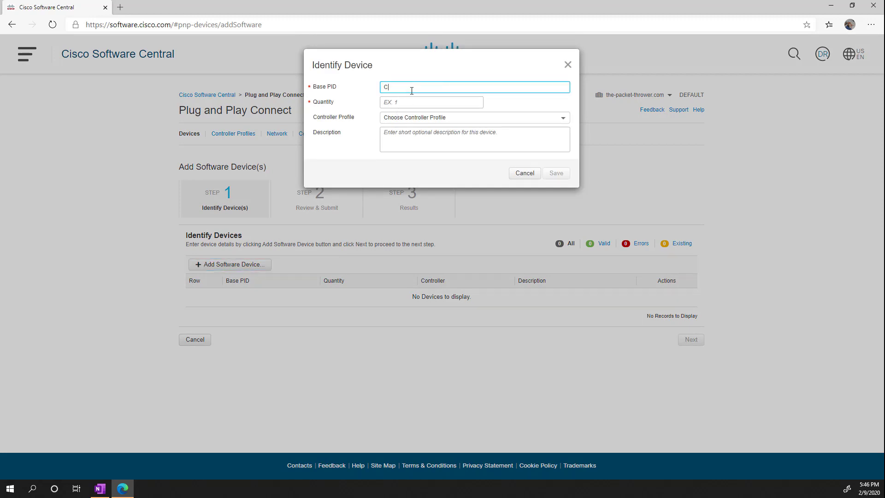
type("SR")
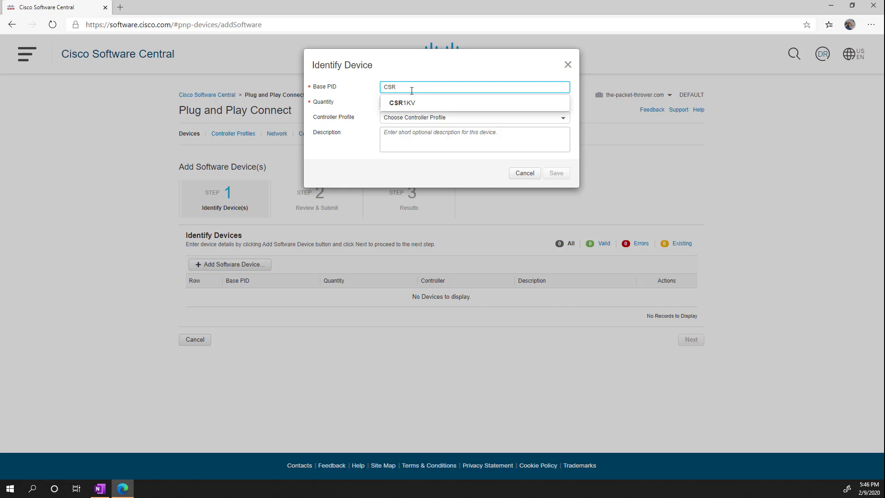
left_click(402, 103)
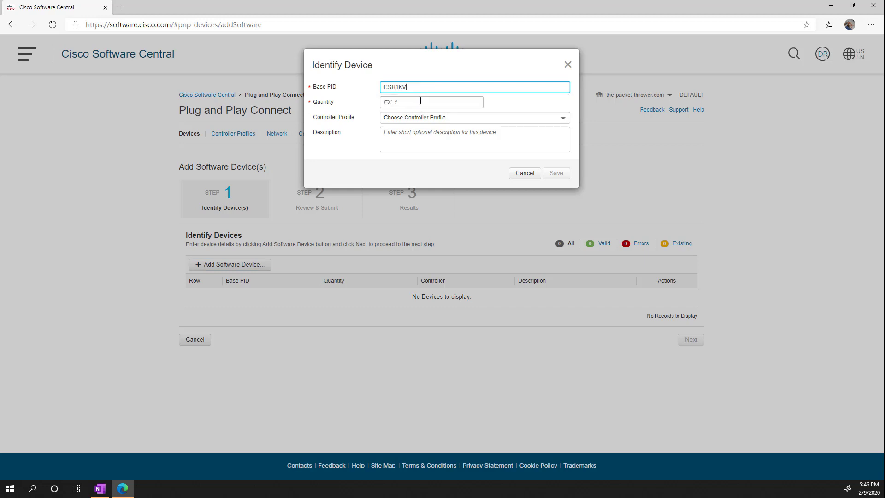
left_click(431, 103)
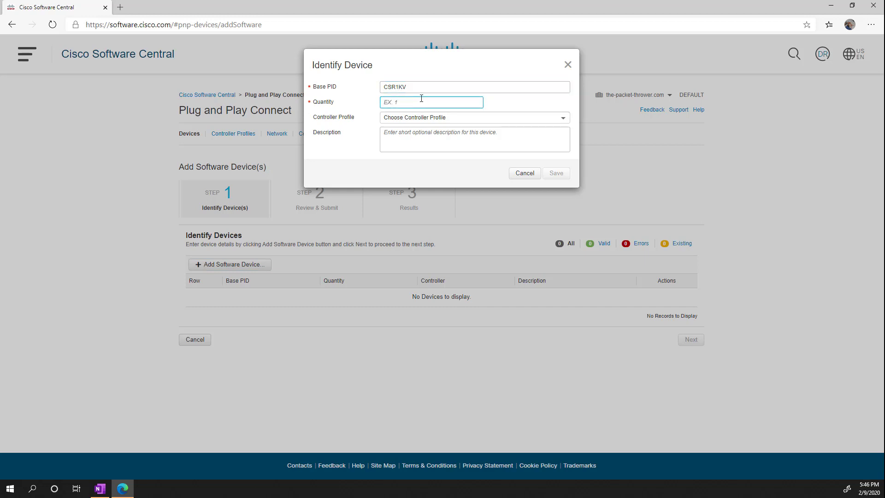
type("5")
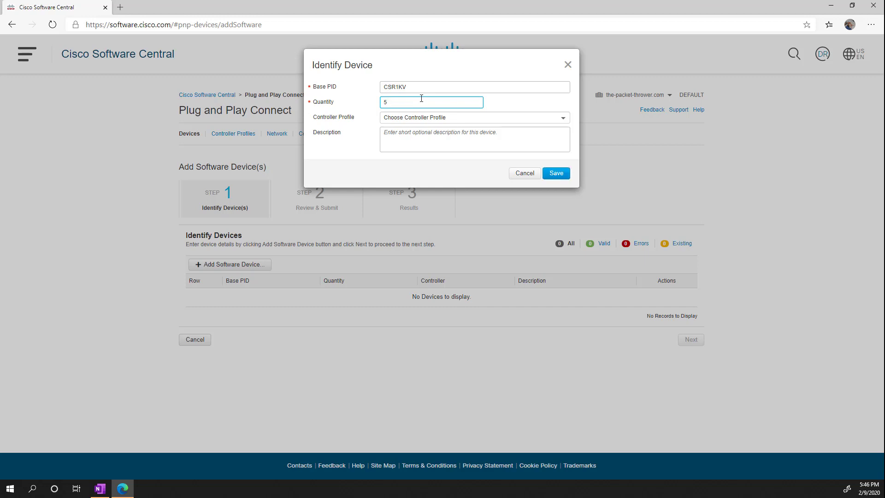
left_click(473, 117)
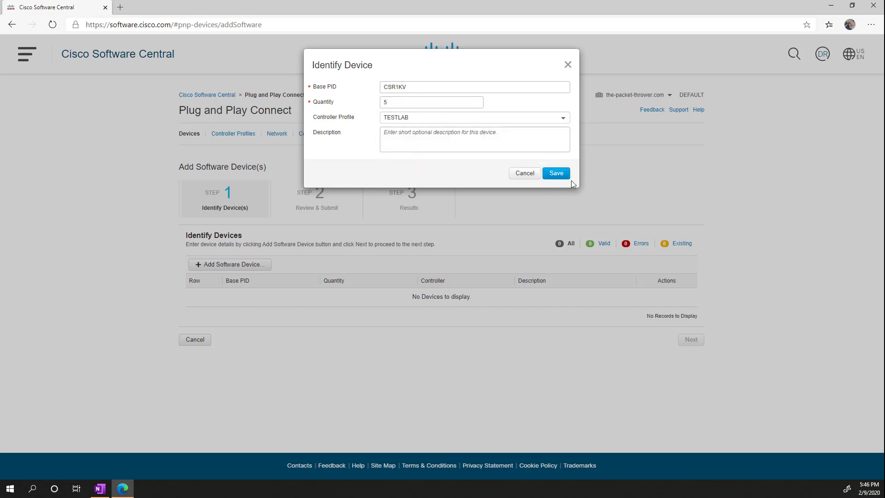
left_click(555, 172)
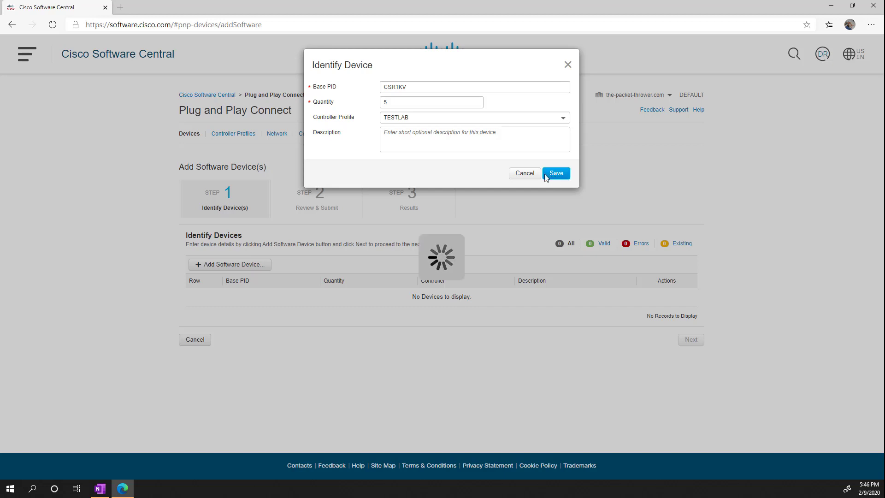
left_click(555, 172)
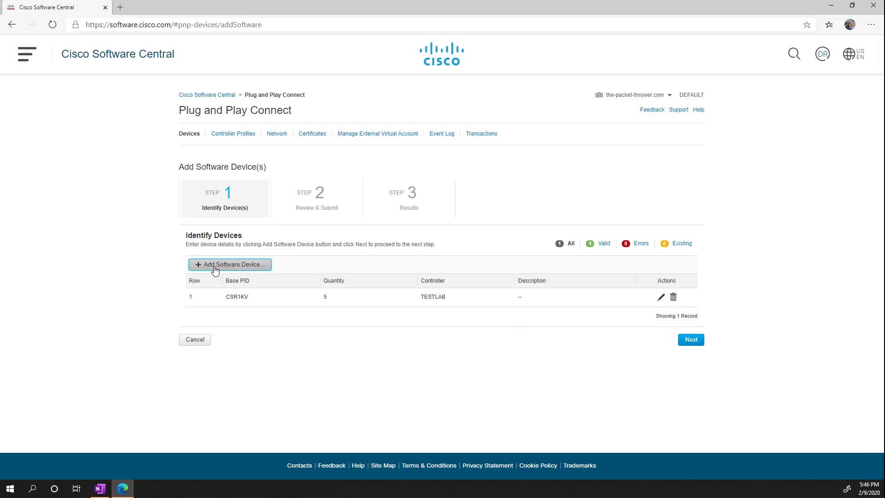
Step: Add a VEDGE-CLOUD-DNA software device with the TESTLAB profile, save it, and return to Devices
left_click(229, 265)
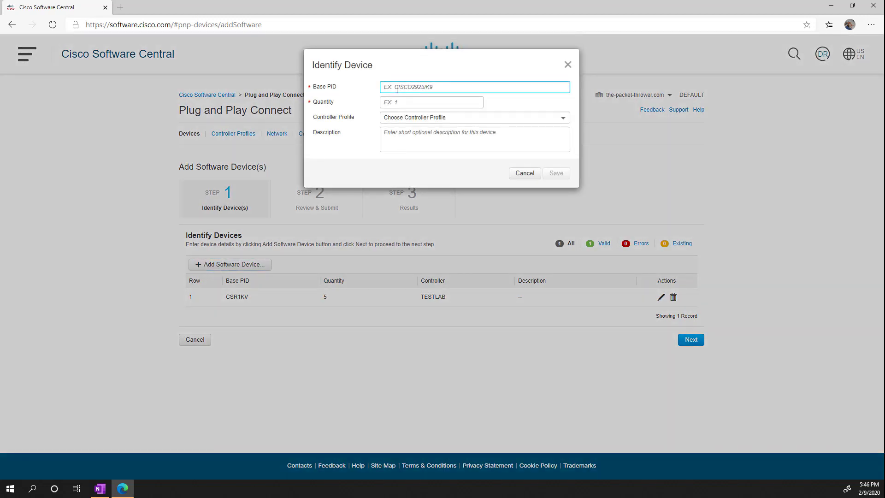
type("VEDGE-CLOUD-DNA")
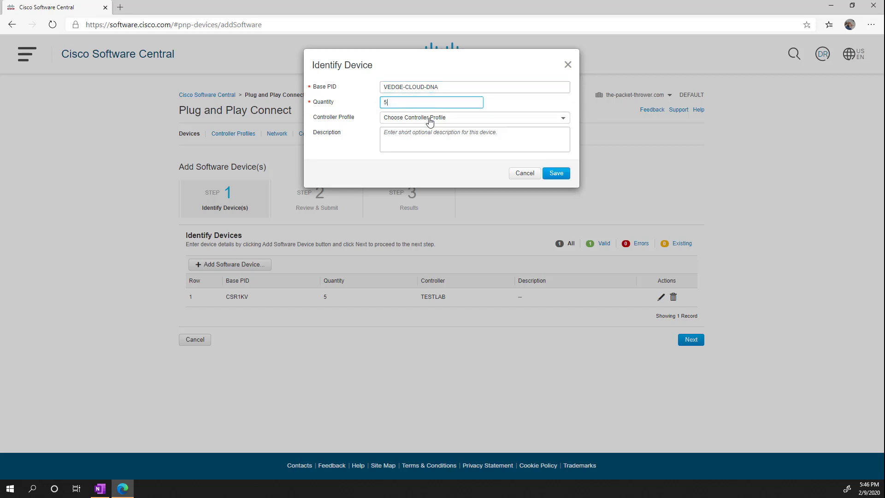
left_click(474, 117)
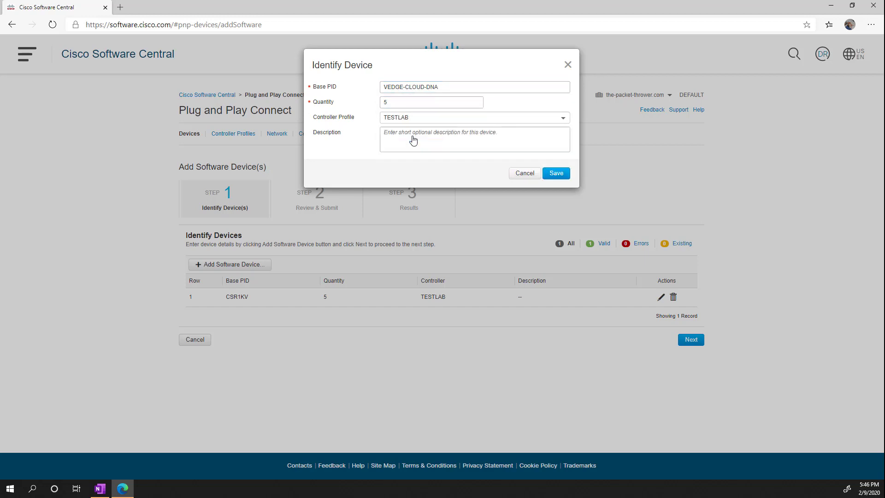
left_click(555, 173)
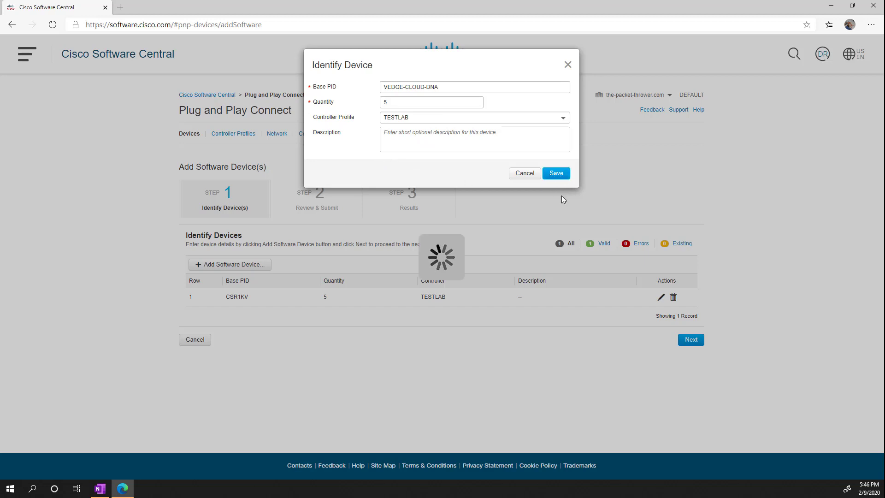
mouse_move(568, 213)
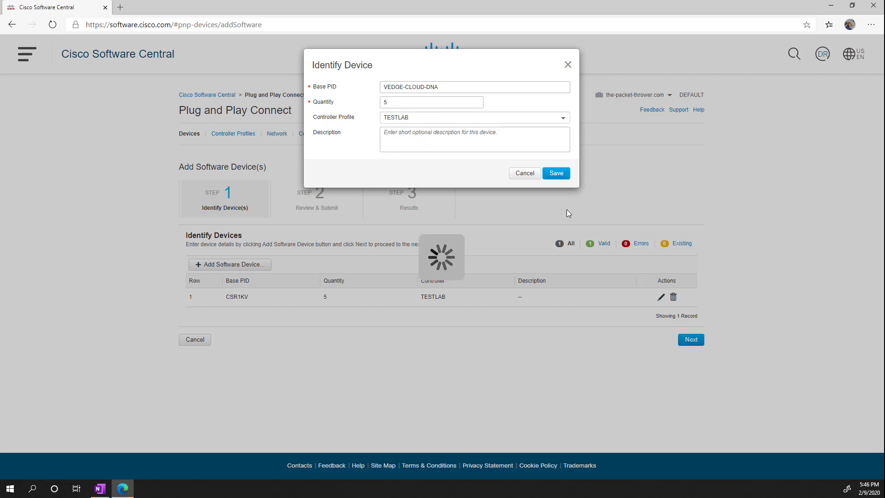
mouse_move(757, 363)
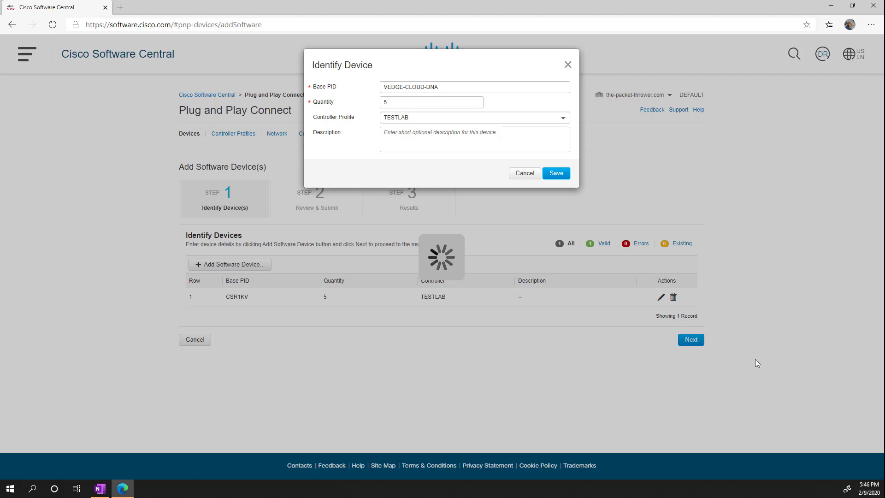
left_click(555, 173)
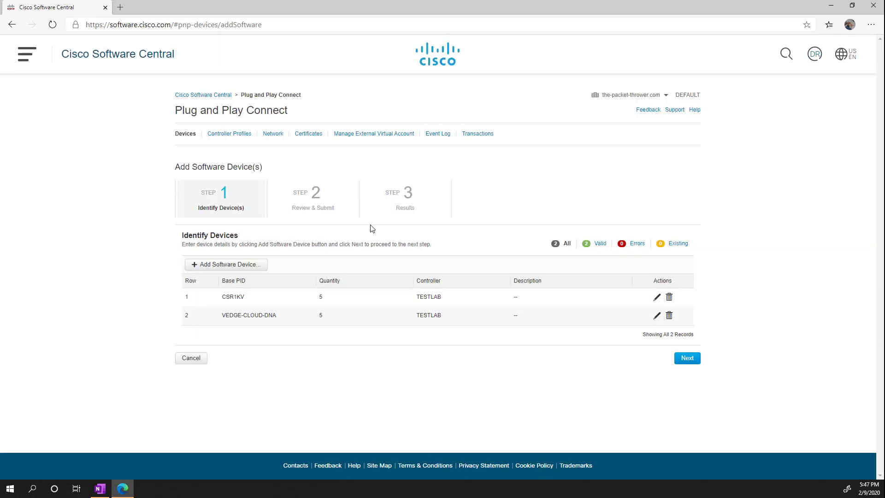
mouse_move(778, 363)
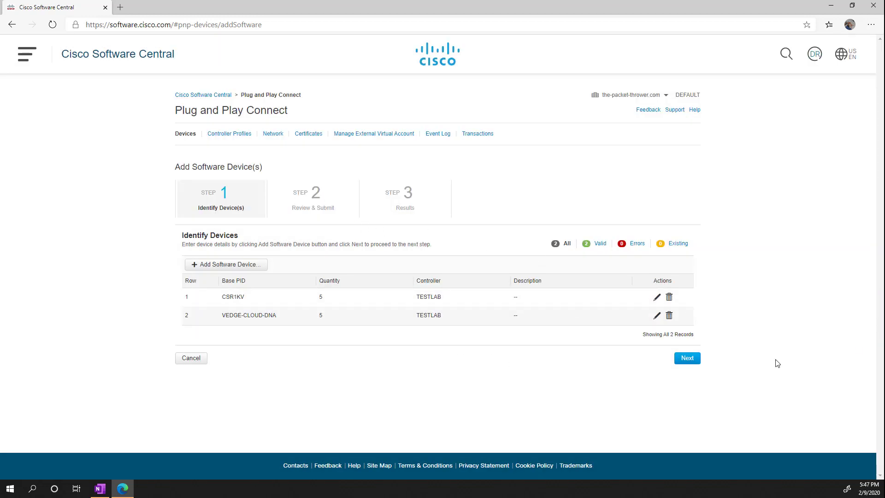
left_click(190, 358)
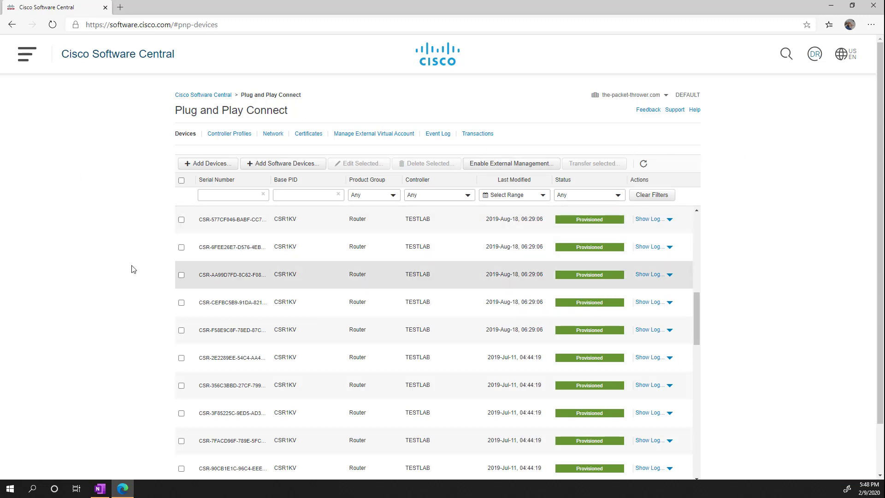
Step: Log in as admin on the vManage01 console and enter configuration mode
left_click(144, 489)
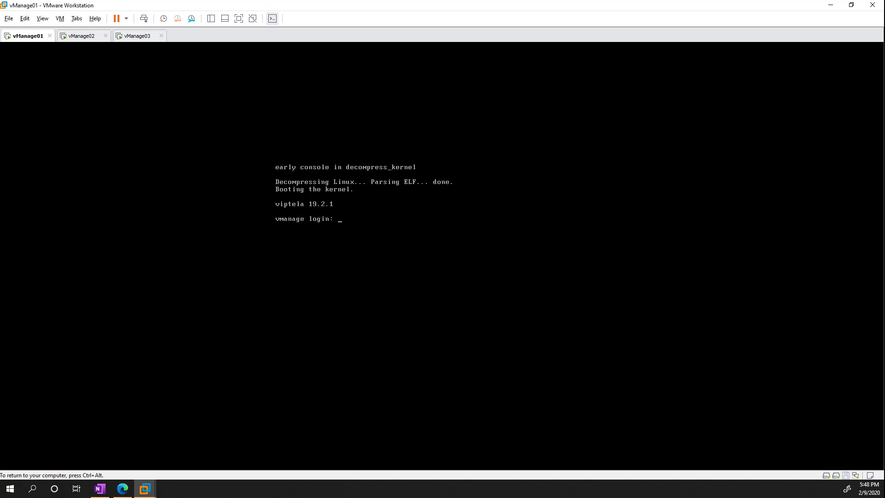
type("adm")
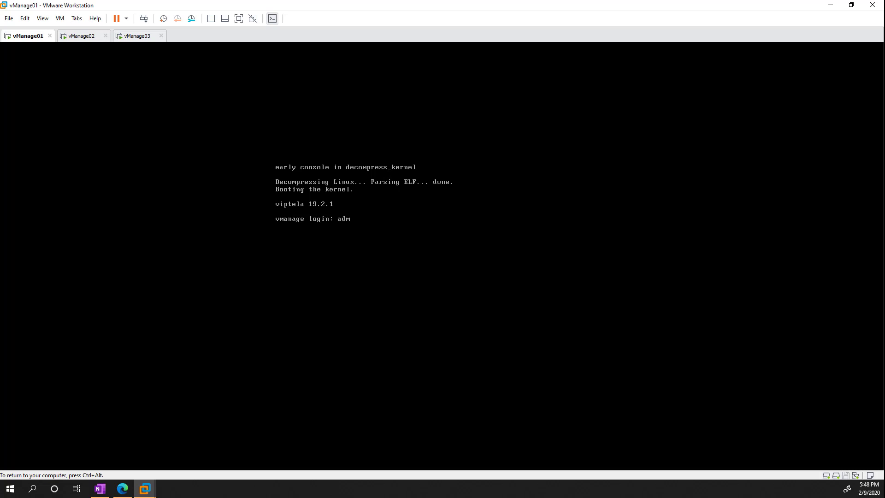
key("Return")
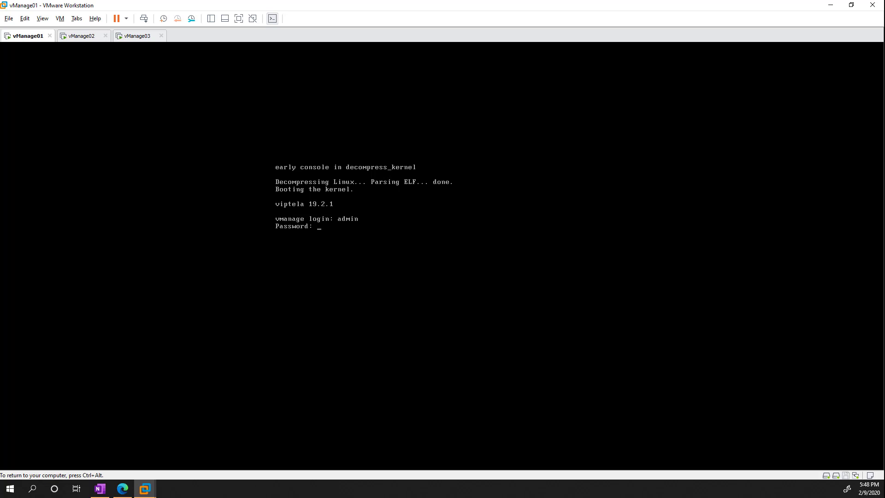
key("Return")
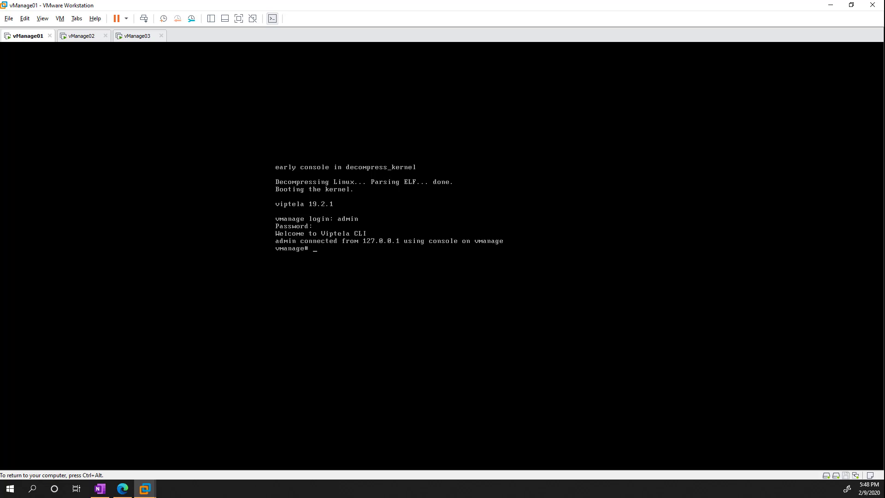
type("conf")
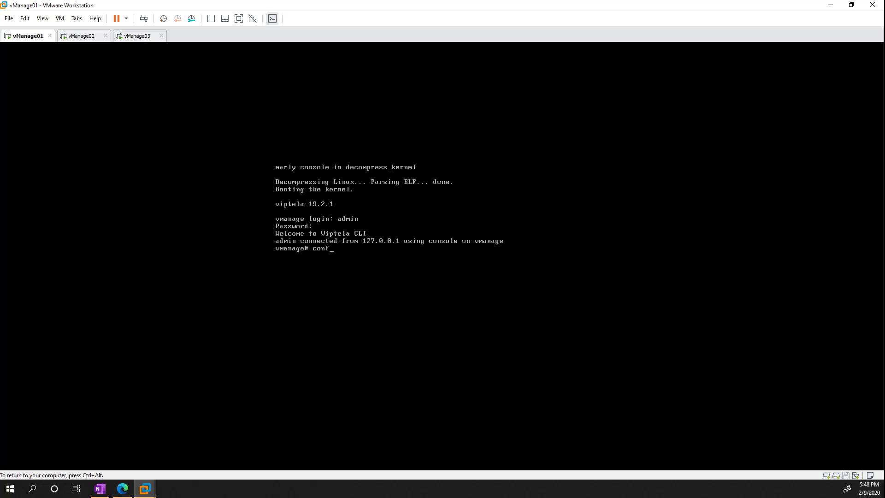
key("Return")
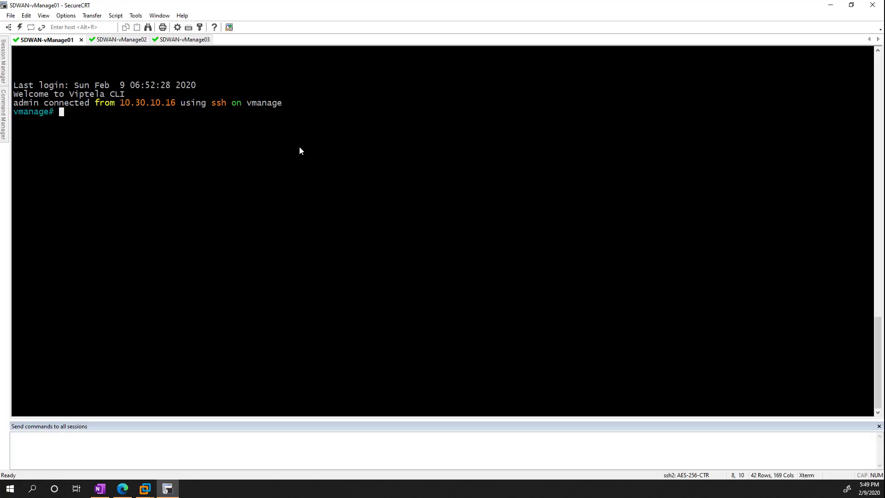
type("show run")
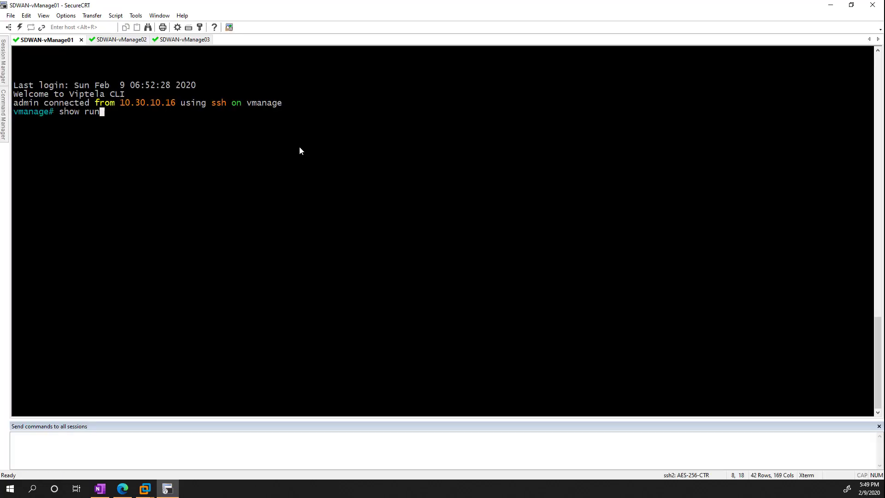
type("vpn 0")
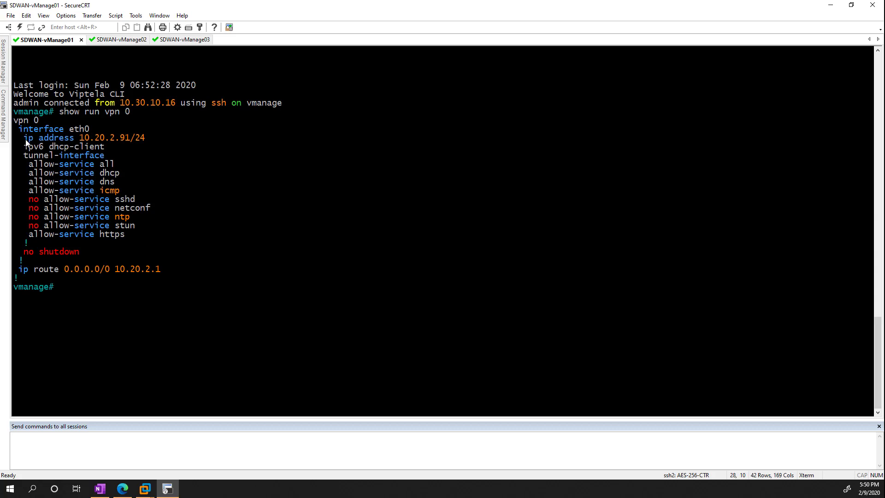
mouse_move(189, 173)
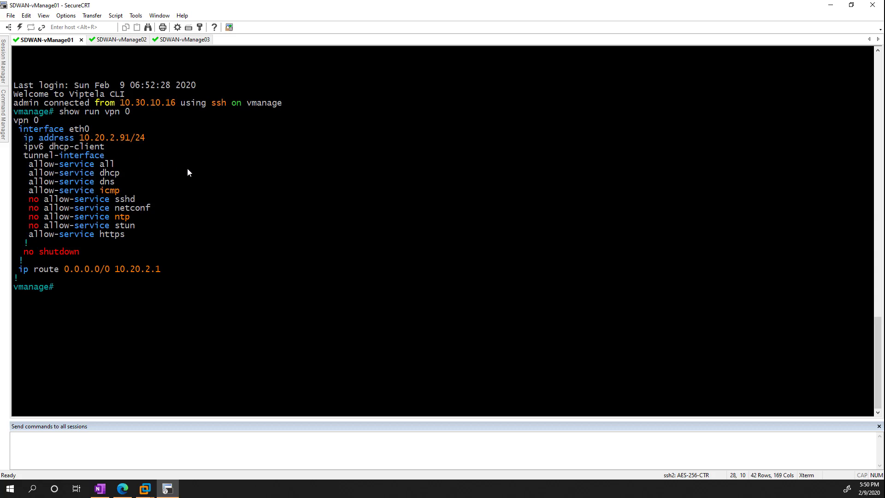
mouse_move(218, 190)
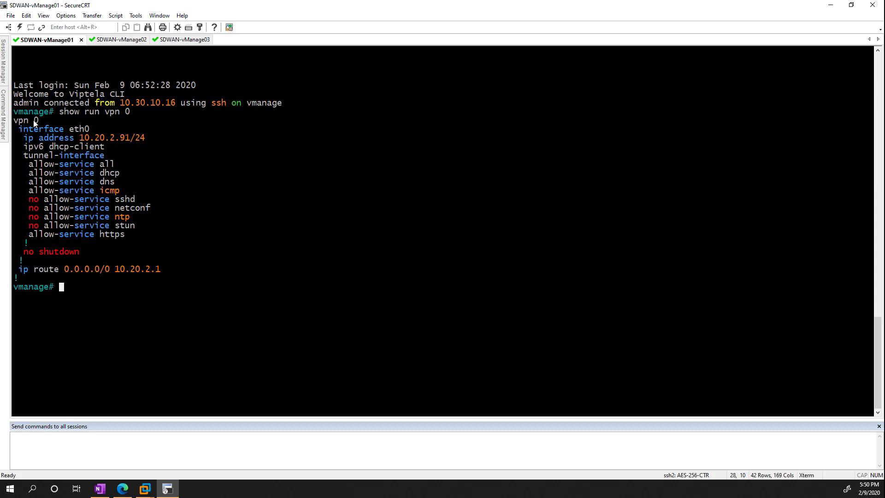
mouse_move(235, 183)
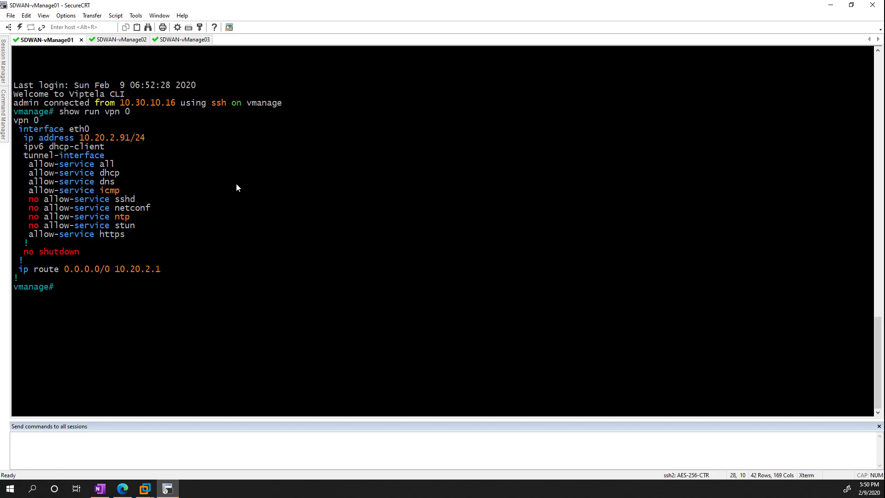
mouse_move(246, 308)
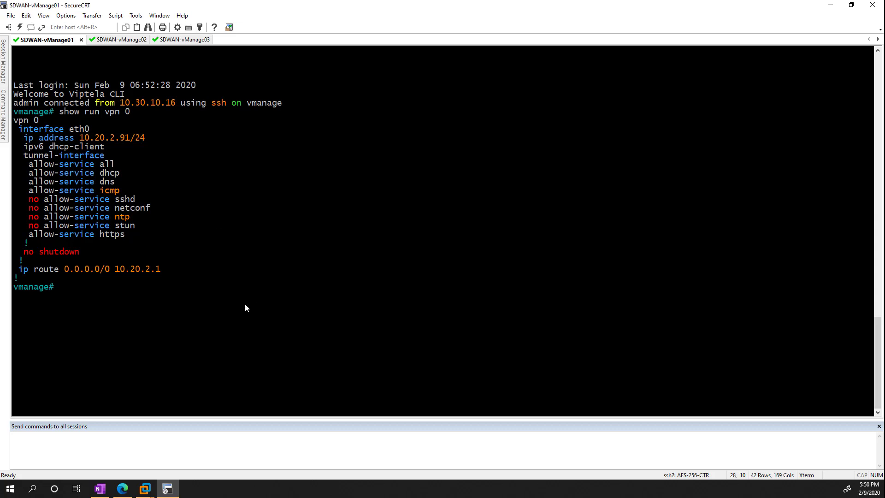
mouse_move(192, 290)
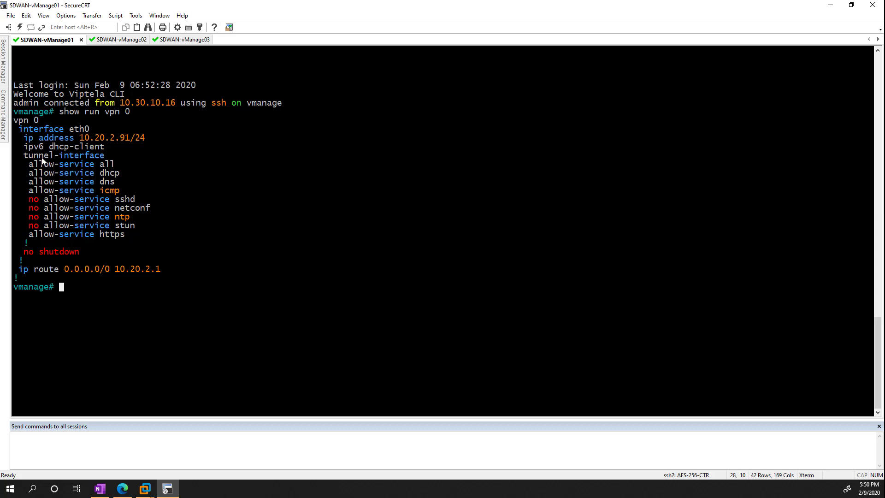
left_click_drag(22, 129, 93, 137)
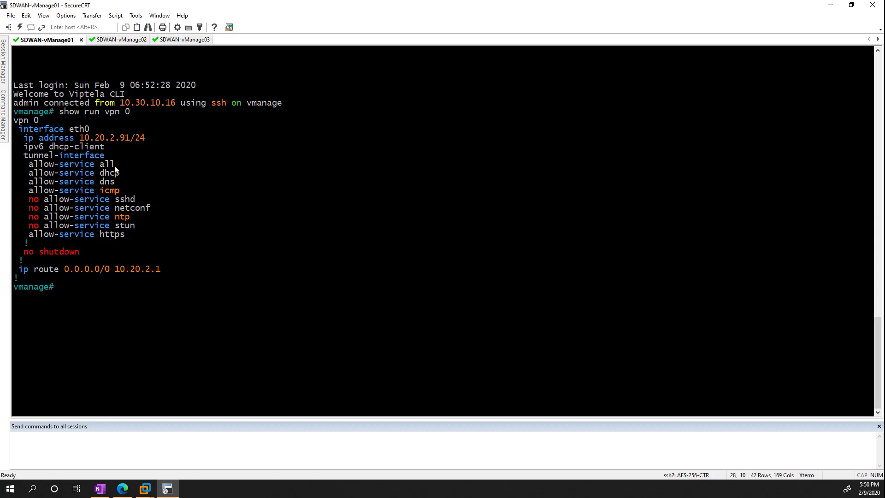
double_click(71, 164)
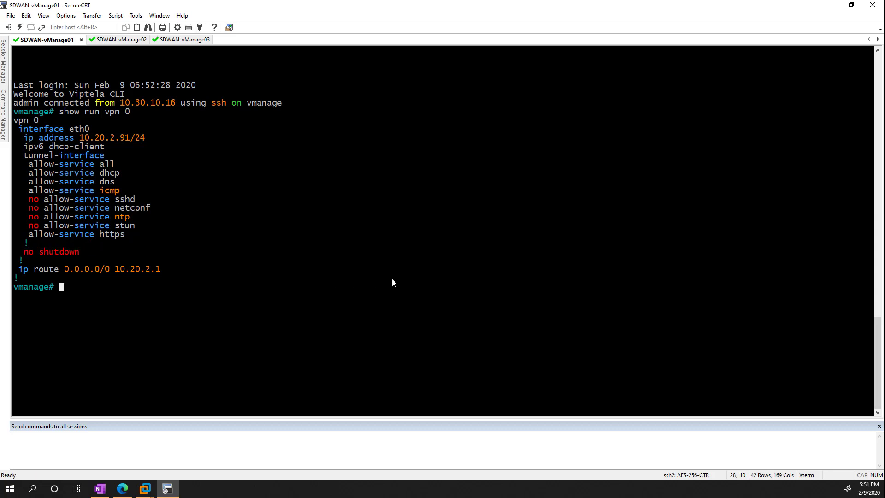
mouse_move(21, 276)
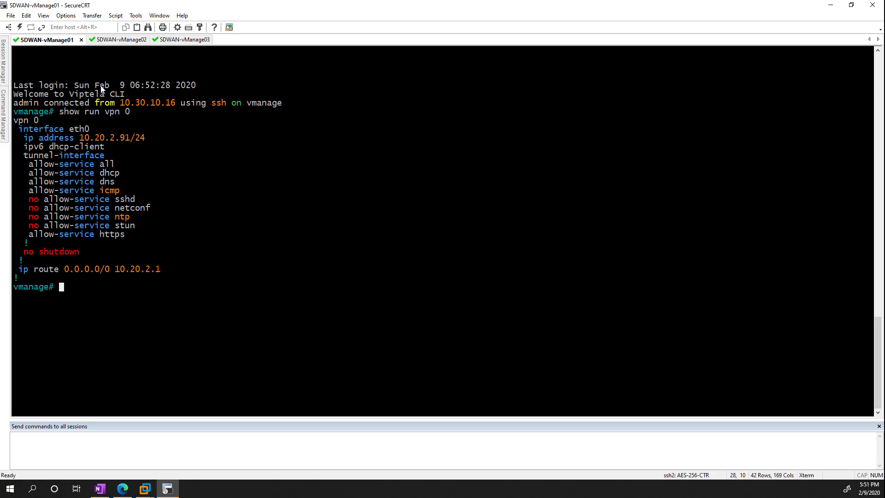
mouse_move(268, 163)
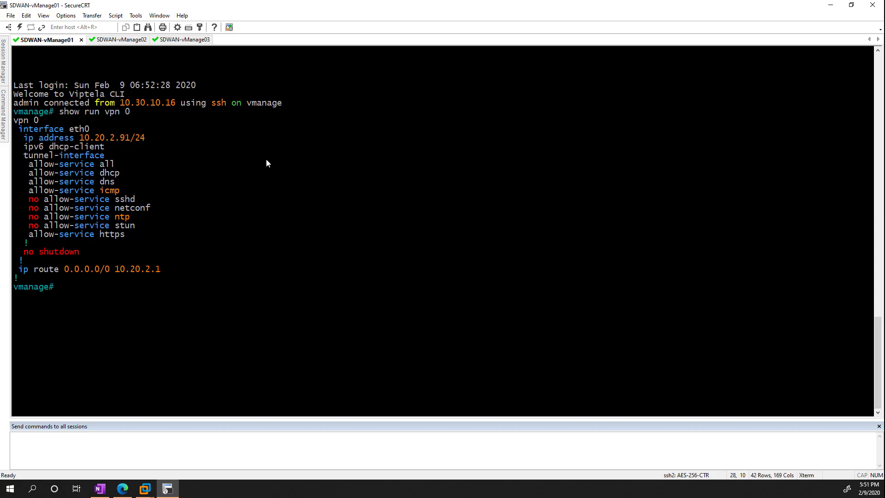
Step: Enter config mode and set the host name to vManage01
type("conf t")
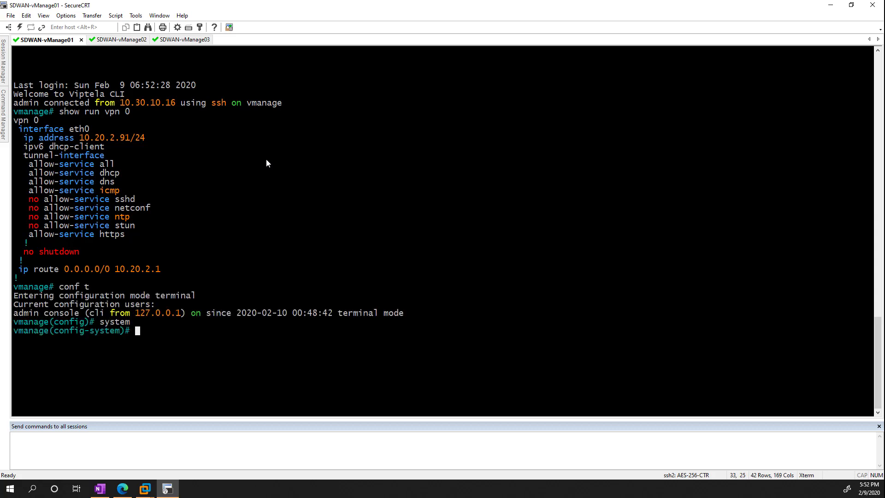
type("host-")
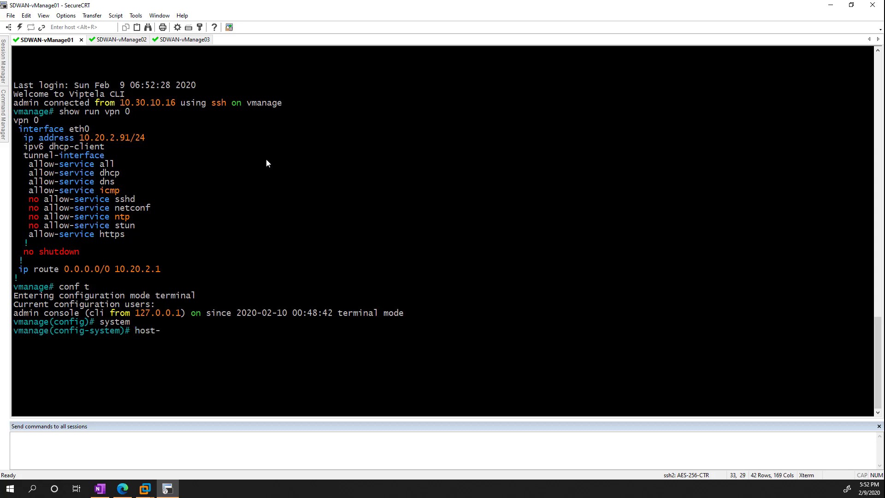
type("name v")
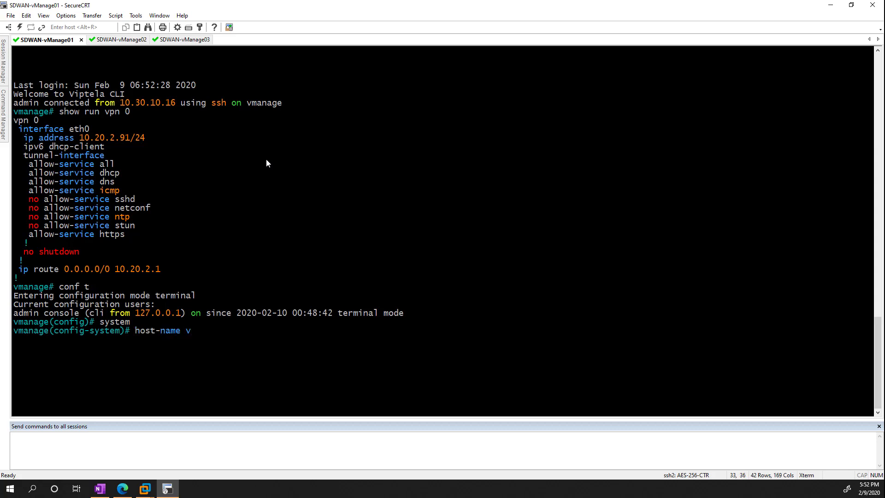
type("Manage01")
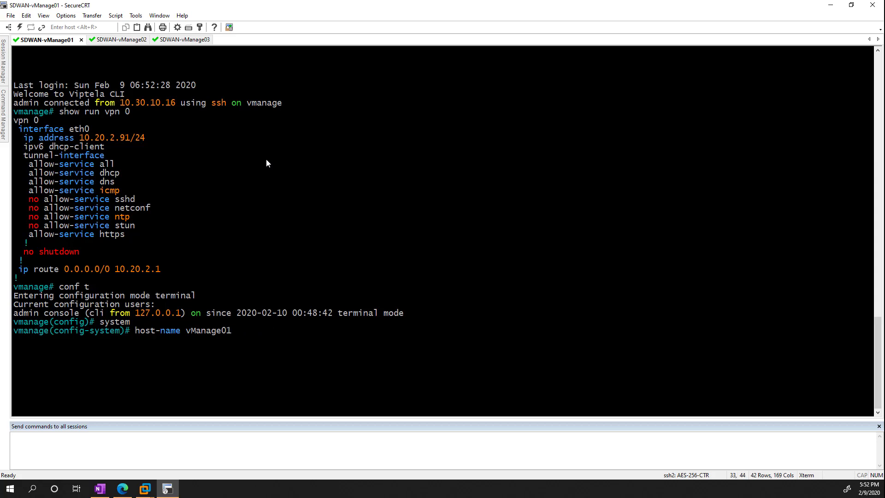
type("site-id")
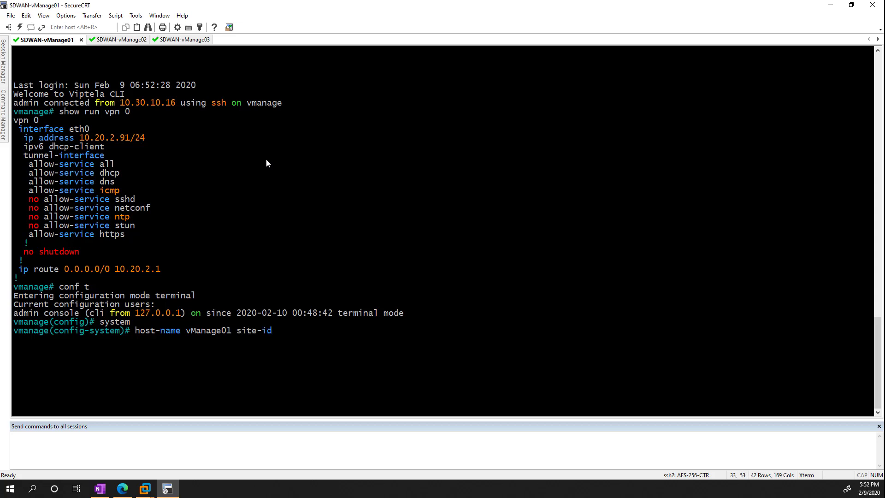
key("BackSpace")
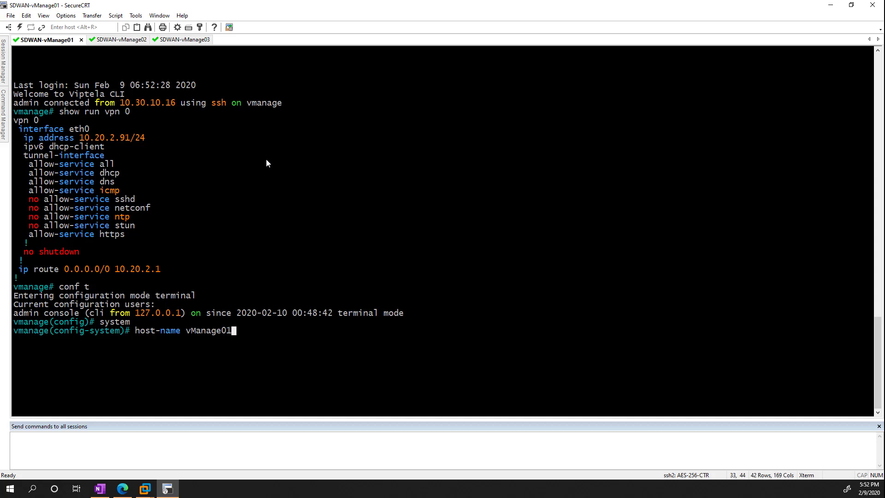
key("Return")
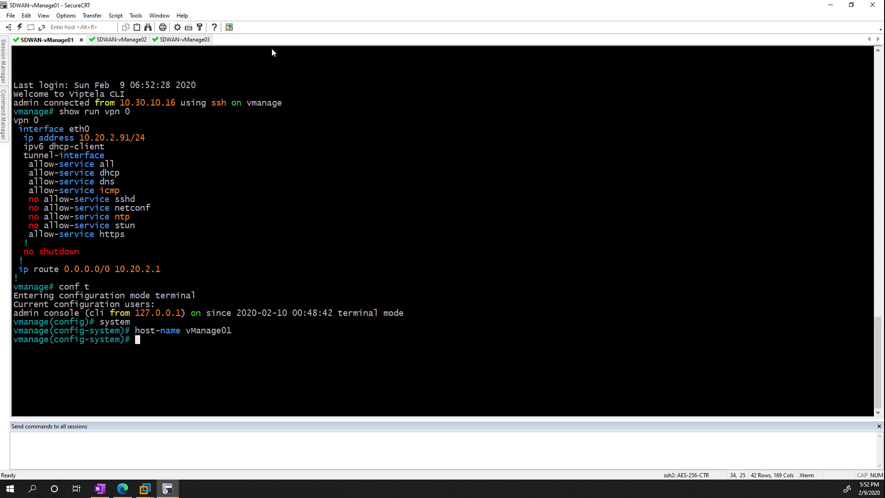
Step: Set site-id 255 and system-ip 10.255.255.11
type("site-id 2")
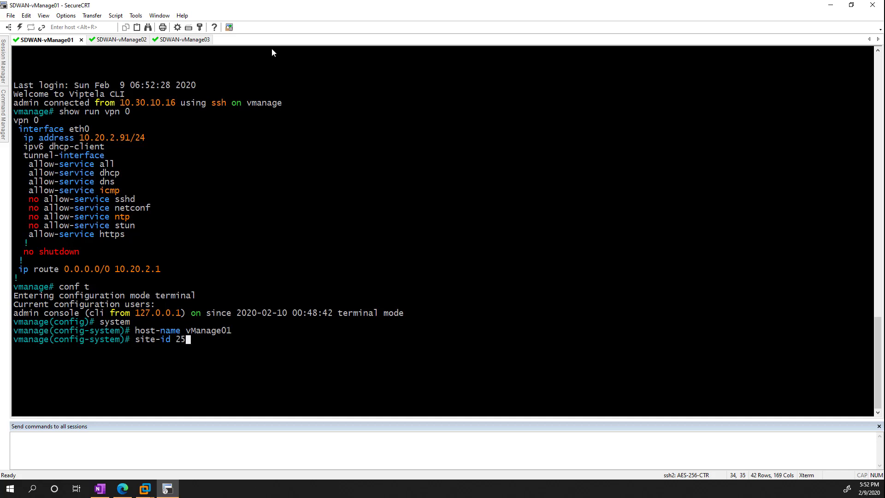
type("5")
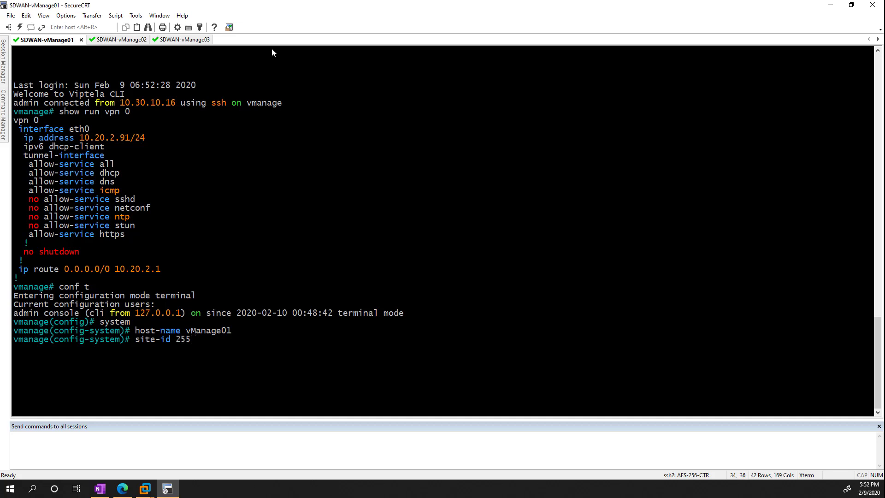
type("system)# s")
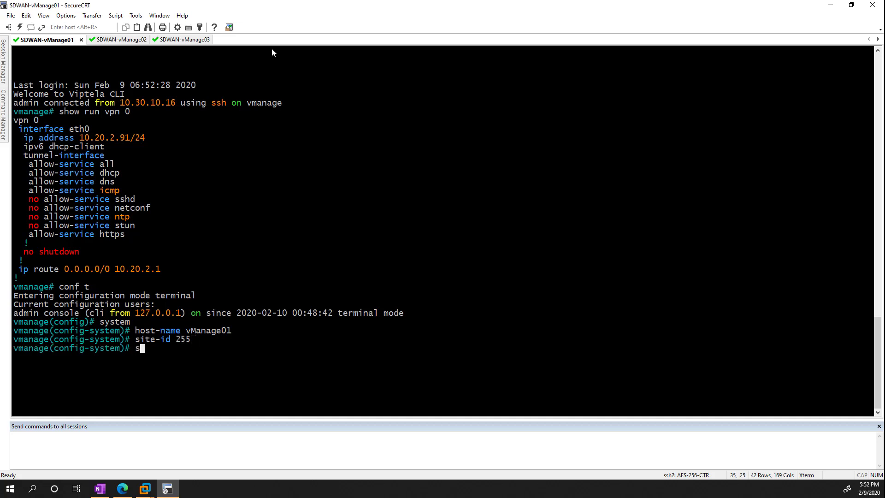
type("ystem-ip")
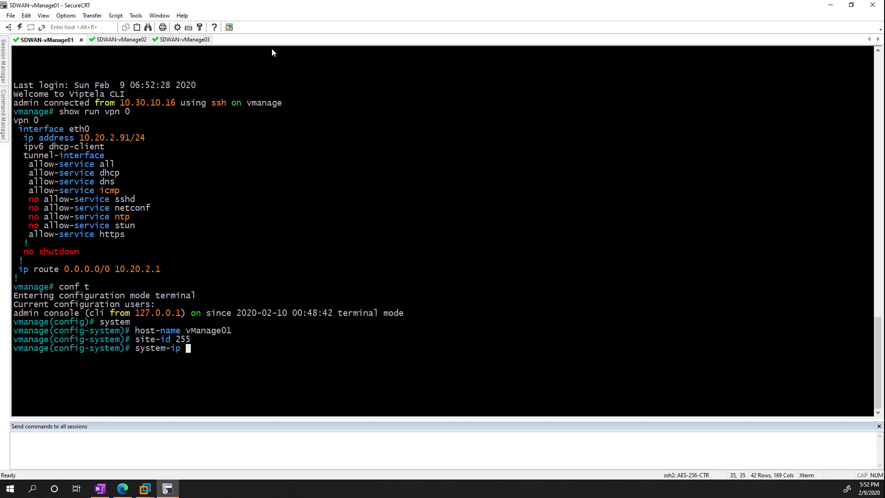
type("10.255.255")
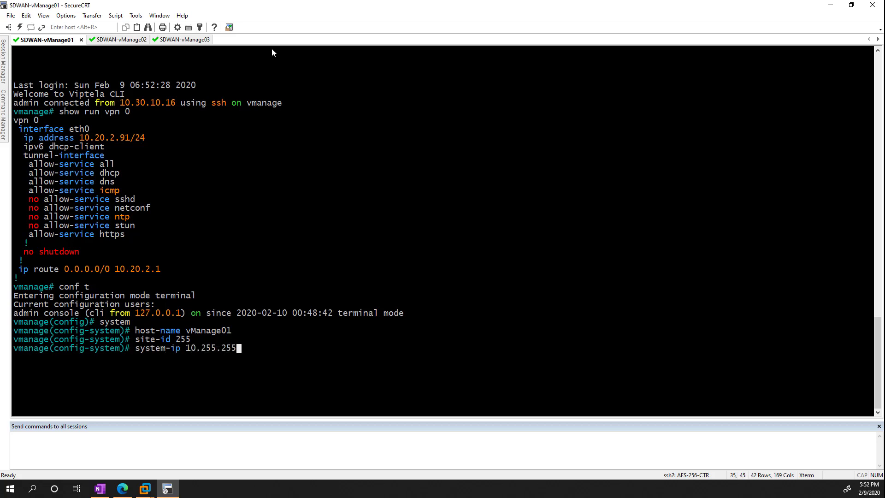
type(".")
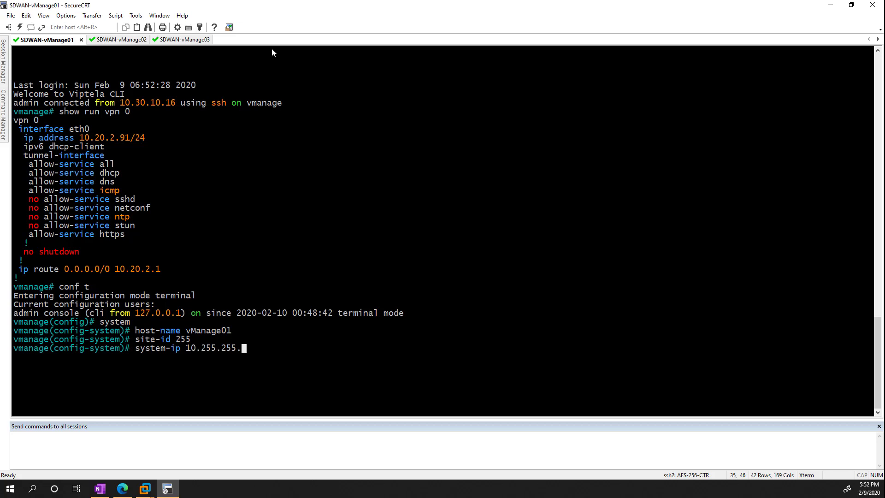
type("11")
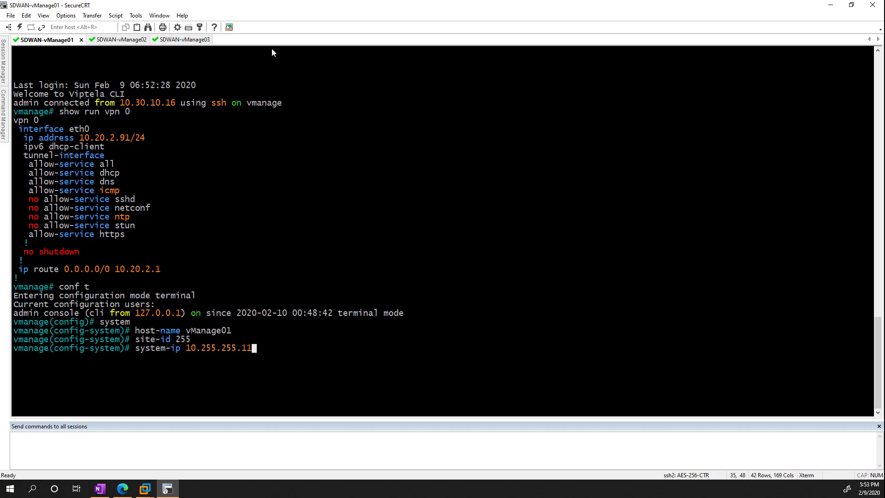
key("Return")
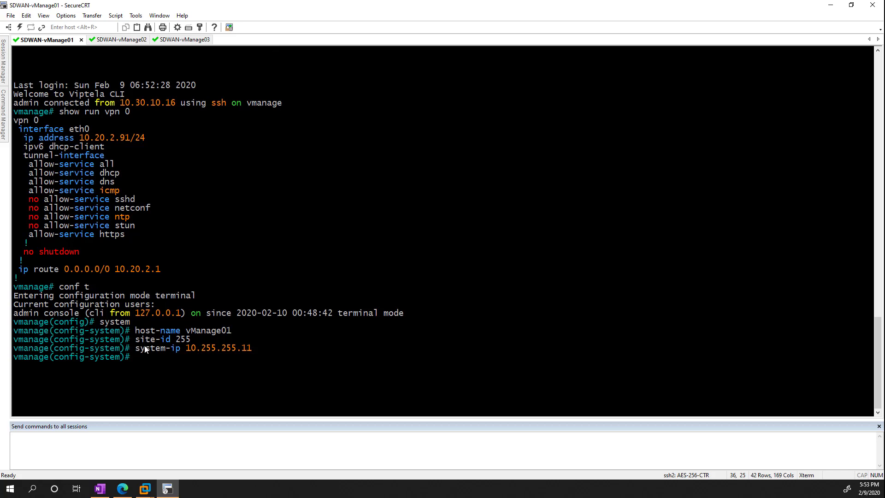
mouse_move(434, 350)
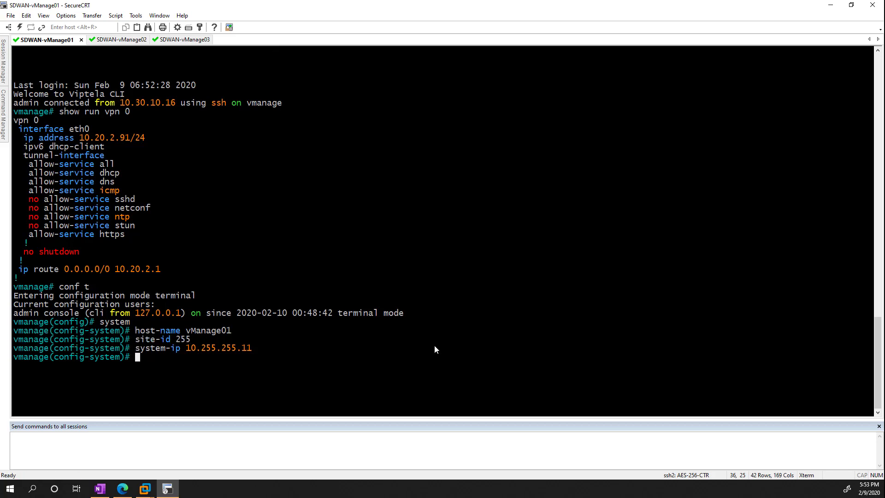
Step: Set organization-name and sp-organization-name to Testlab
type("organization-name")
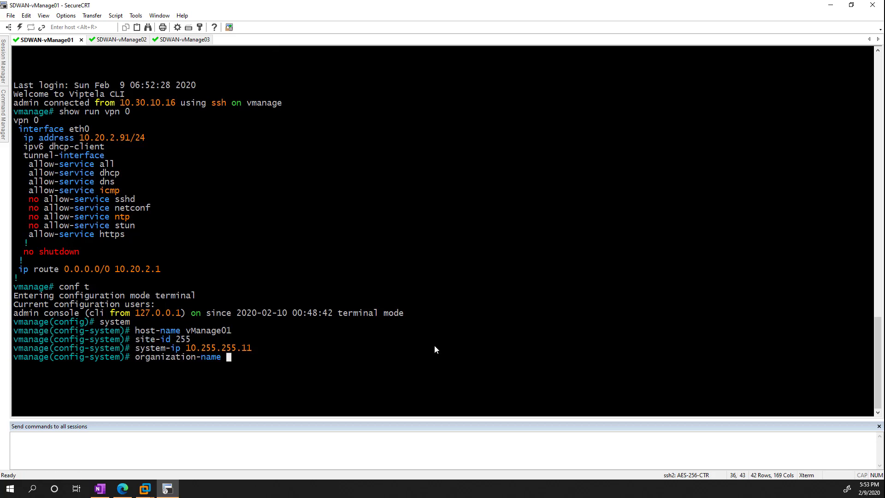
type("Test1")
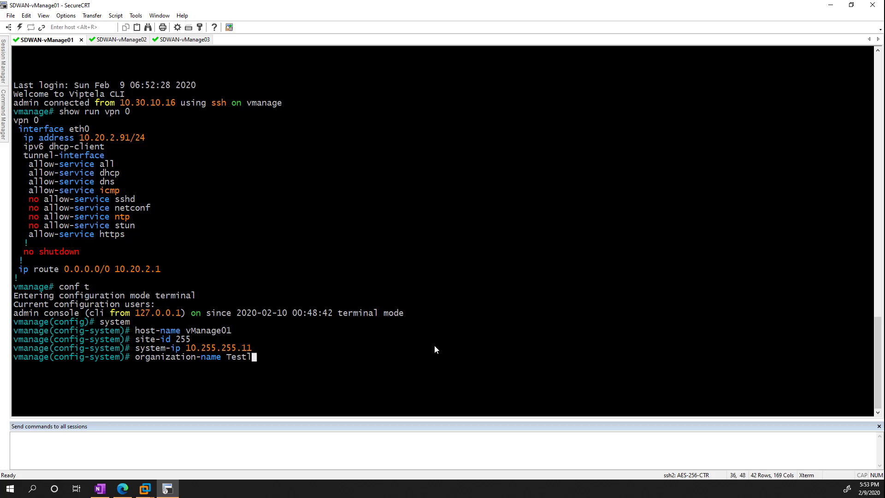
type("ab")
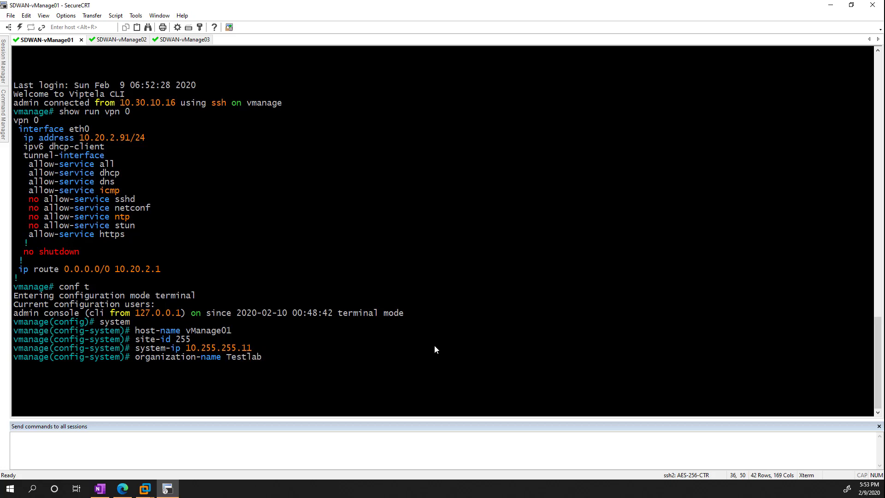
key("Return")
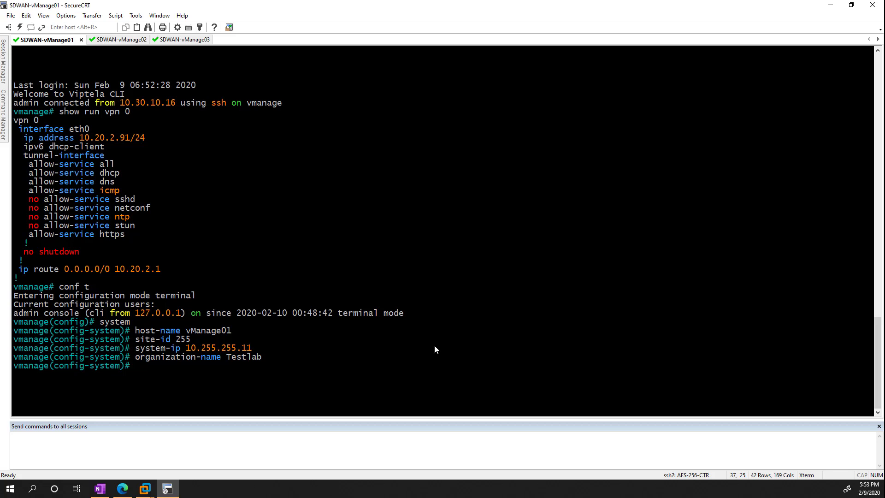
type("sp-organization-name")
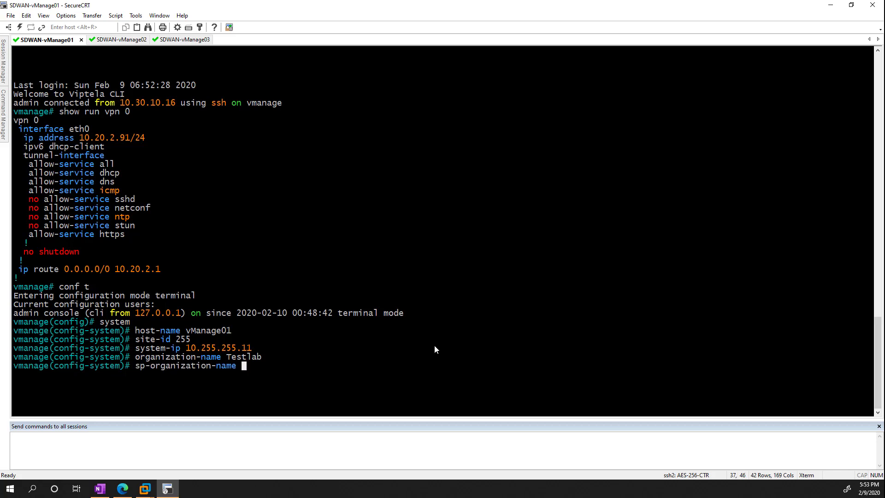
type("t")
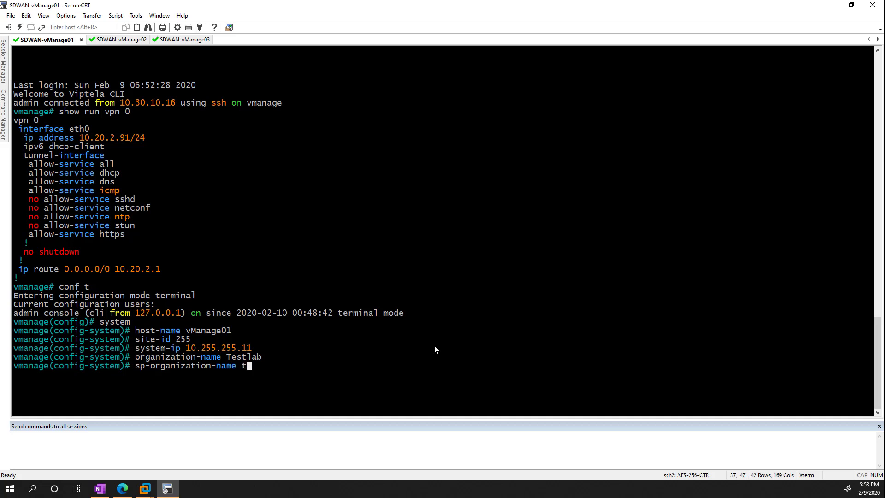
type("est")
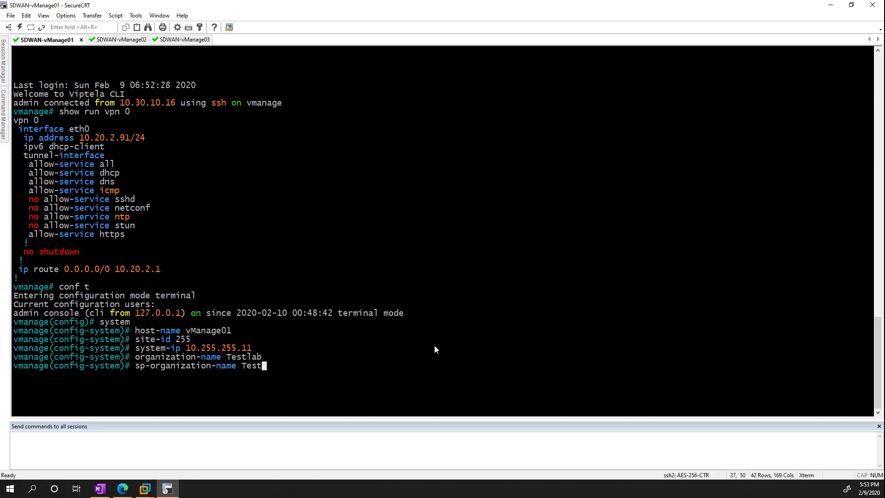
key("Return")
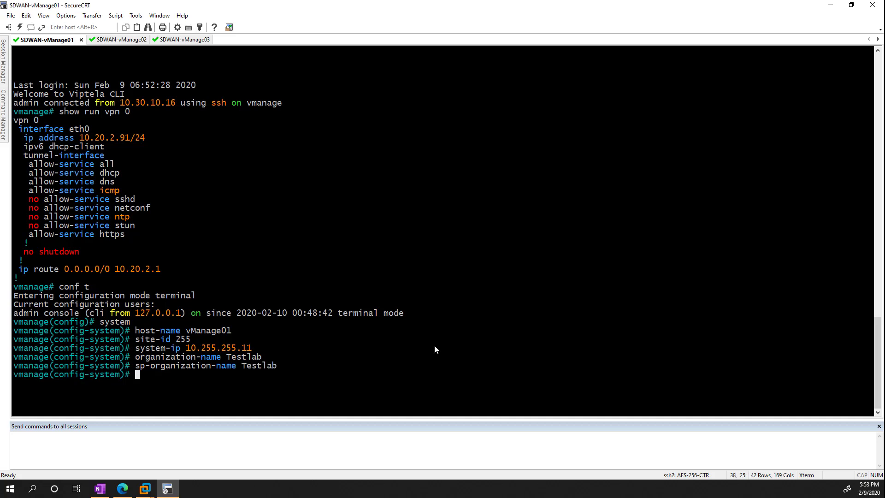
Step: Set vbond vbond.testlab.com and NTP servers 10.20.2.10 and 10.30.11.10
type("vbo")
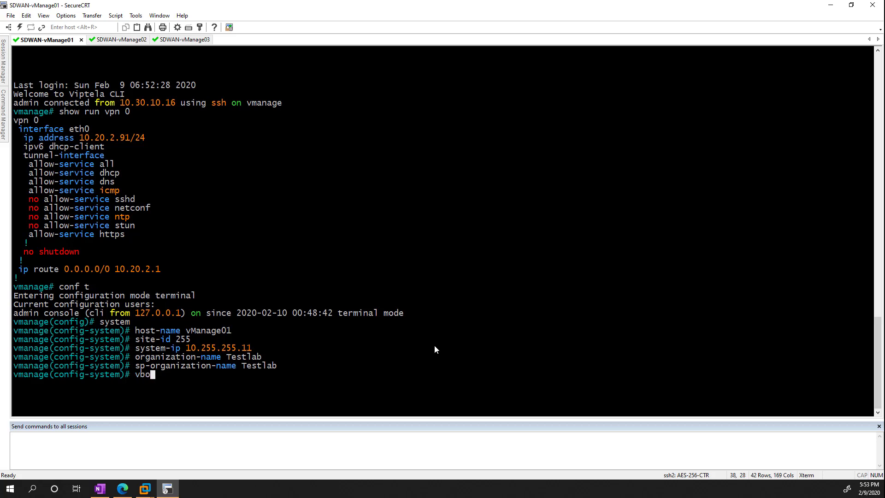
type("nd vbond.testlab")
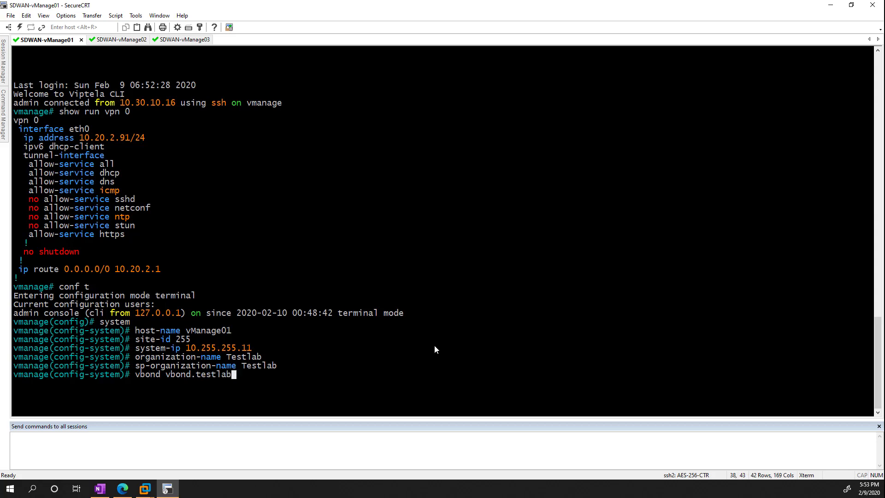
key("Return")
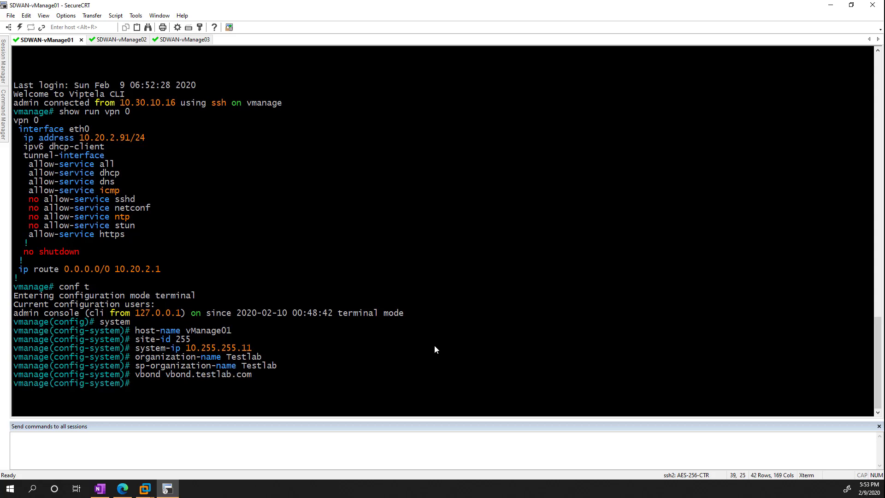
type("ntp server")
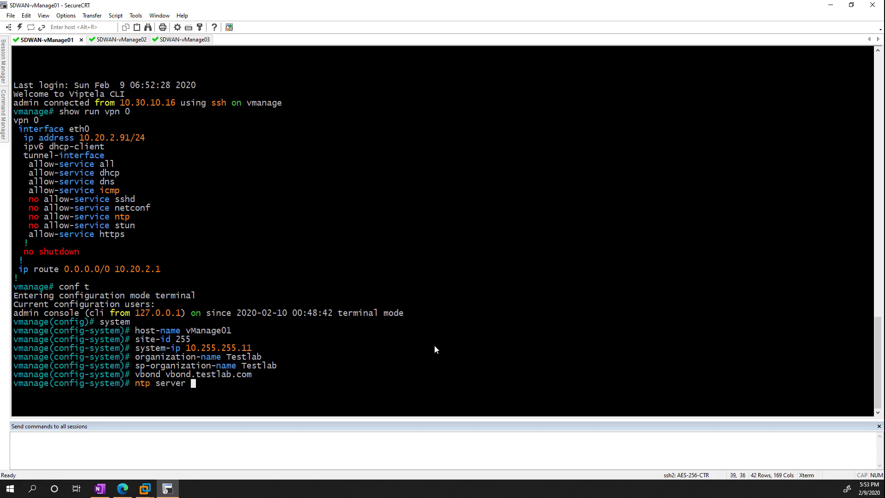
type("10.20.2.10")
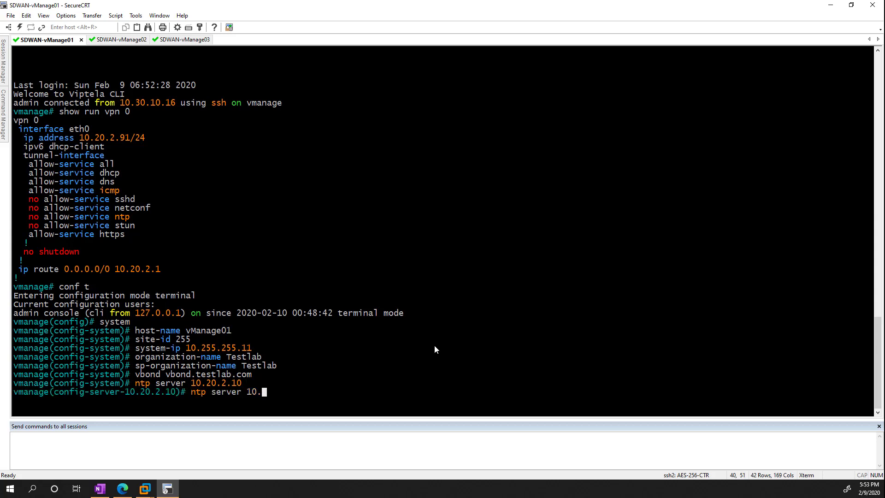
type("30.11.10")
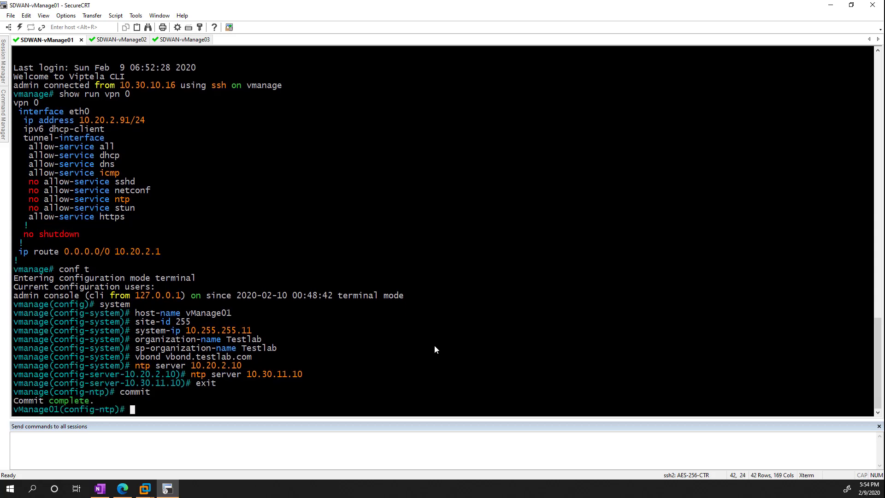
mouse_move(53, 405)
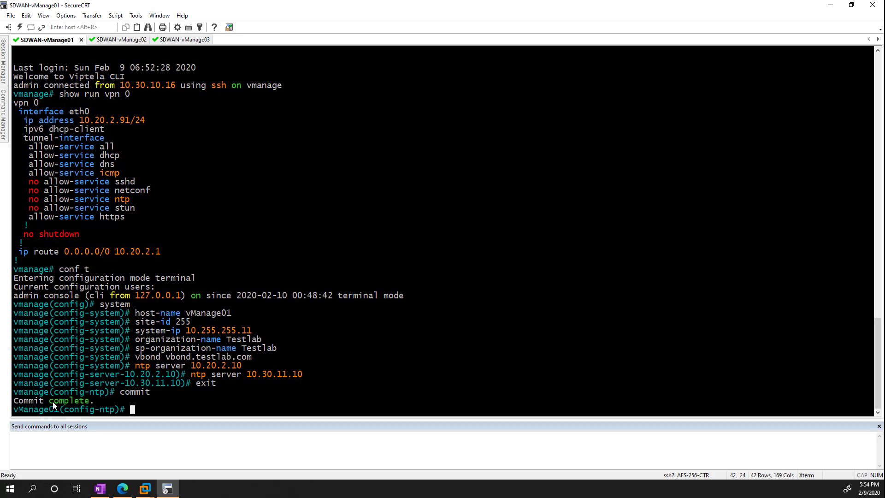
mouse_move(206, 384)
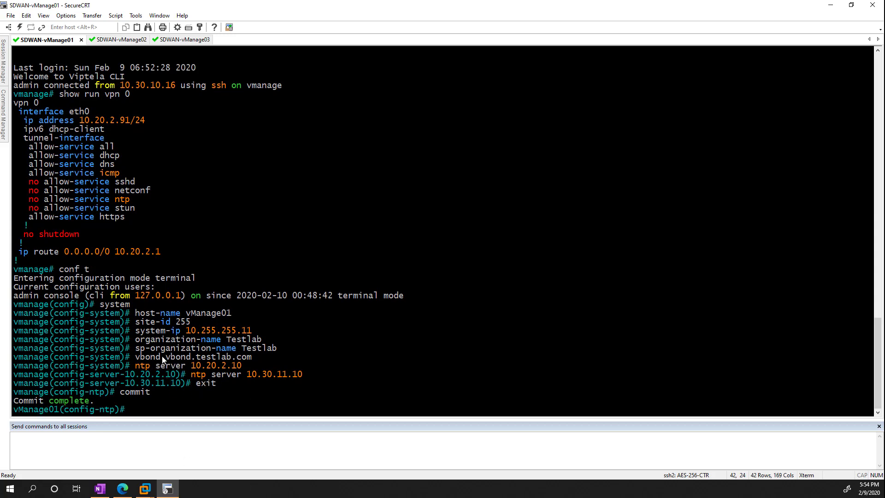
Step: Under vpn 0 set DNS 10.20.2.10 primary and 10.30.11.10 secondary
double_click(208, 357)
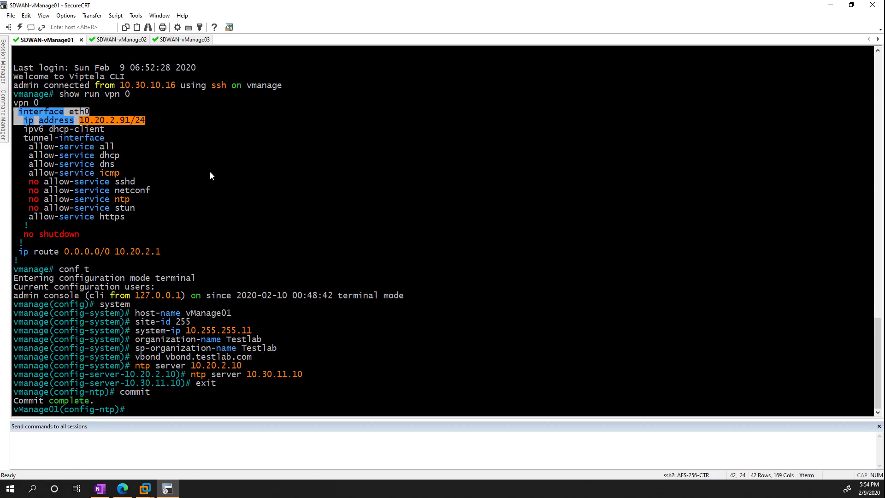
type("vpn 0")
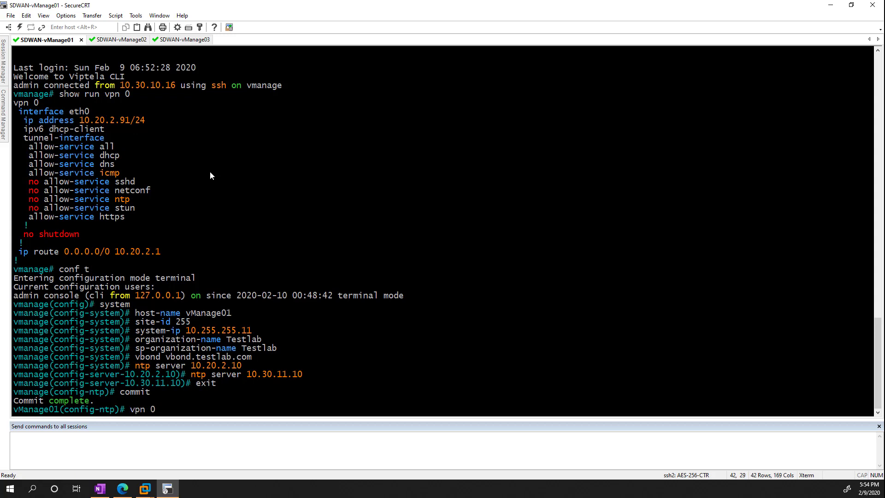
type("dns")
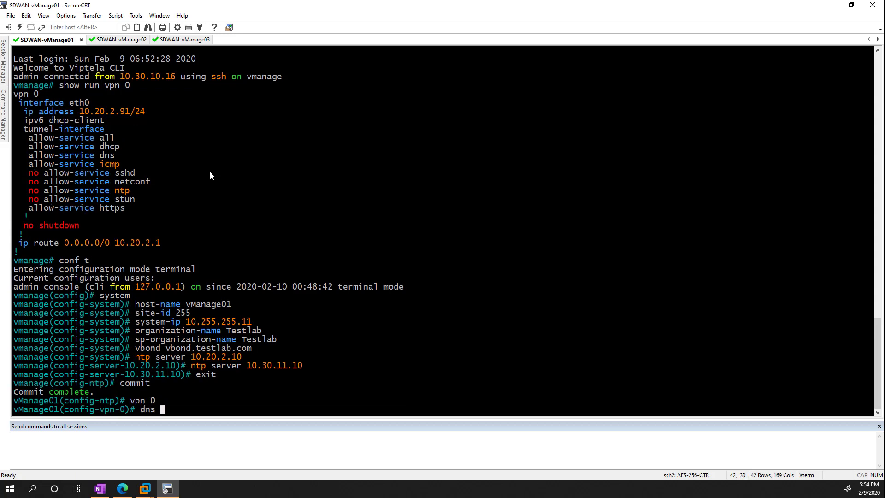
type("10.20.2.10 primary")
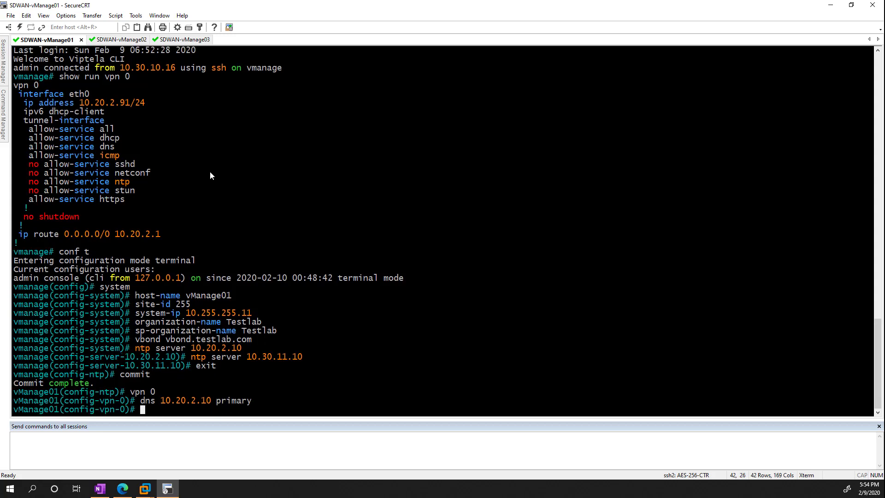
type("dns 10.")
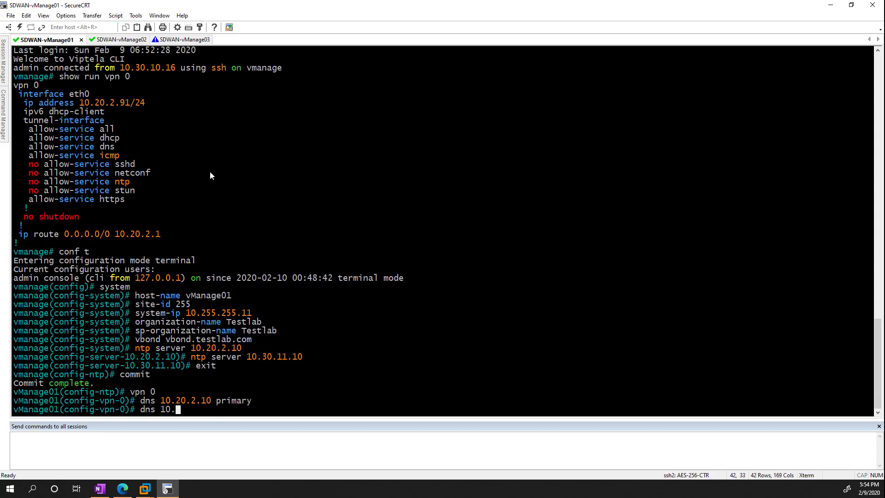
type("30.11.10 secondary")
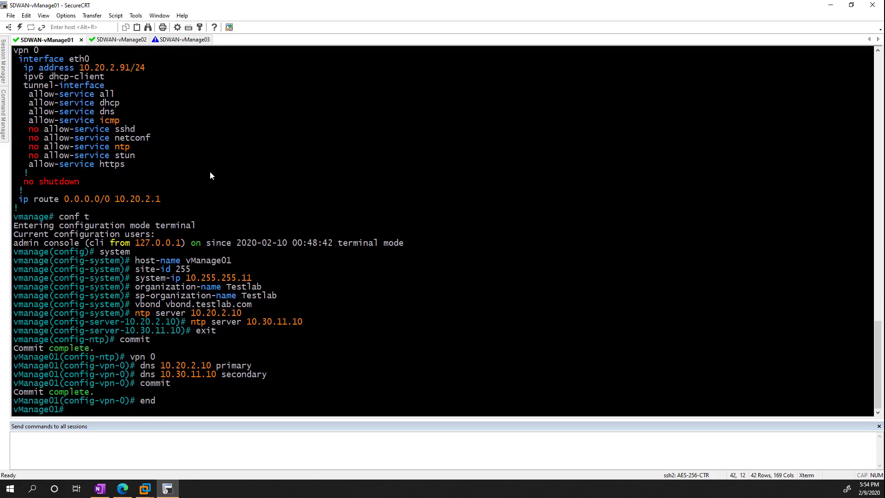
Step: Ping google.ca to confirm name resolution works
type("ping gog")
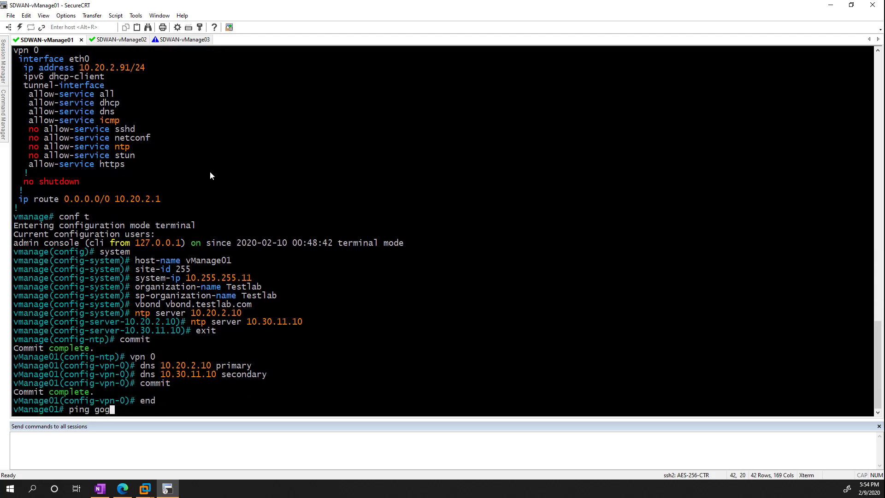
key("Return")
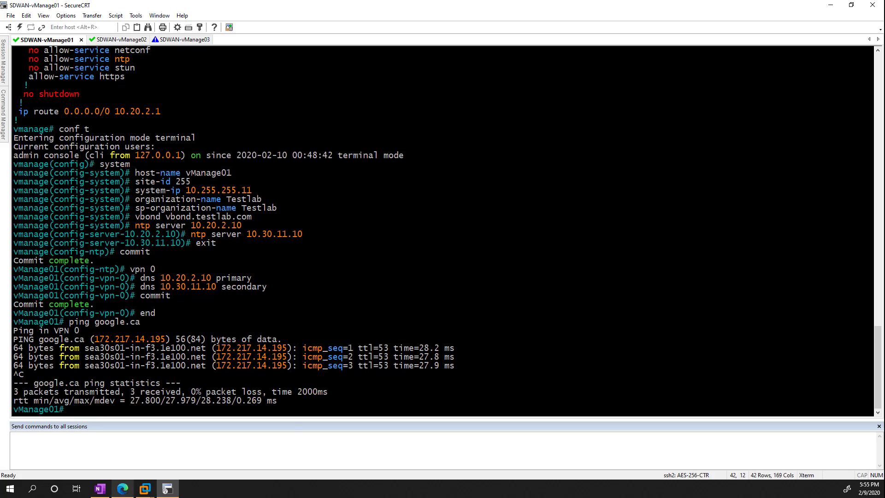
mouse_move(130, 488)
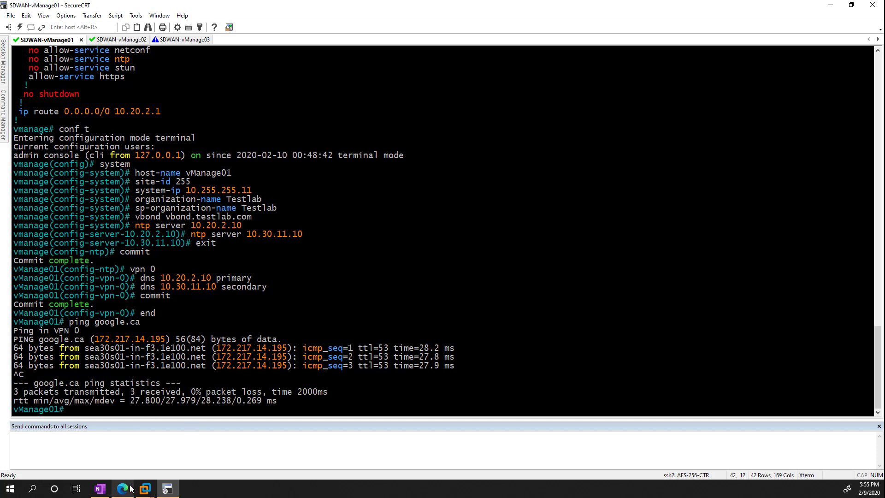
Step: Switch to the browser and sign in to vmanage01.testlab.com as admin
left_click(121, 489)
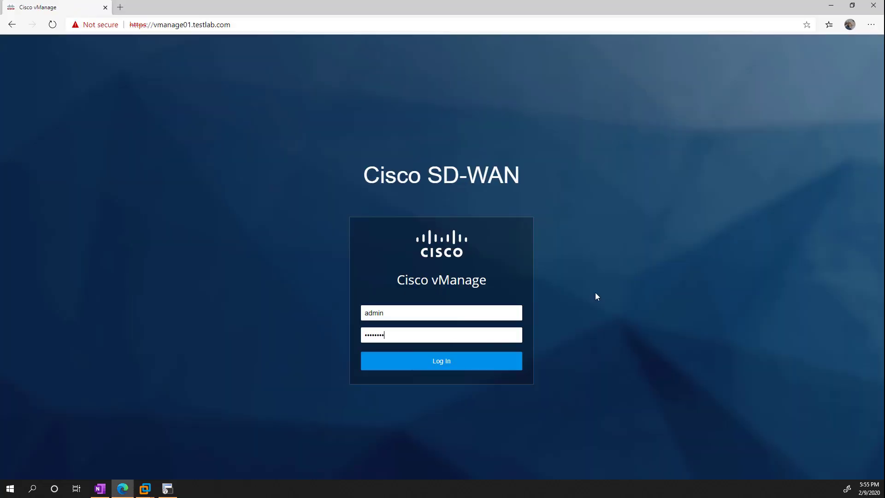
left_click(441, 361)
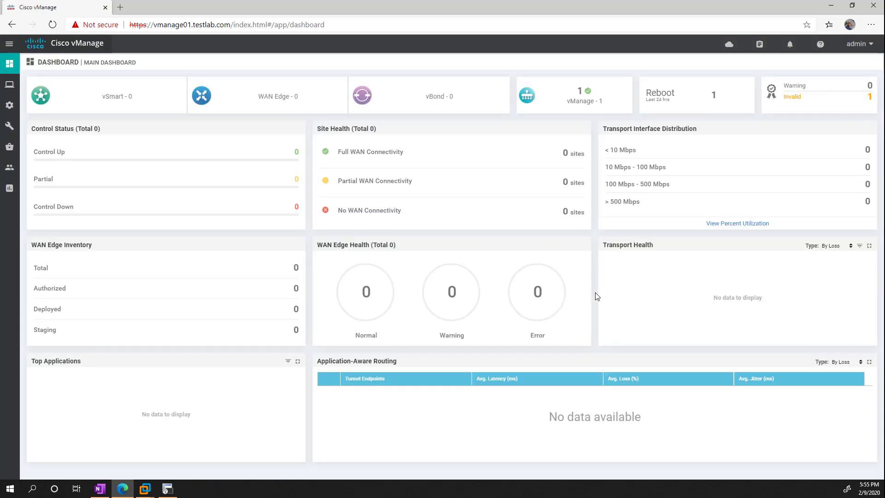
mouse_move(603, 158)
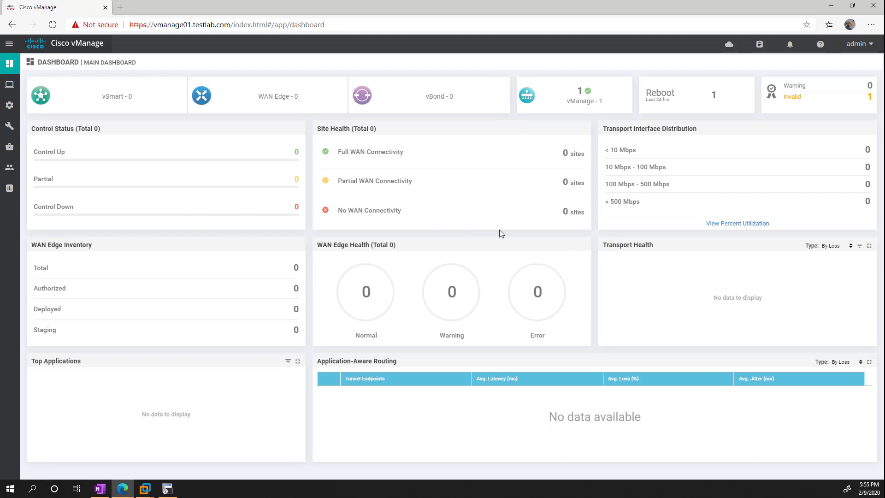
mouse_move(41, 167)
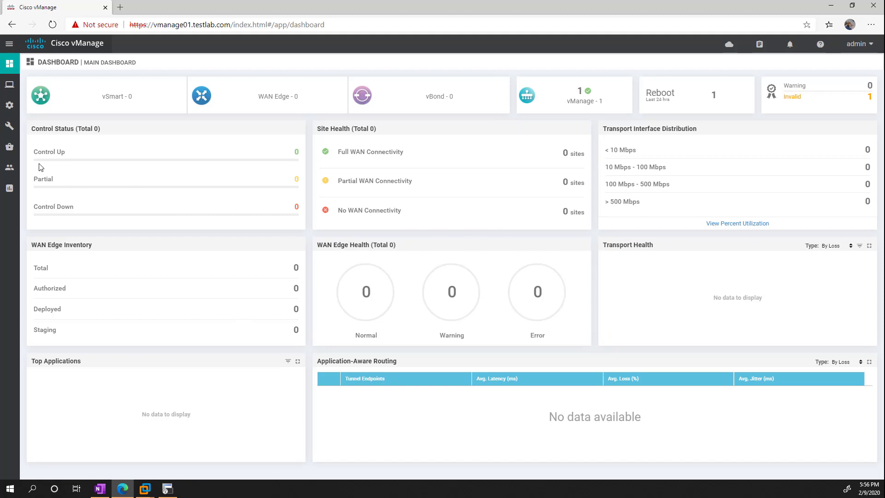
Step: In Administration > Settings, save the organization name Testlab
left_click(10, 167)
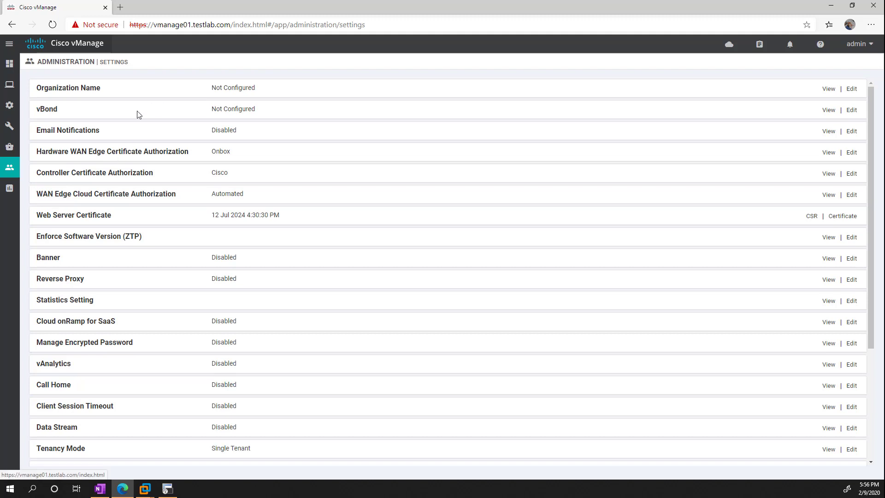
mouse_move(220, 127)
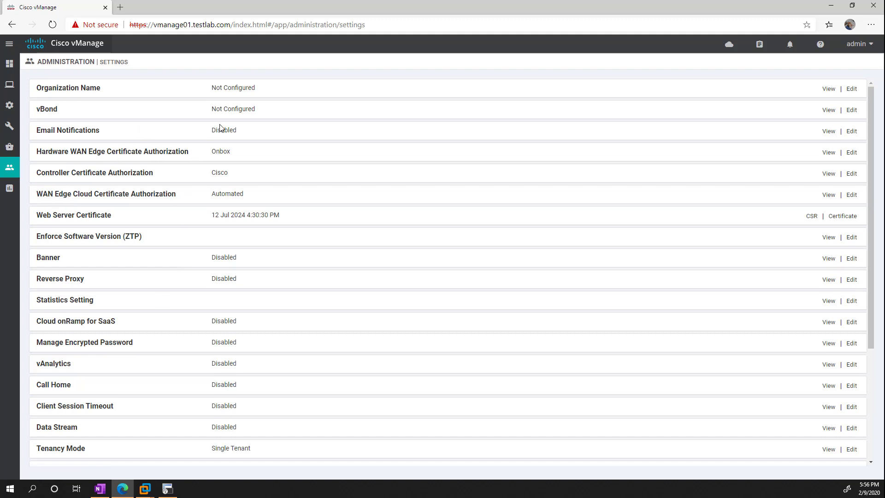
left_click(851, 88)
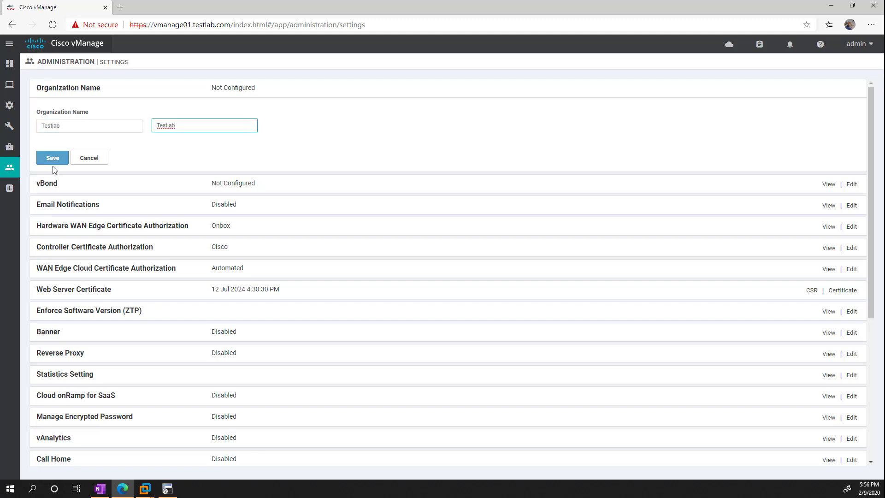
left_click(51, 158)
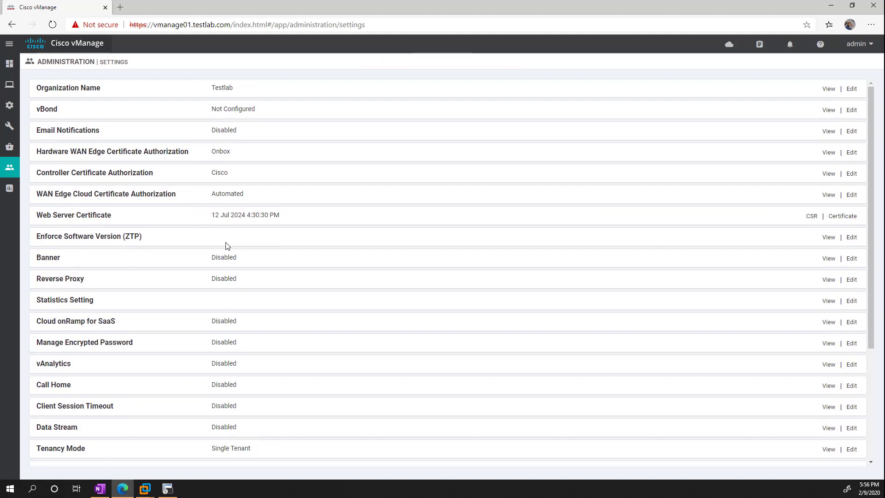
mouse_move(828, 88)
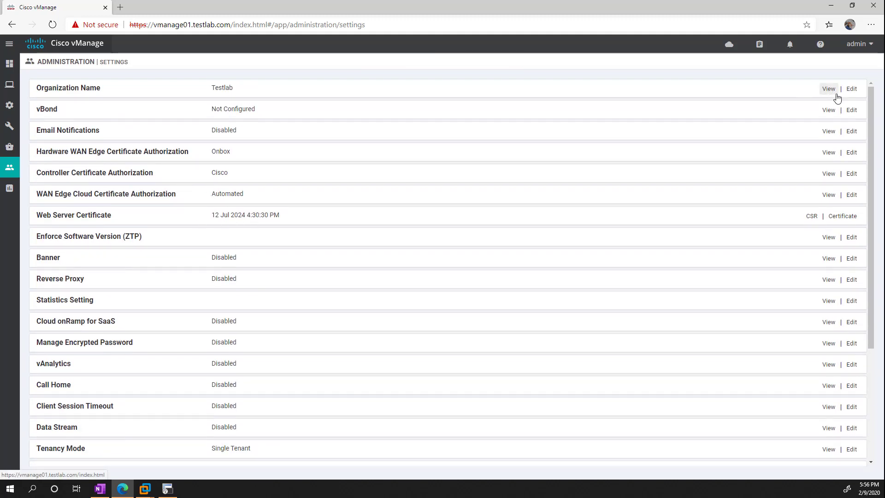
Step: Set the vBond address to vbond.testlab.com on port 12346 and save
left_click(851, 109)
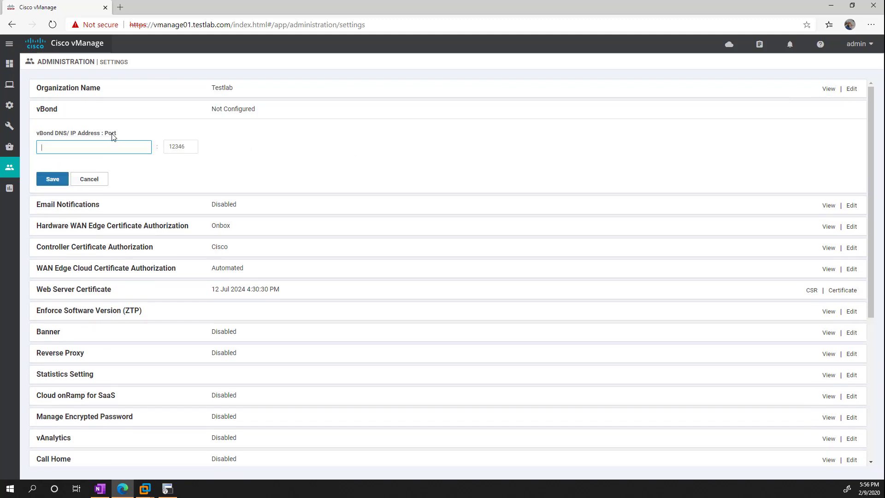
type("vbond.test")
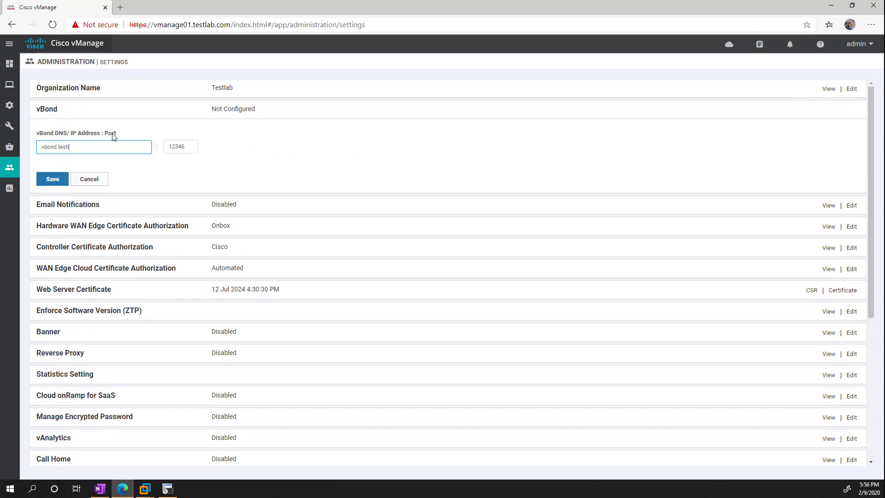
type("lab.com")
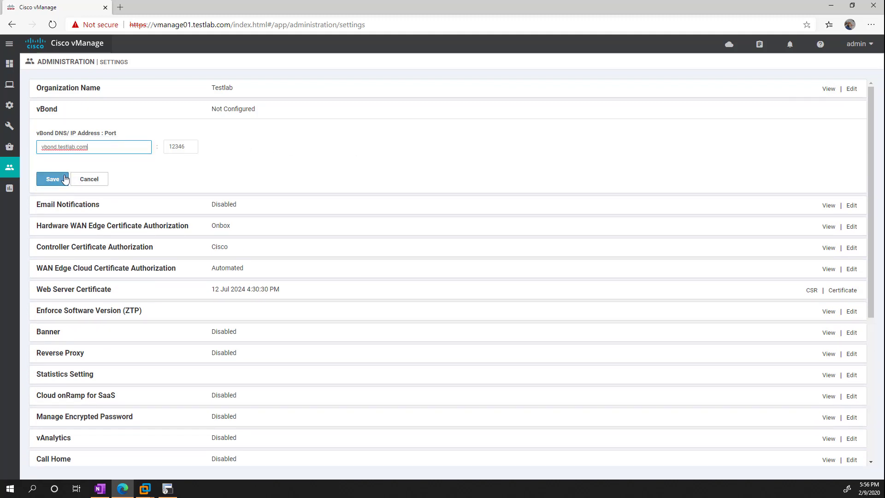
left_click(52, 179)
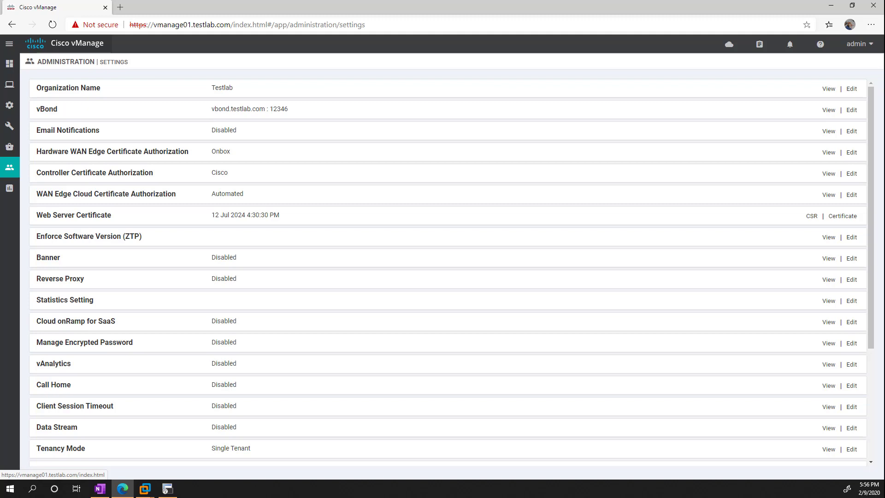
Step: In the testlab.com zone, inspect the vbond host records at 10.20.2.94 and 10.20.2.95
left_click(190, 488)
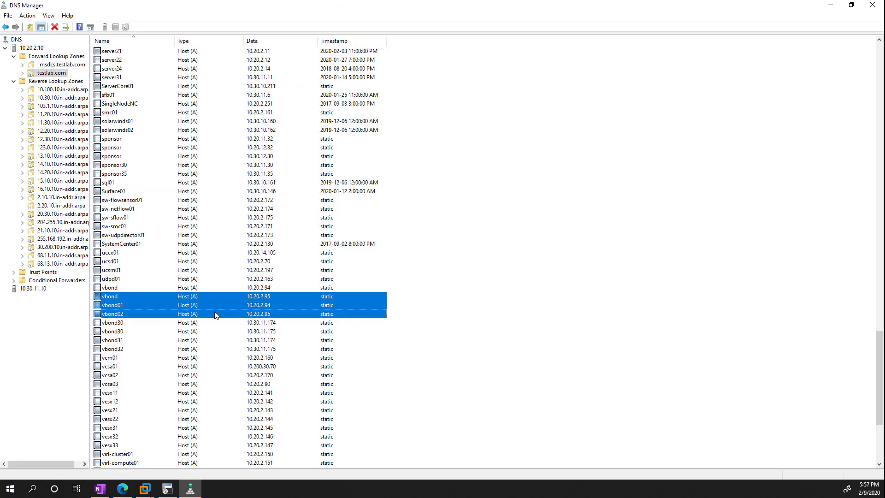
mouse_move(266, 311)
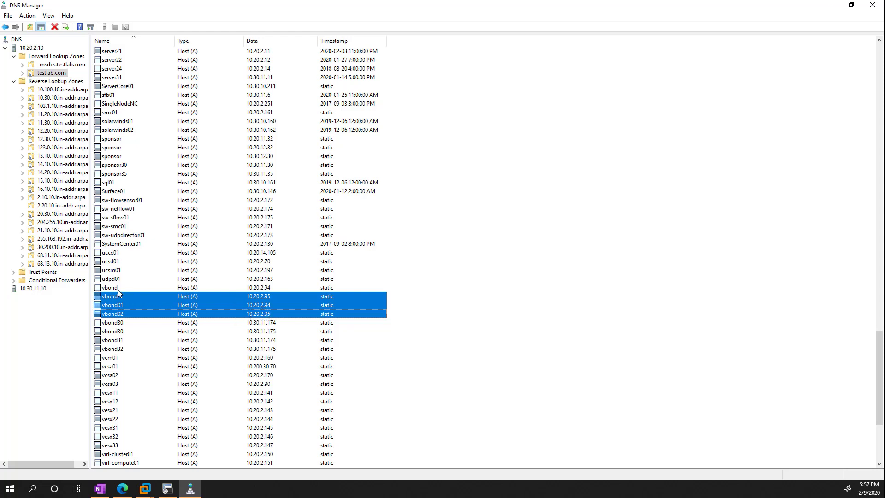
left_click(110, 287)
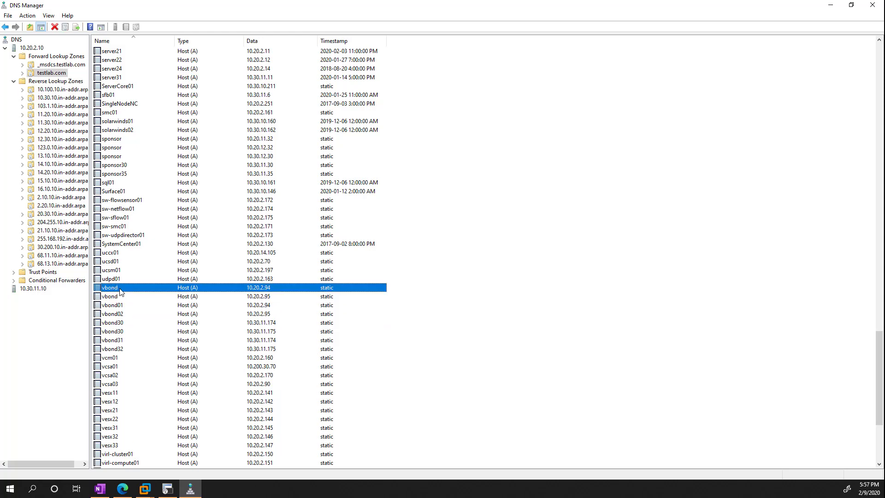
left_click(231, 296)
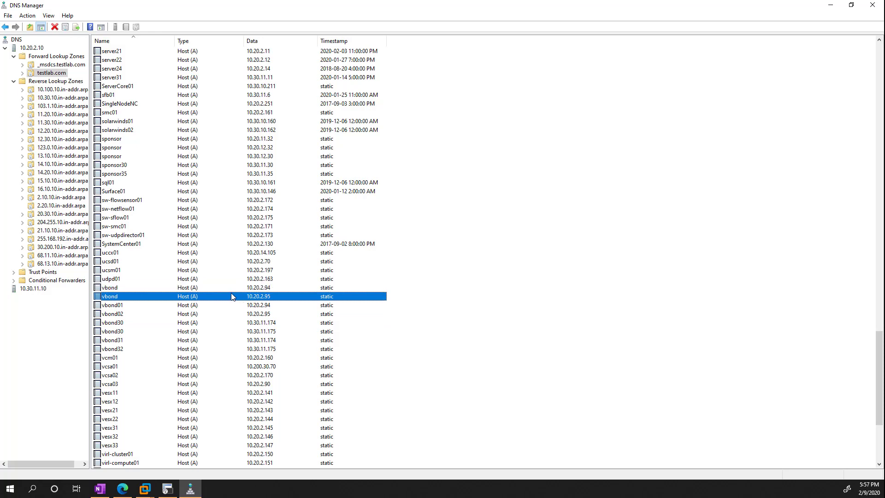
mouse_move(209, 297)
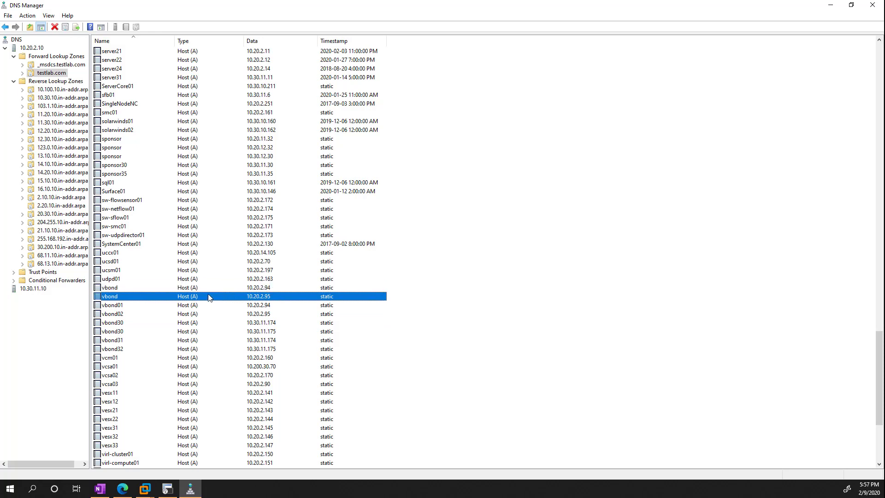
mouse_move(830, 6)
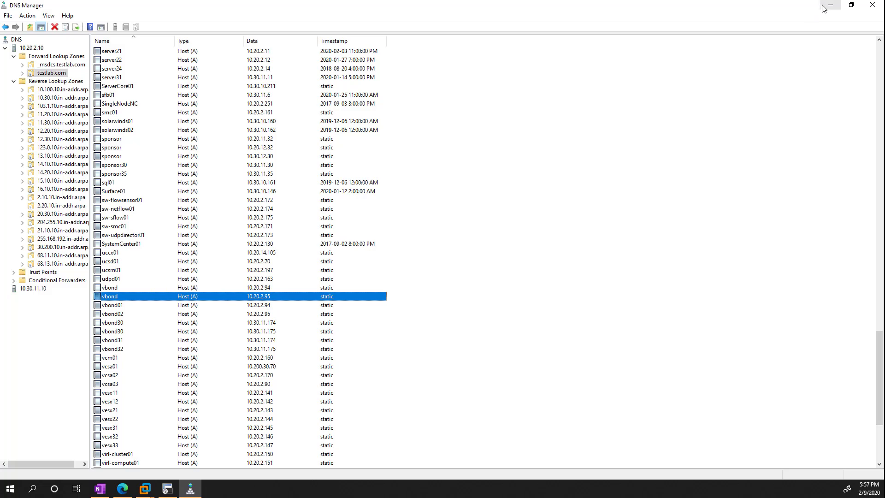
Step: Return to Settings and edit Hardware WAN Edge Certificate Authorization, keeping On Box Certificate
left_click(122, 489)
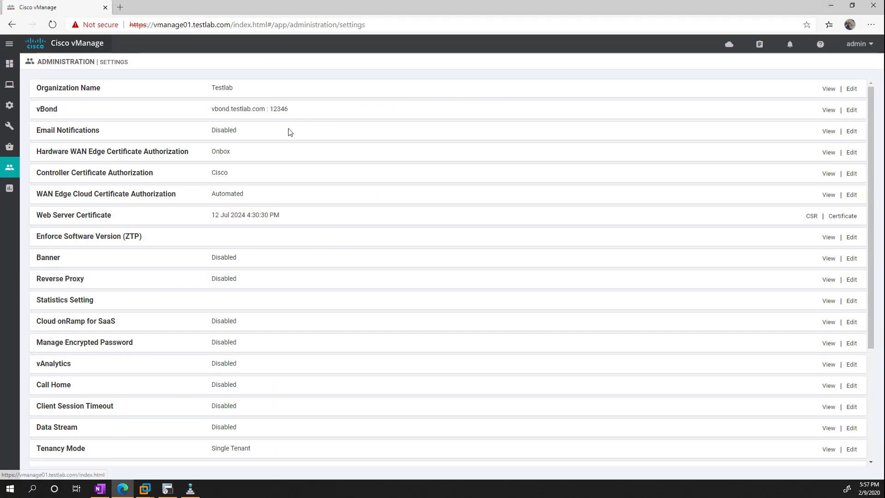
mouse_move(115, 163)
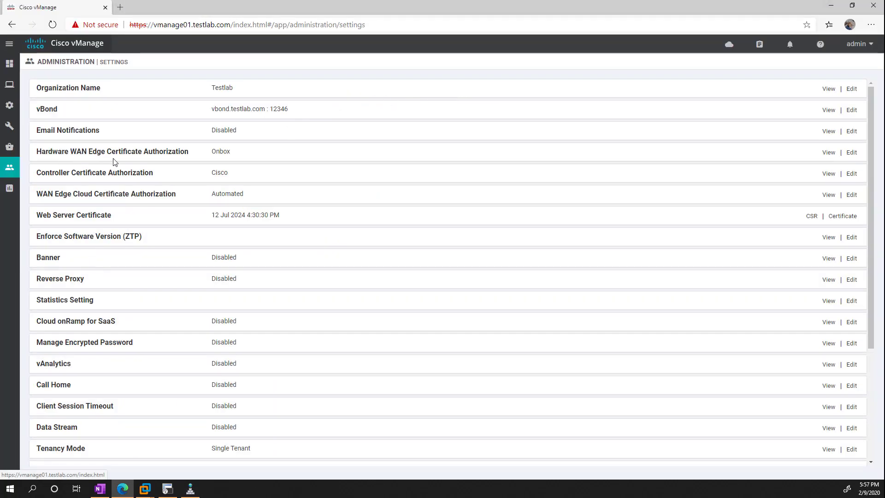
mouse_move(852, 152)
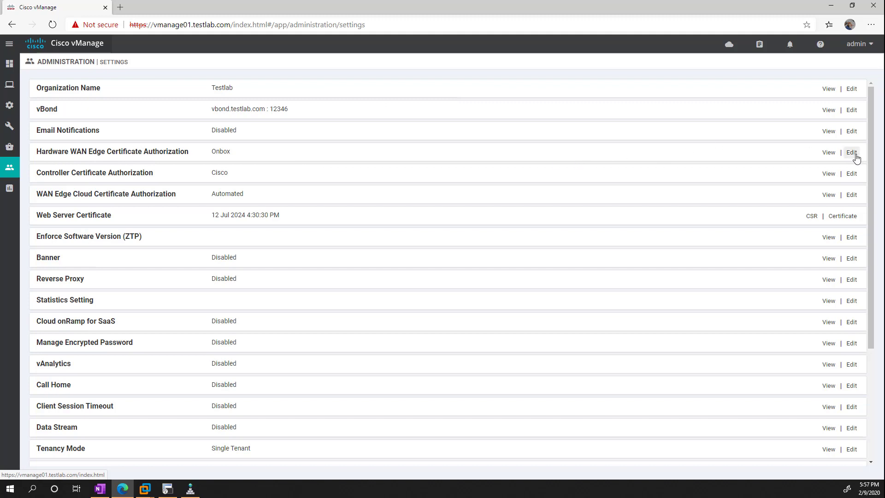
left_click(851, 152)
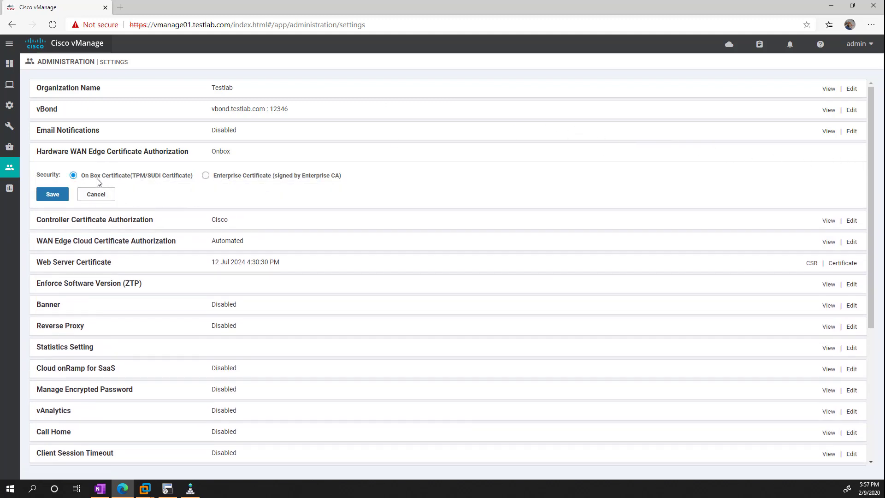
mouse_move(112, 188)
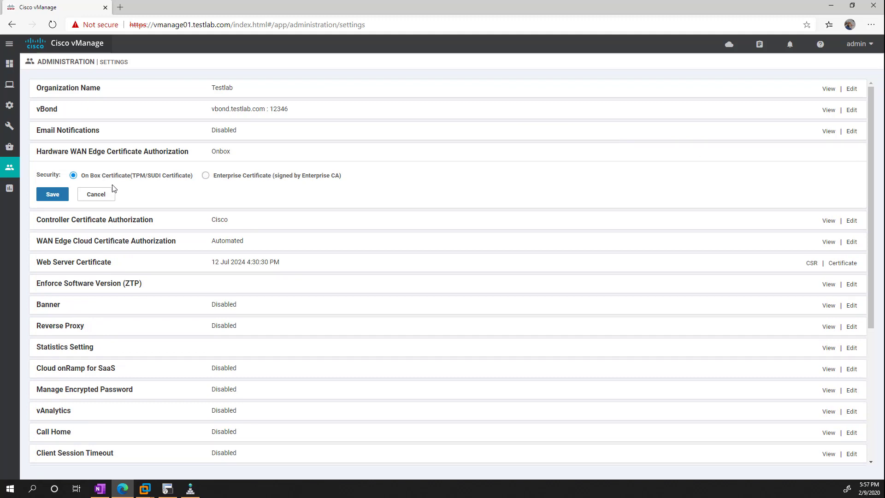
mouse_move(250, 181)
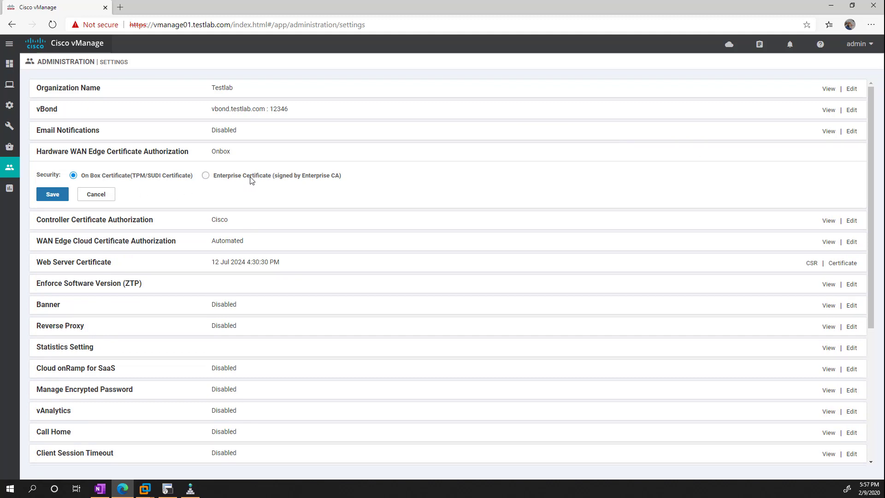
mouse_move(119, 167)
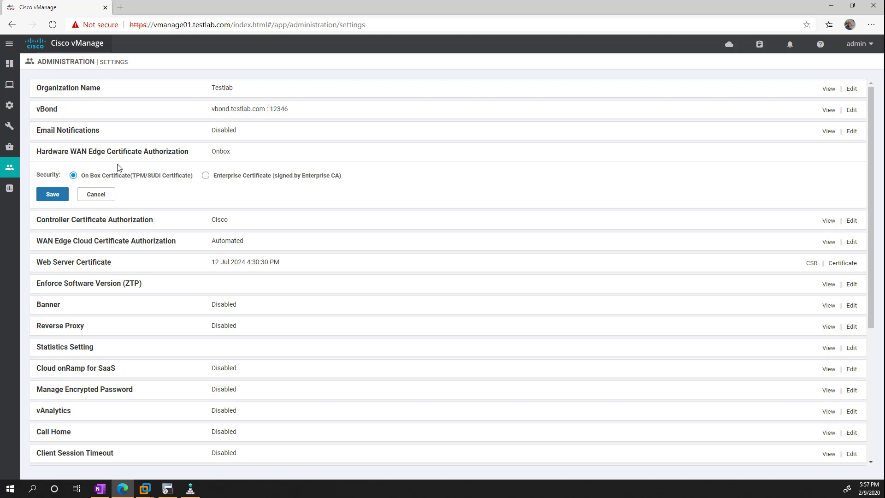
mouse_move(71, 234)
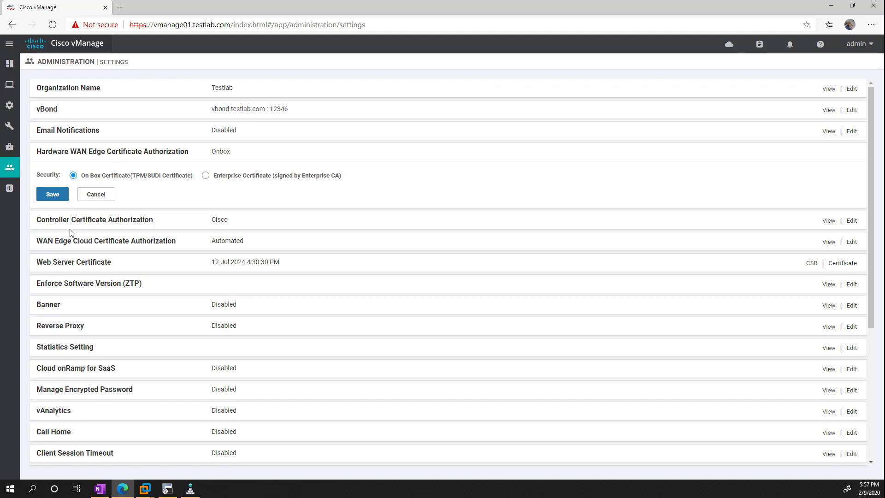
mouse_move(851, 221)
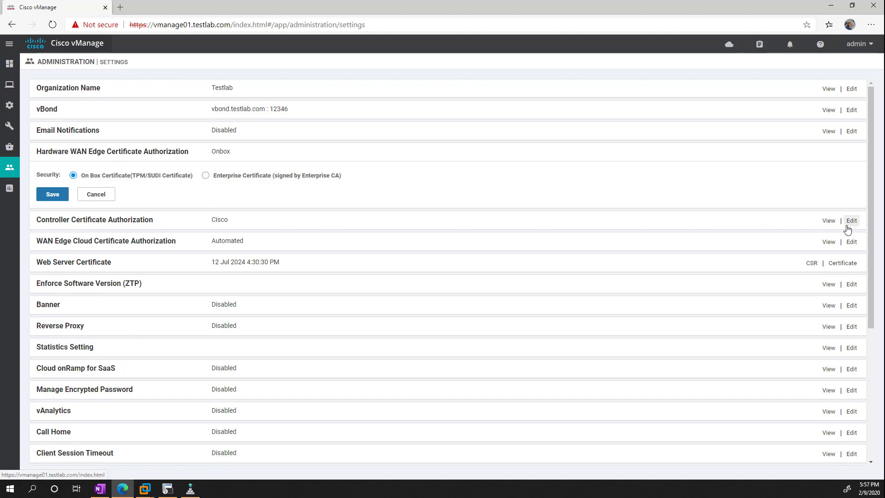
Step: Save Controller Certificate Authorization as Cisco Automated with a 1-minute retrieve interval
left_click(851, 220)
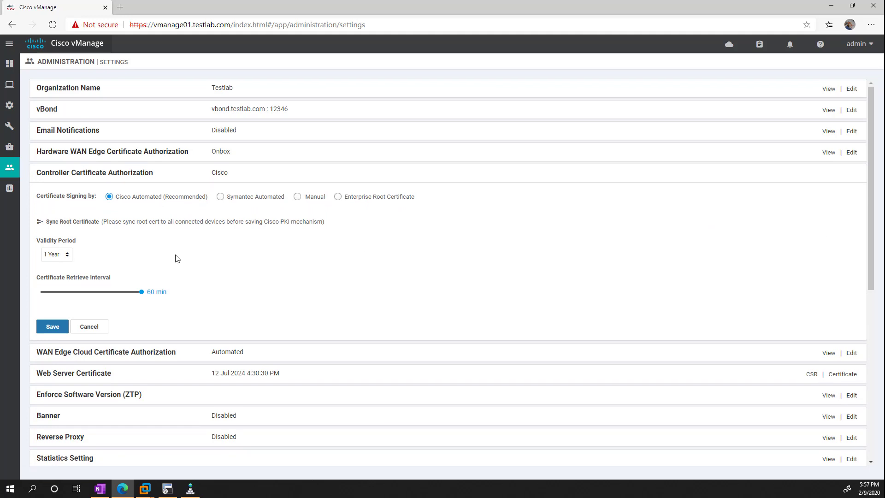
mouse_move(324, 239)
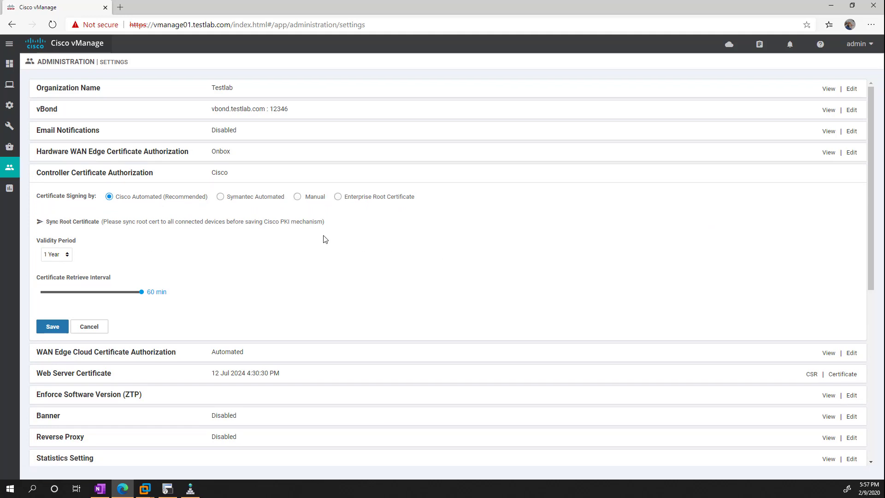
mouse_move(158, 211)
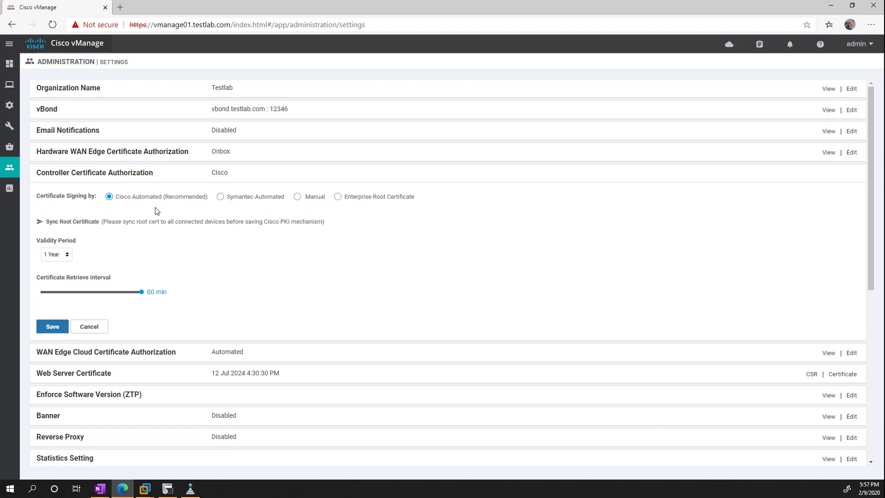
mouse_move(135, 213)
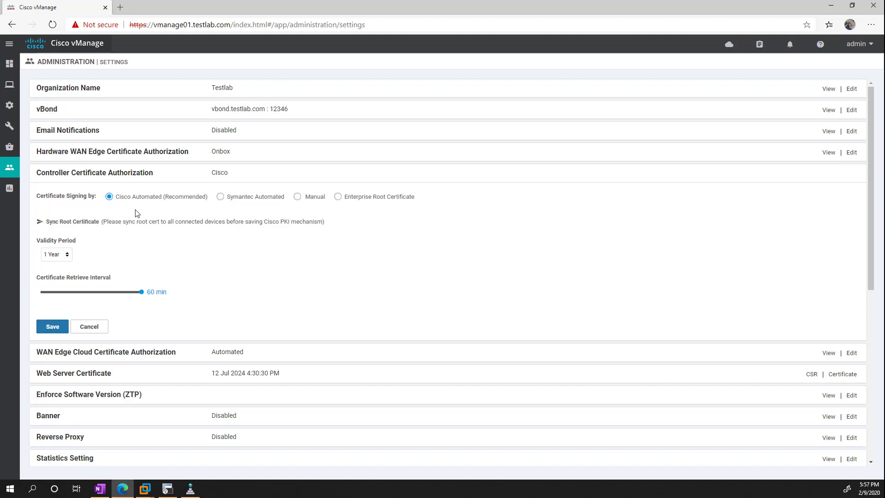
mouse_move(238, 233)
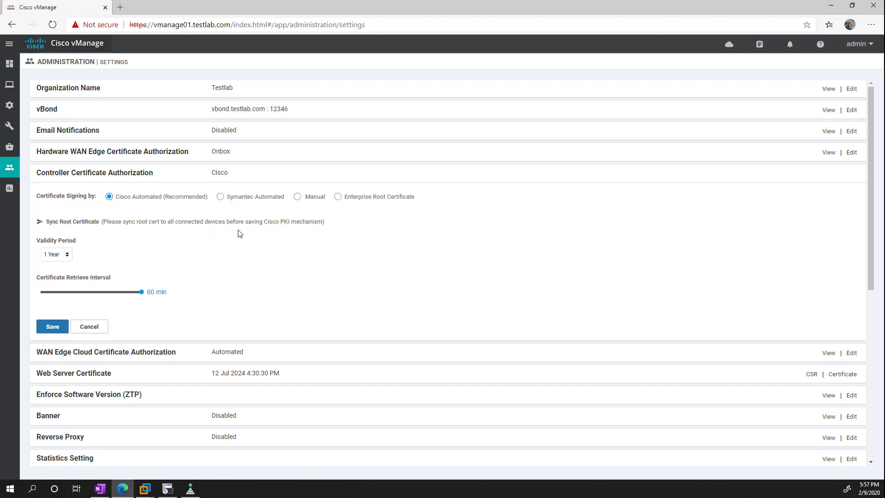
mouse_move(192, 250)
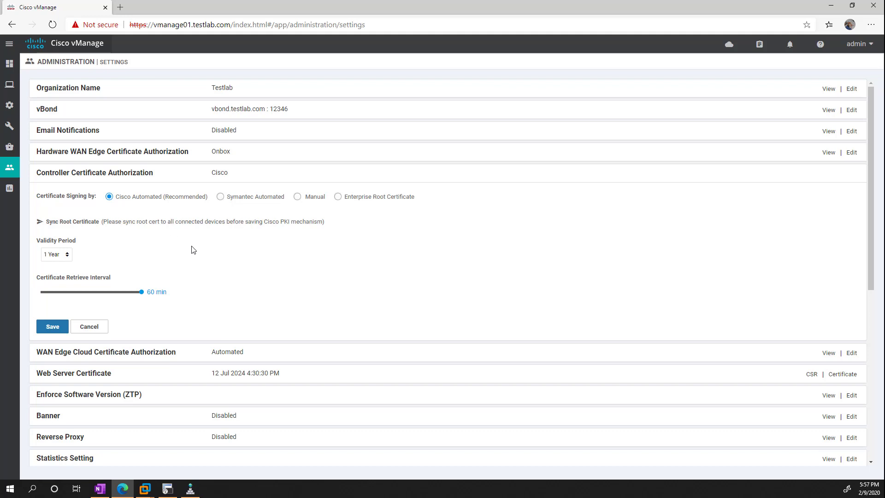
mouse_move(163, 212)
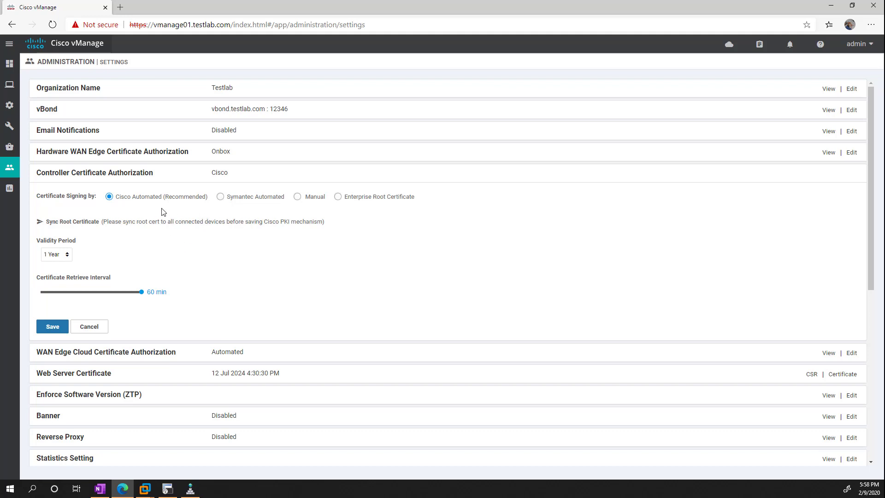
mouse_move(223, 202)
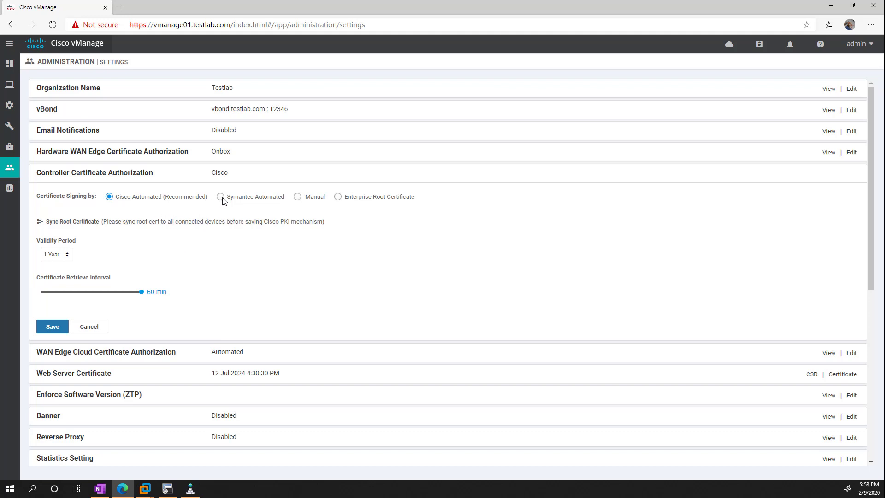
mouse_move(316, 228)
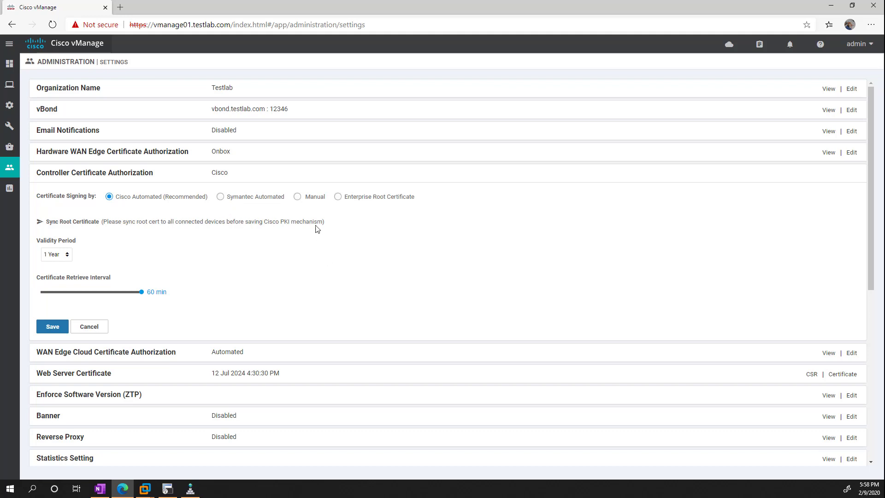
mouse_move(302, 199)
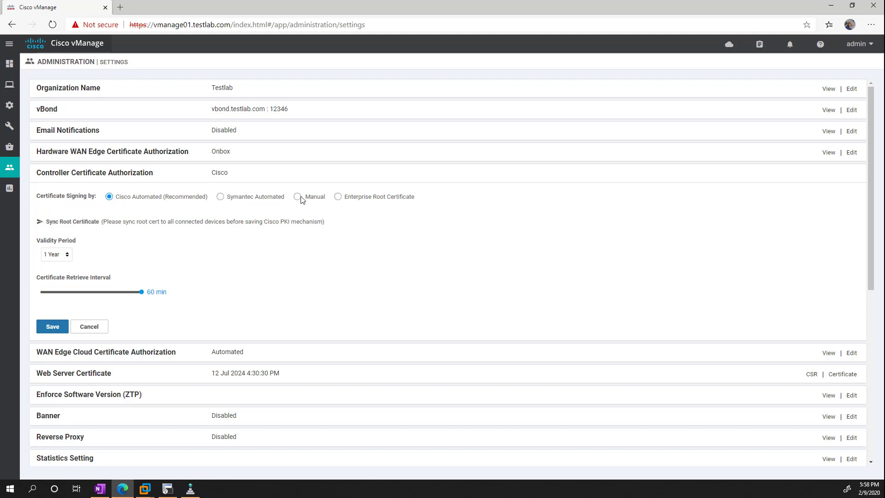
mouse_move(332, 208)
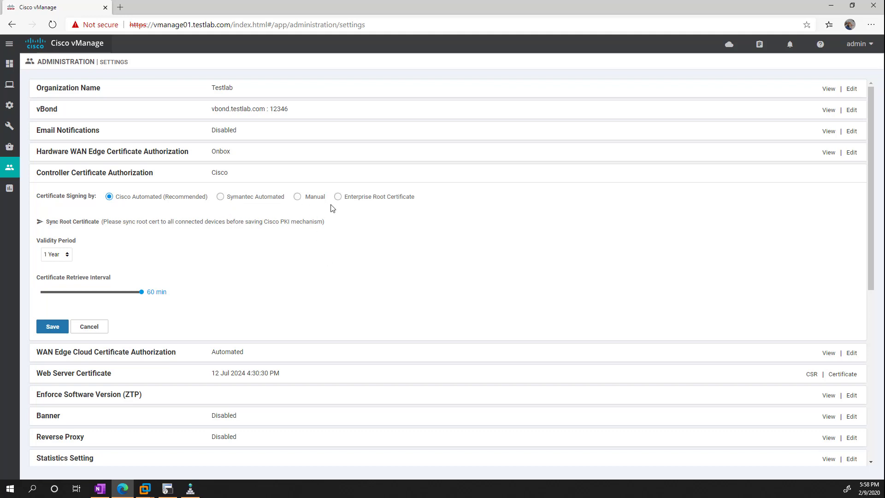
mouse_move(104, 201)
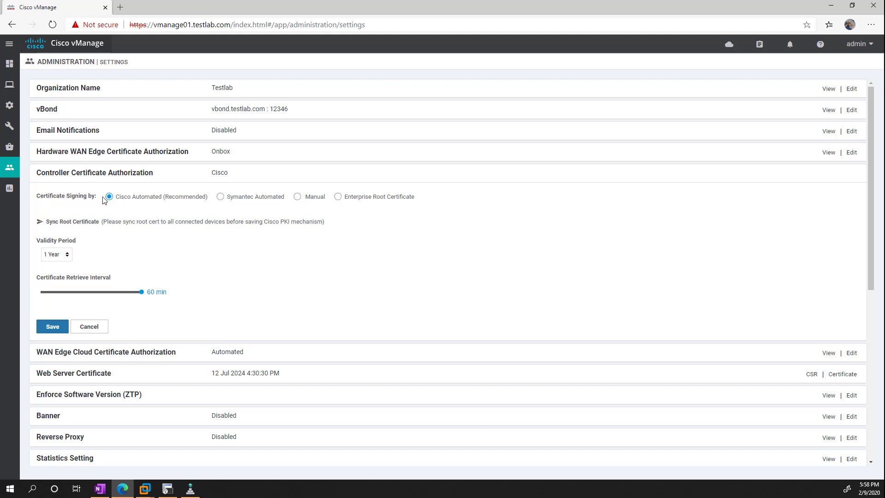
mouse_move(60, 231)
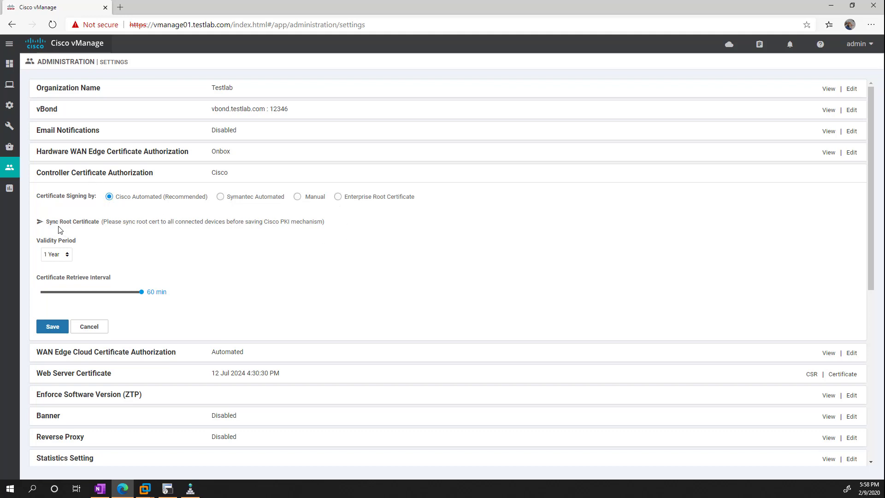
mouse_move(79, 253)
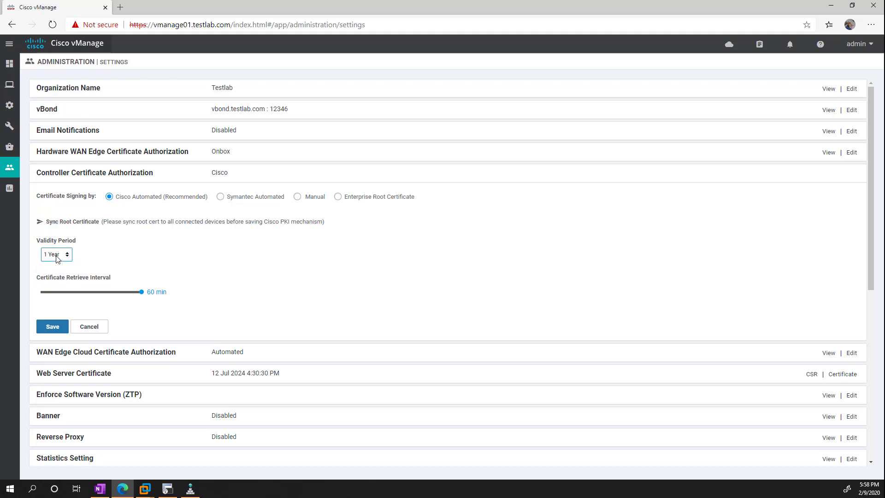
mouse_move(171, 298)
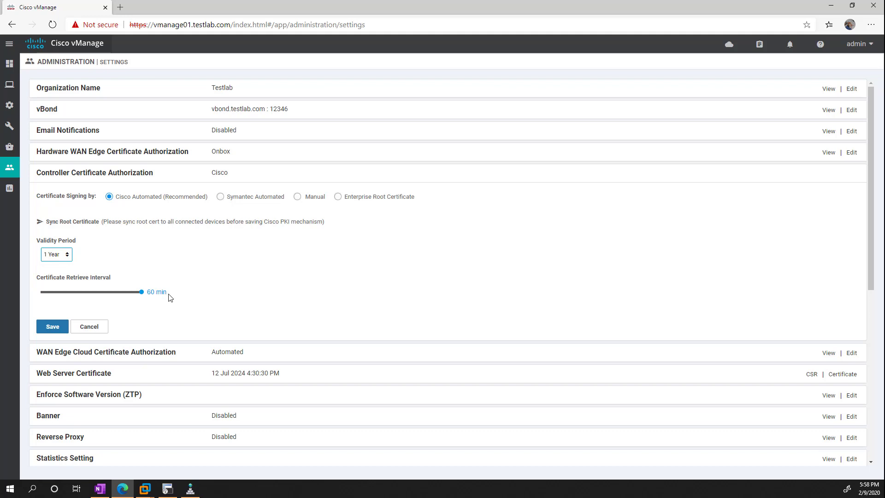
mouse_move(113, 293)
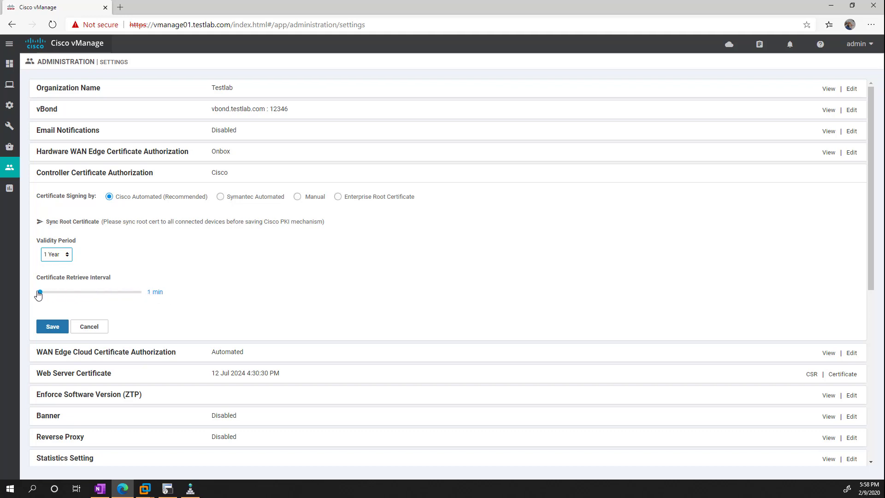
mouse_move(40, 295)
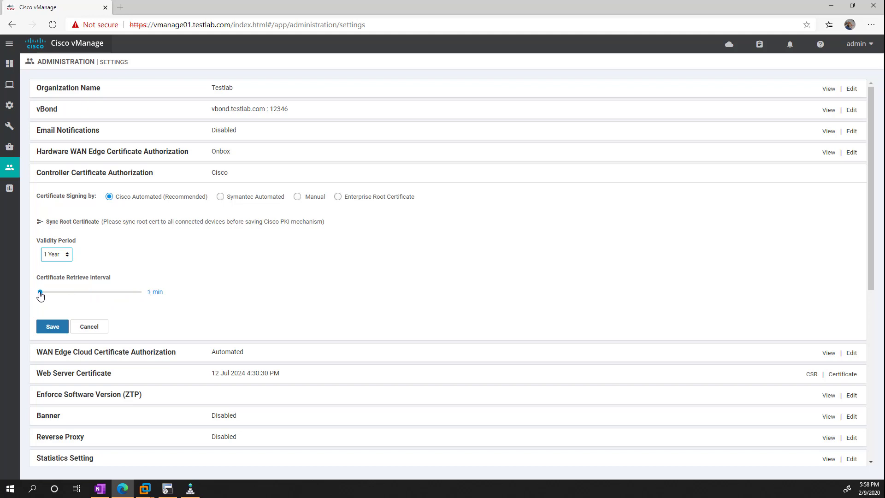
left_click(51, 327)
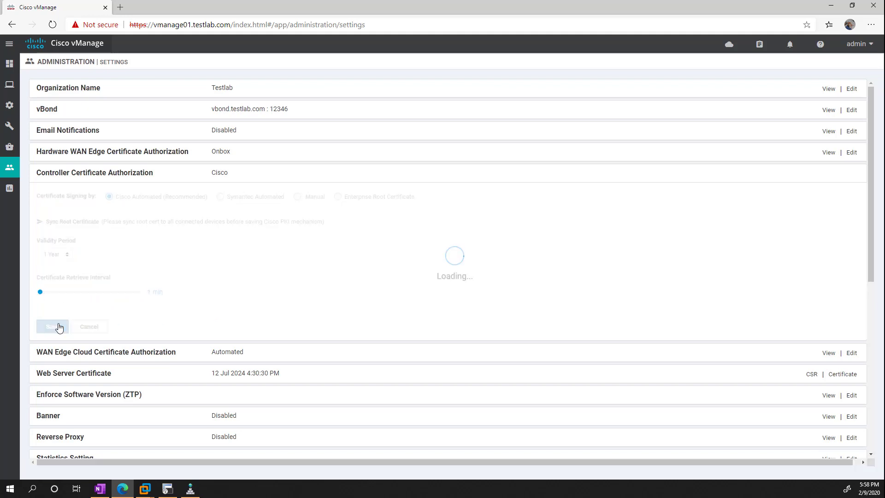
left_click(51, 327)
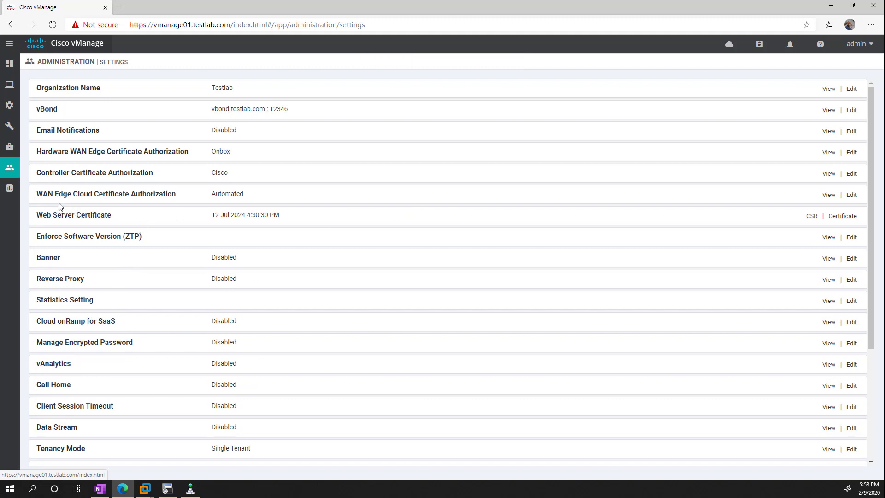
mouse_move(846, 185)
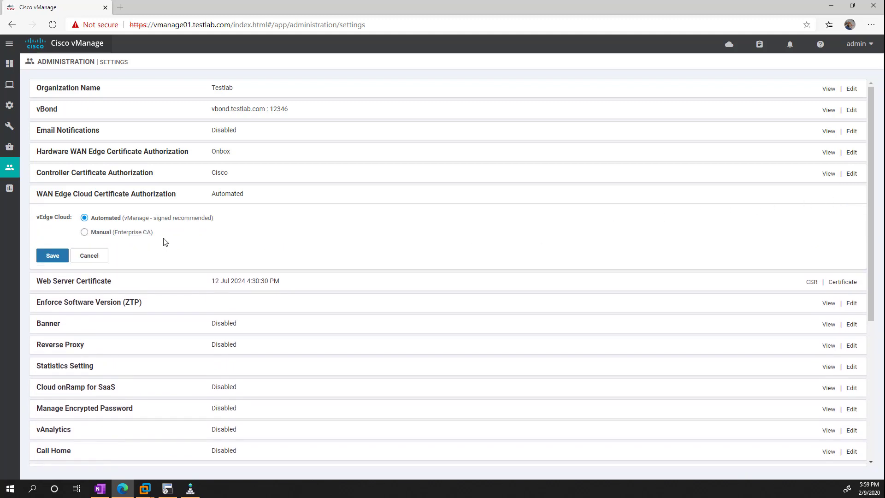
mouse_move(130, 216)
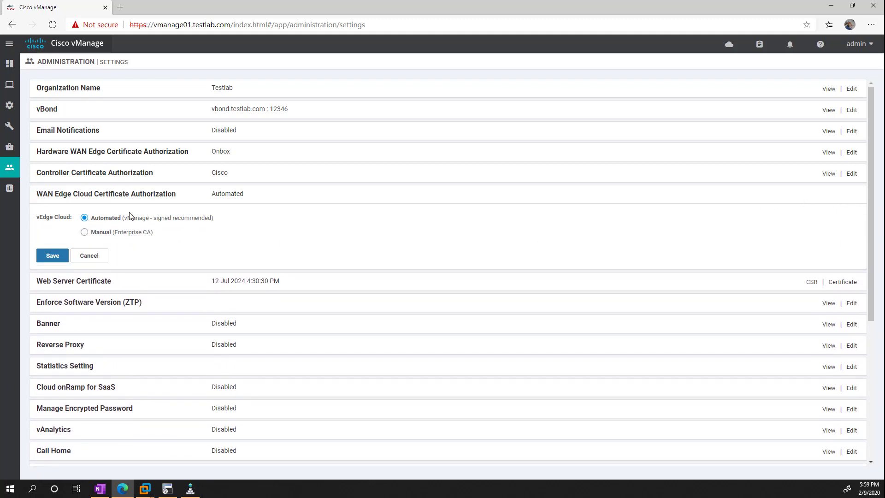
mouse_move(202, 210)
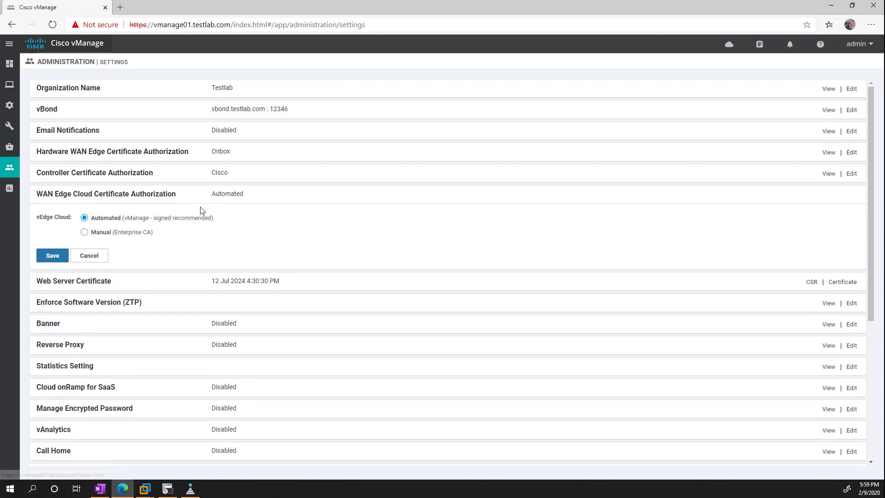
mouse_move(140, 243)
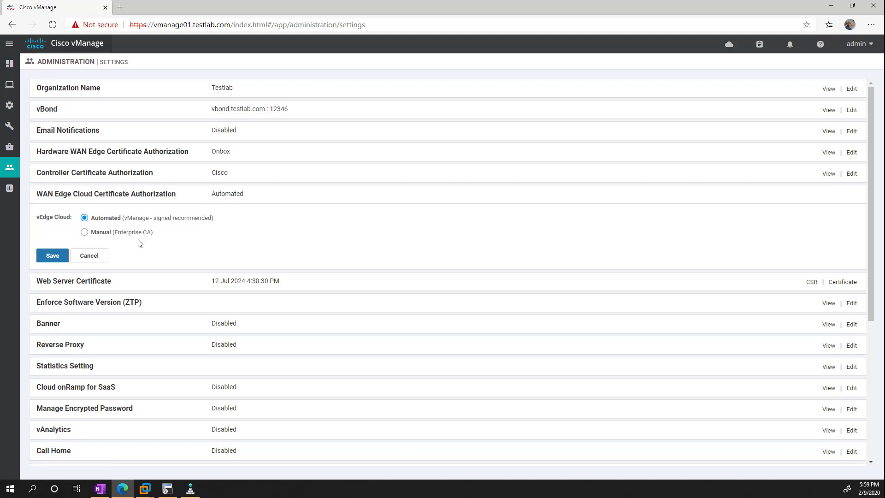
mouse_move(177, 233)
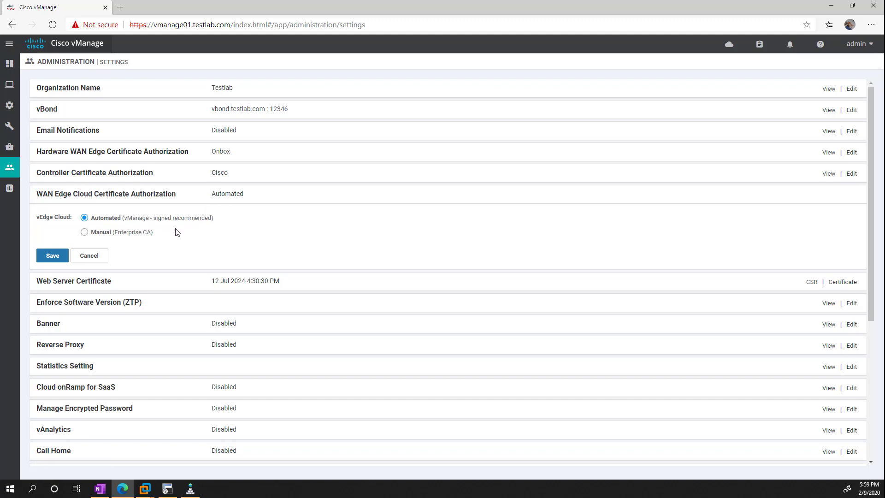
mouse_move(47, 287)
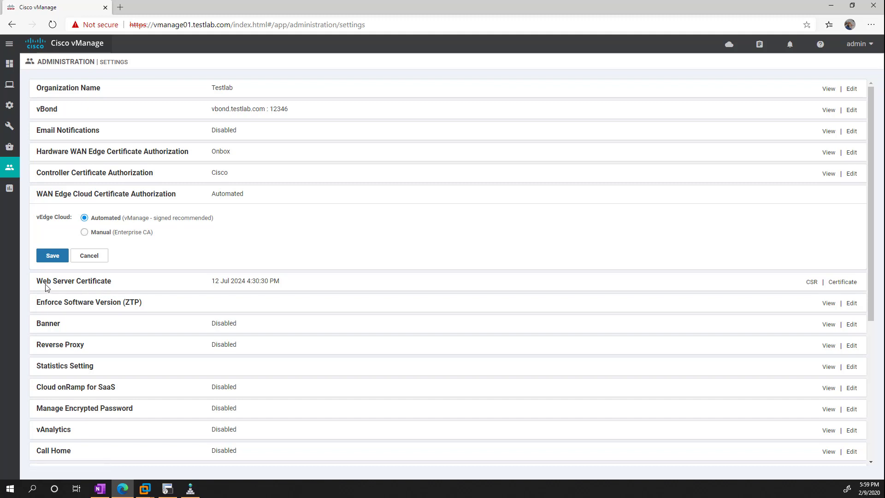
mouse_move(120, 293)
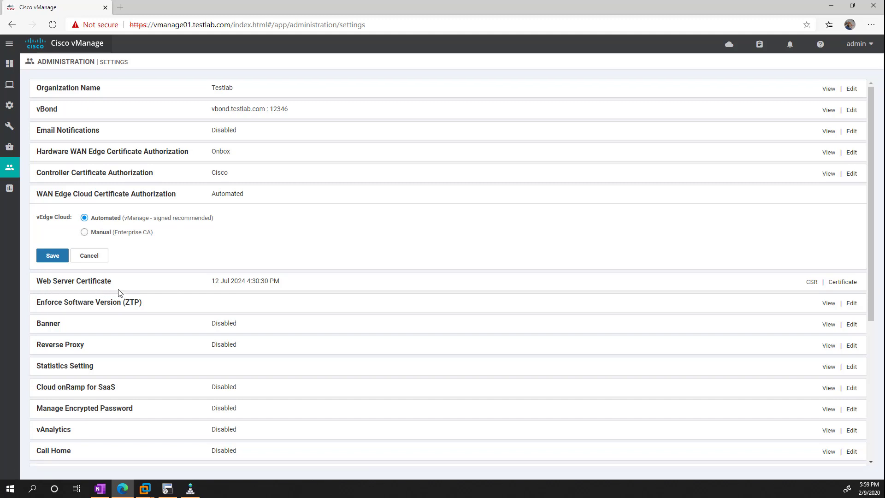
mouse_move(229, 282)
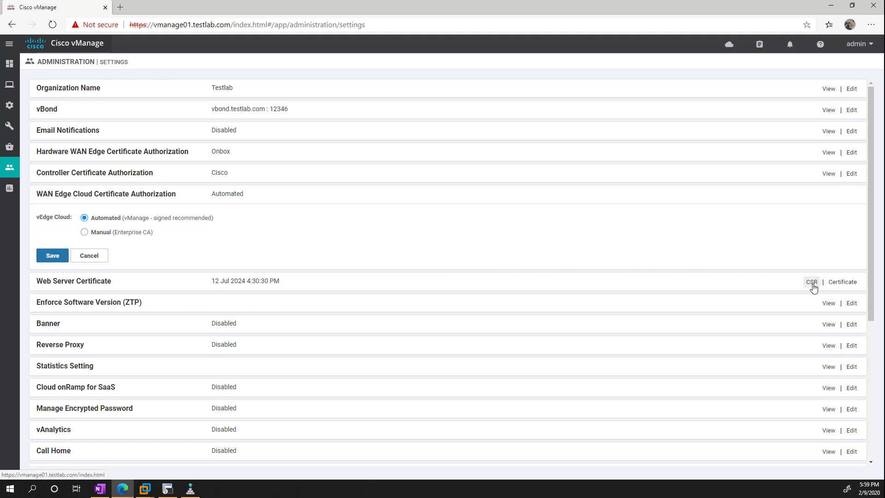
Step: Scroll down the settings list toward the cloud certificate and Smart Account entries
scroll("down", 3)
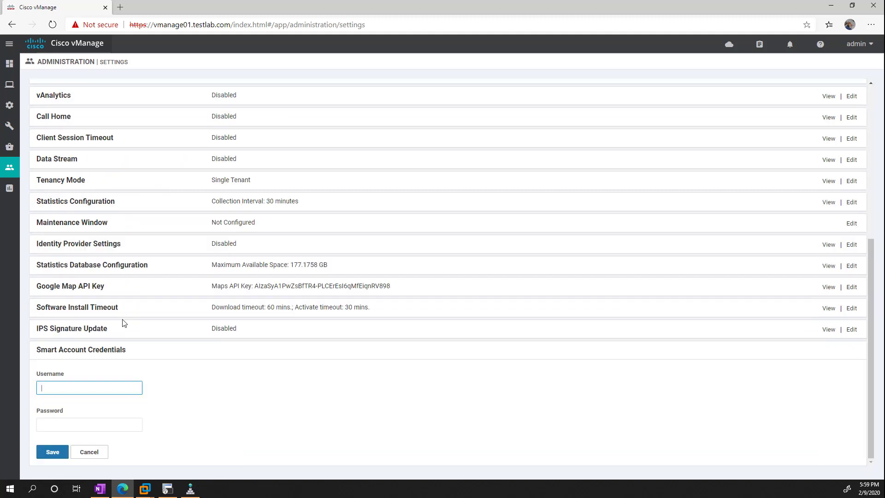
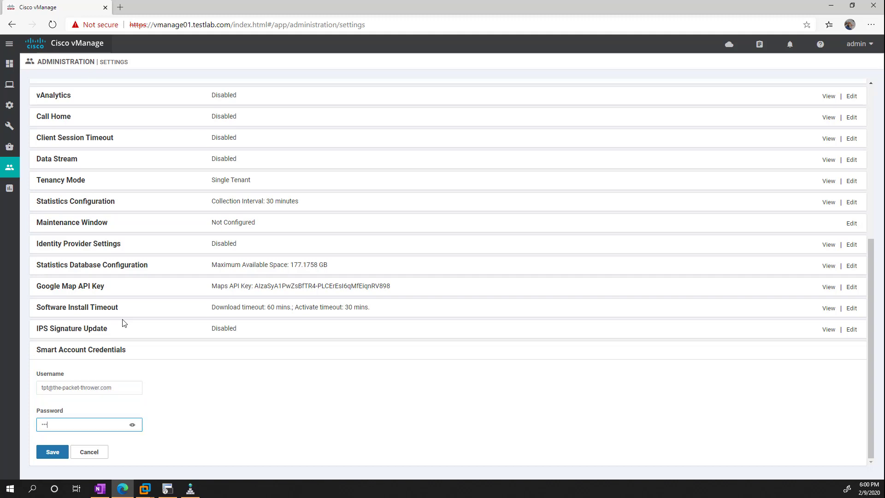
Step: Enter and save the Smart Account username and password under Smart Account Credentials
type("password")
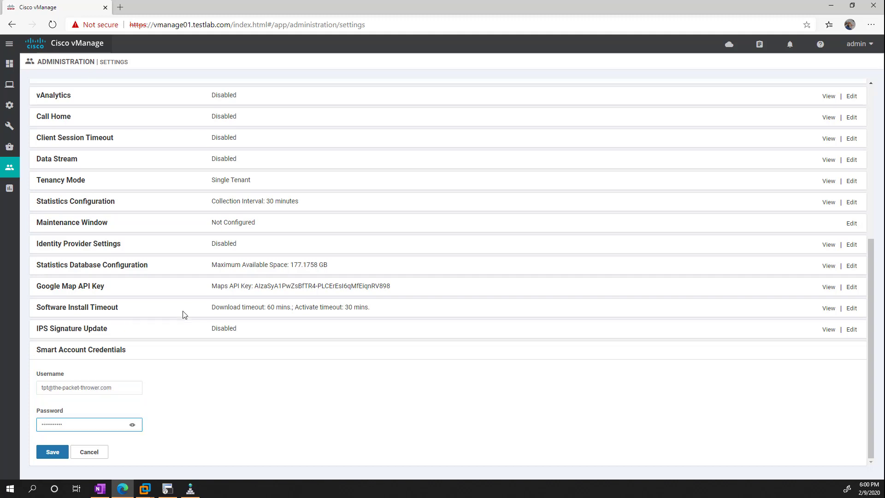
scroll("up", 3)
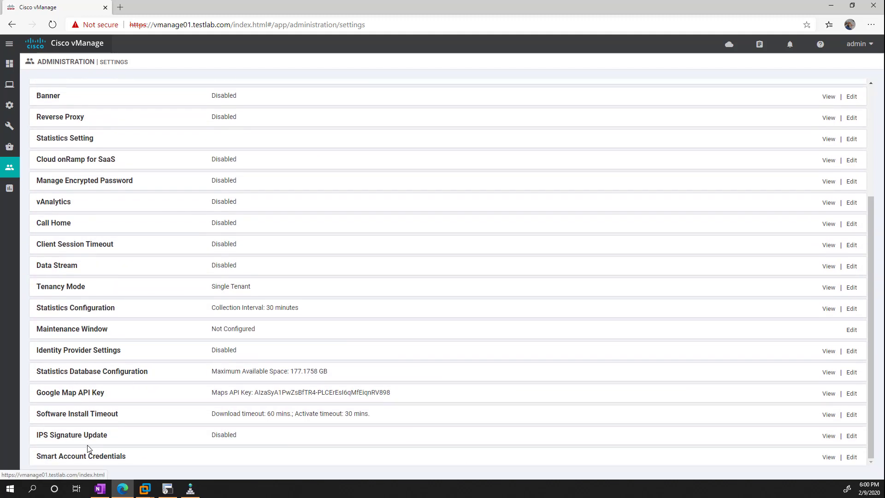
mouse_move(122, 432)
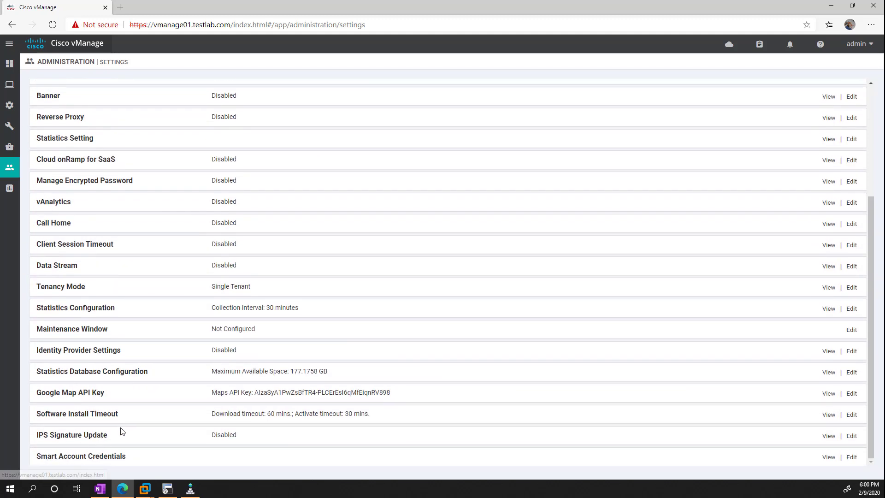
mouse_move(175, 399)
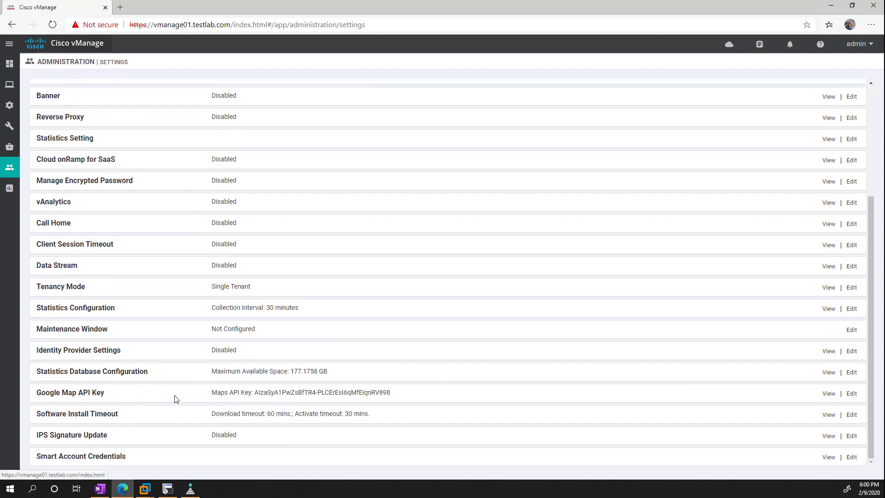
scroll("up", 3)
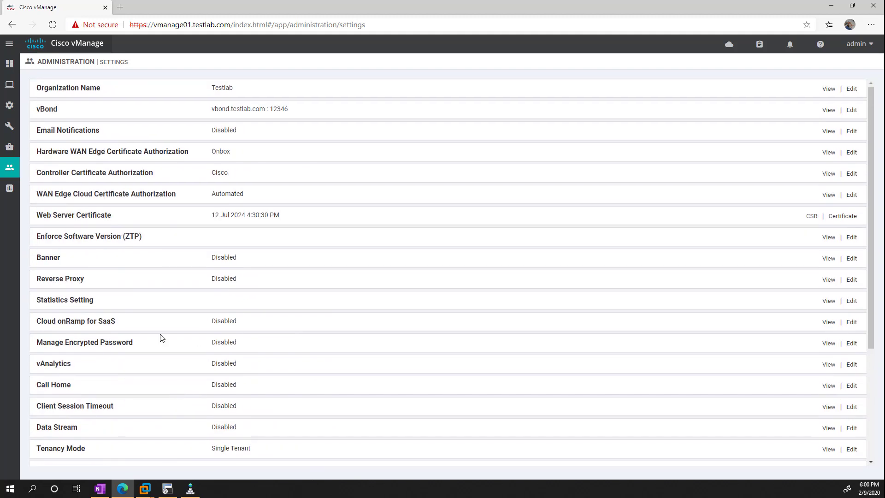
mouse_move(10, 188)
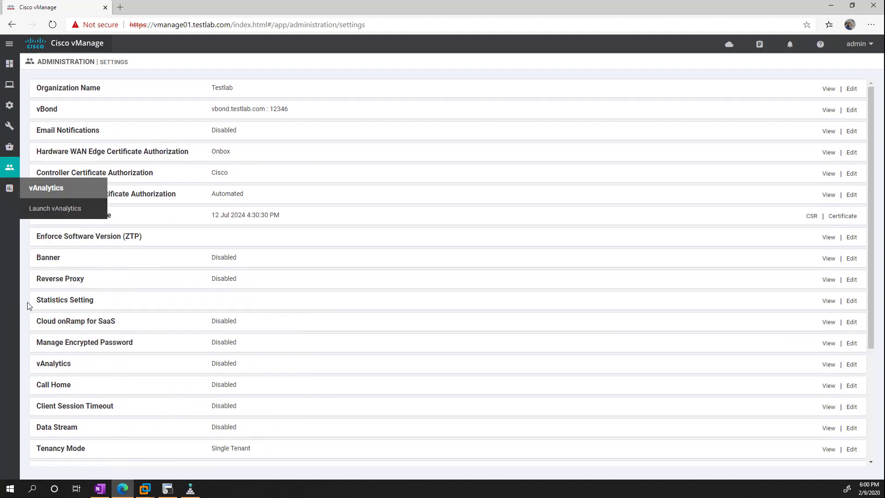
mouse_move(55, 280)
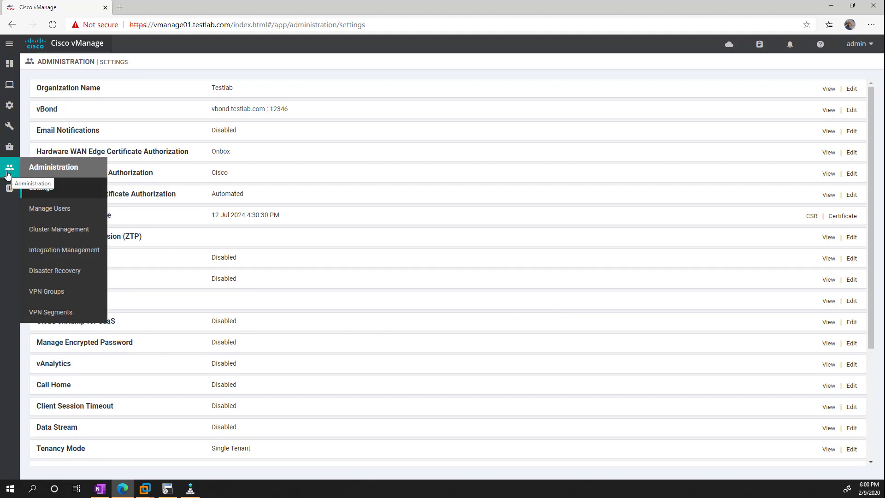
mouse_move(59, 229)
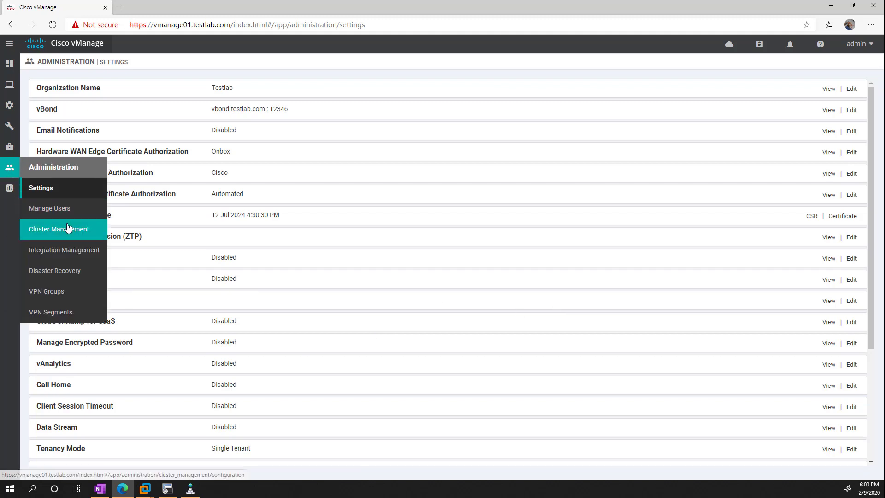
Step: Go to Administration > Cluster Management, bringing up Edit vManage for vManage01
left_click(59, 229)
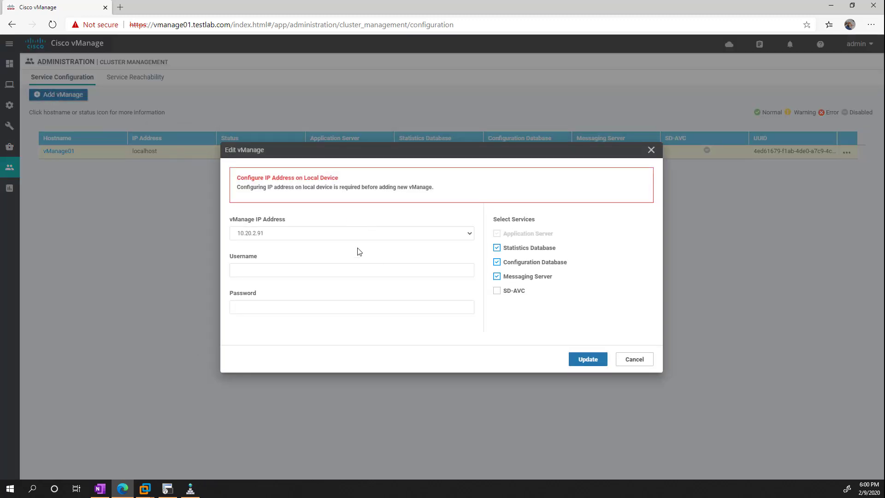
mouse_move(377, 321)
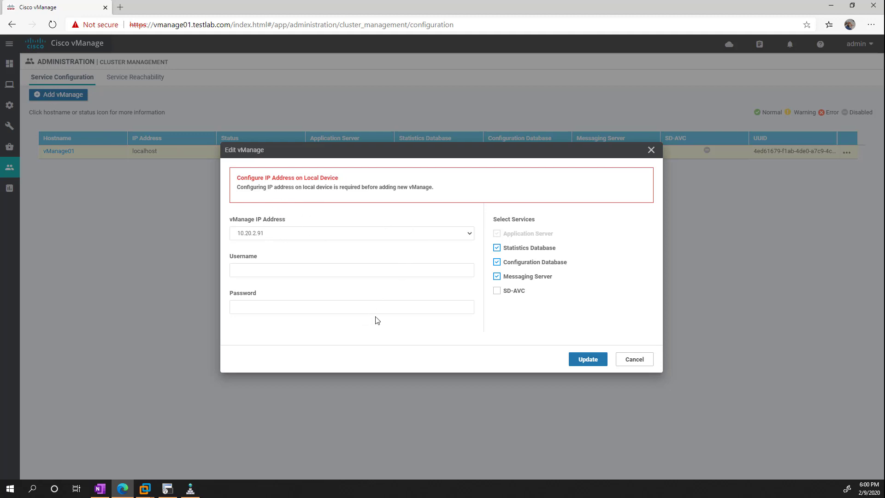
mouse_move(179, 233)
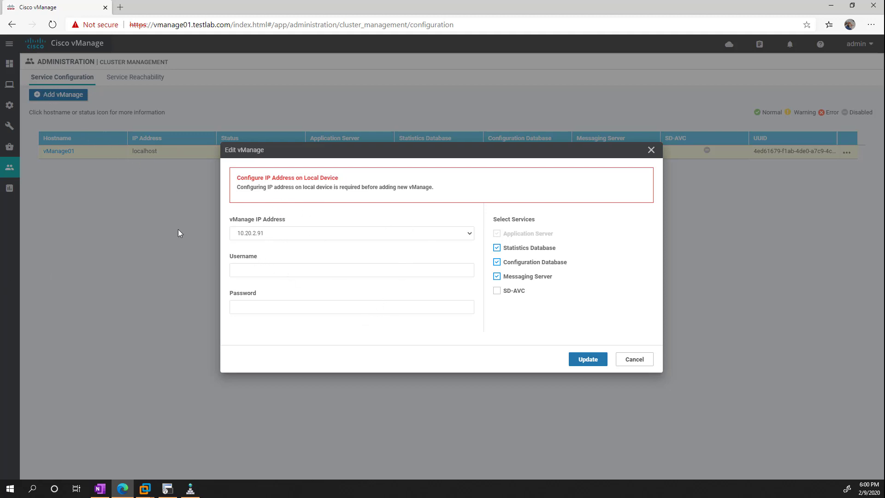
mouse_move(263, 242)
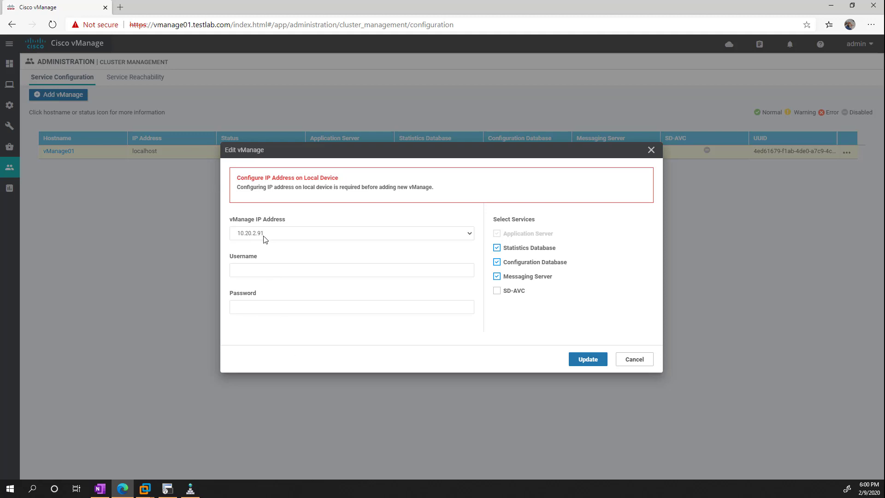
mouse_move(315, 286)
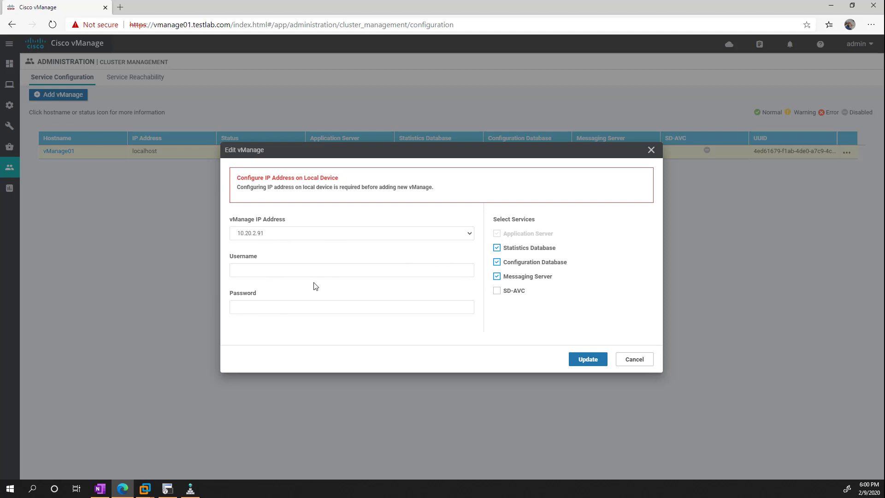
mouse_move(506, 273)
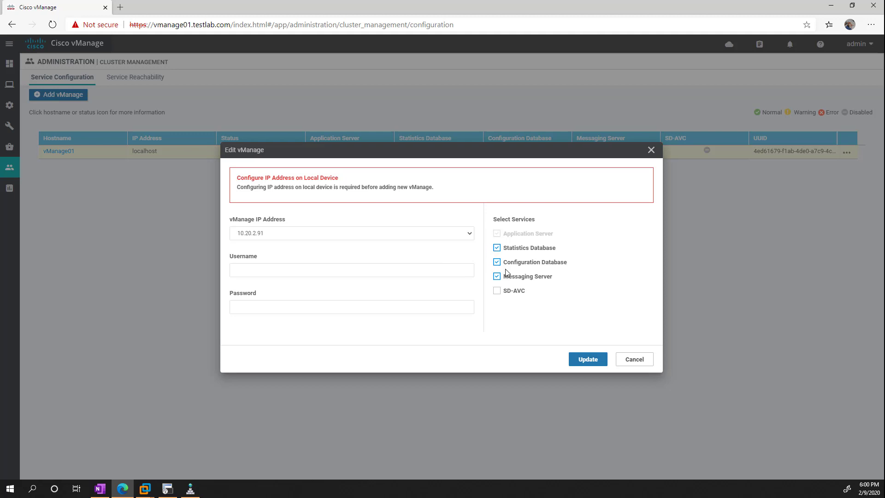
mouse_move(542, 238)
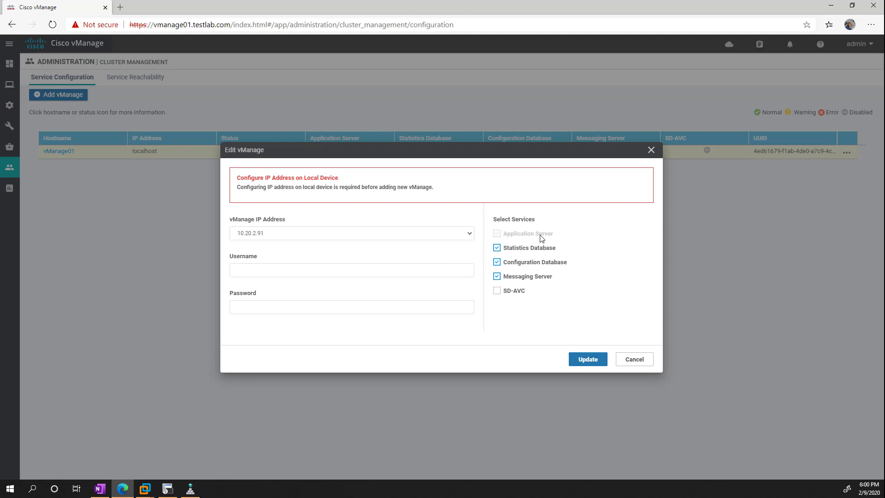
mouse_move(545, 261)
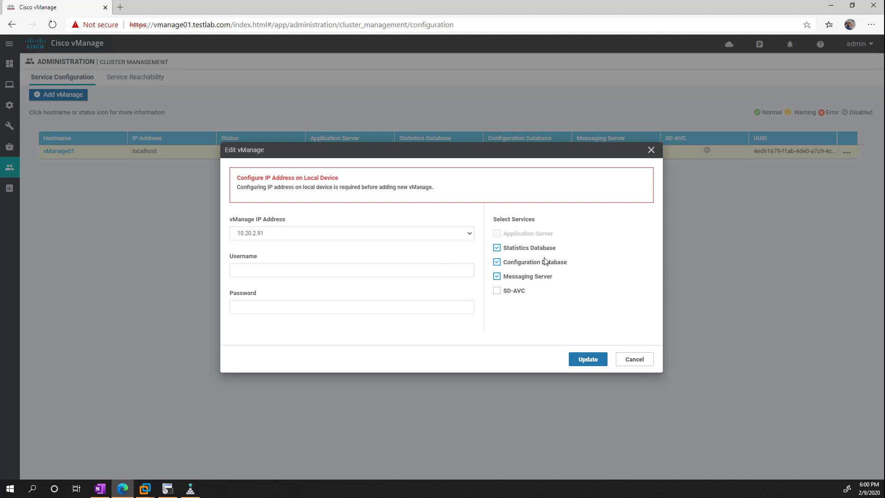
mouse_move(483, 312)
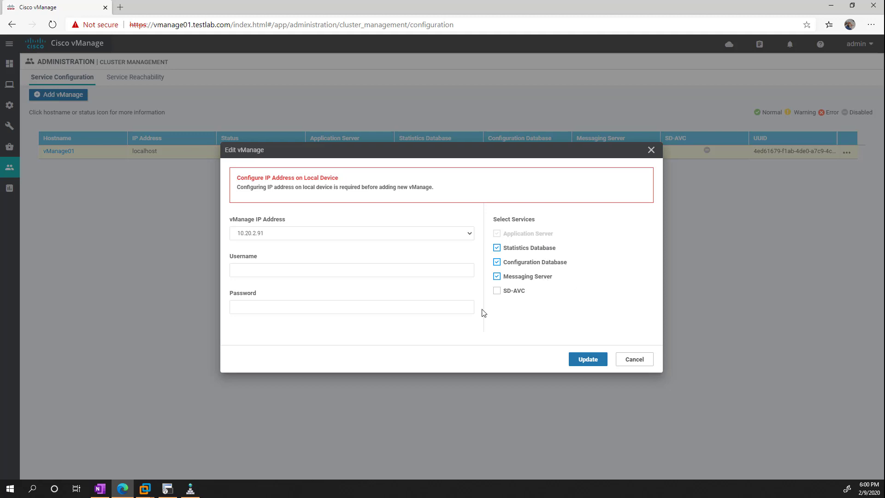
mouse_move(499, 298)
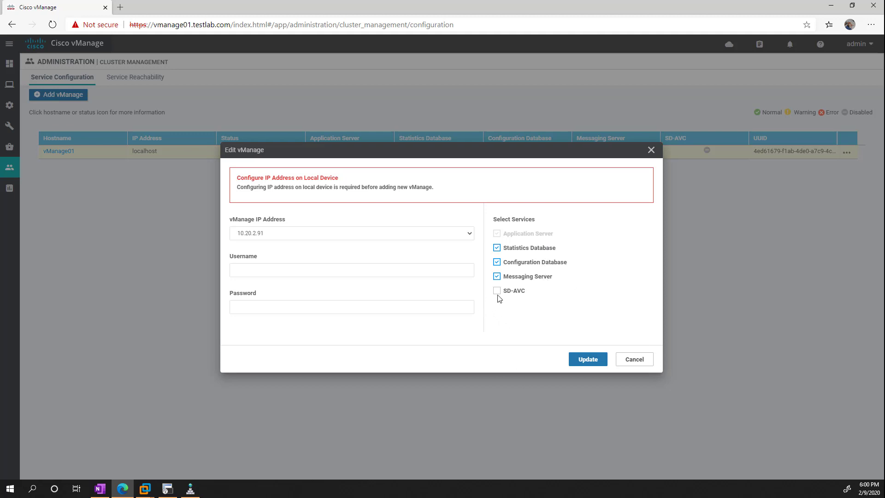
Step: Set vManage01 to 10.20.2.91 with SD-AVC enabled, enter admin credentials, and update
left_click(496, 291)
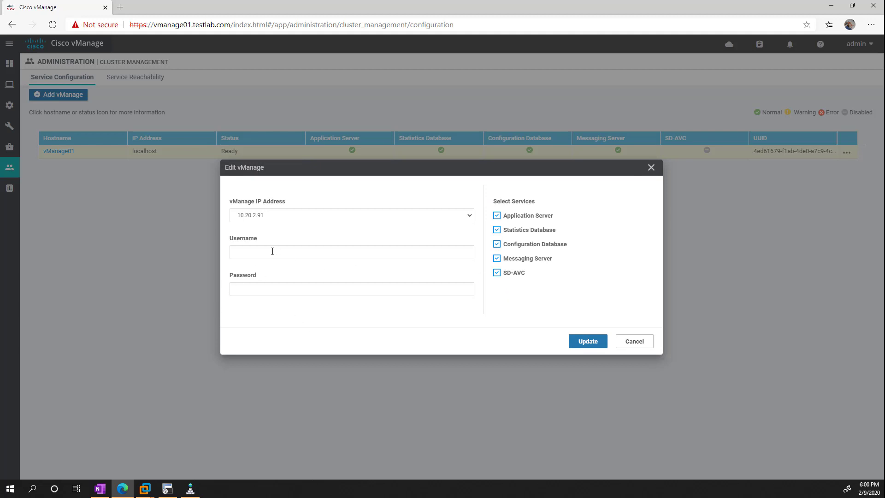
left_click(351, 251)
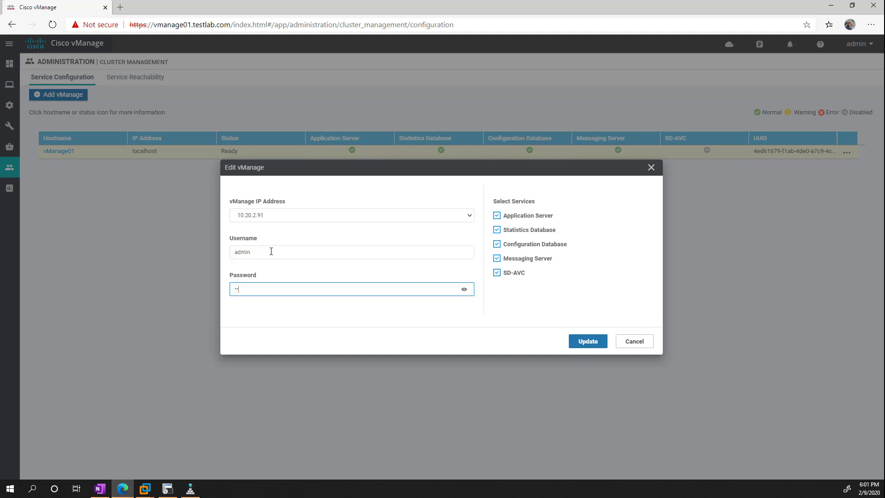
type("password")
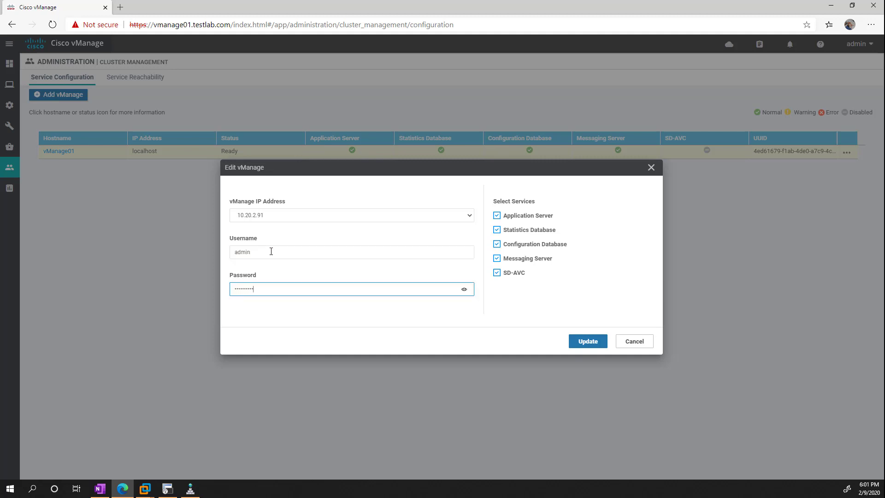
left_click(634, 341)
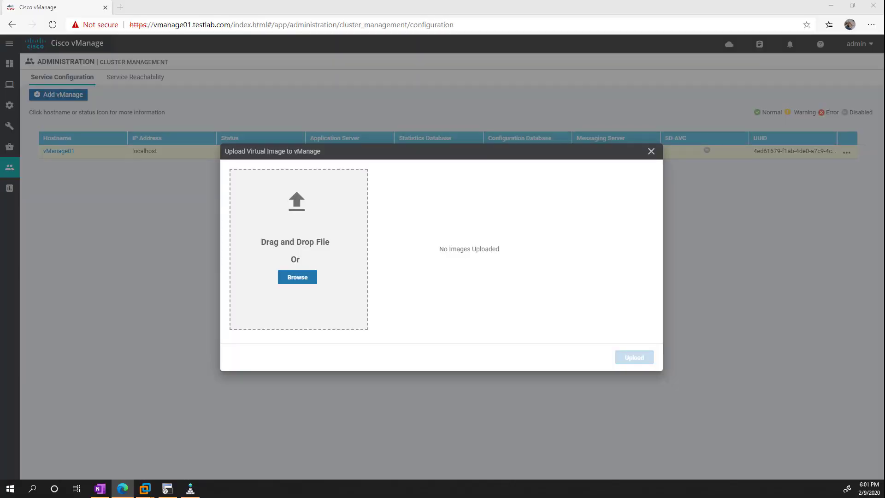
Step: Browse to vmanage-sdavc.2.2.1.tar.gz and upload it as the SD-AVC virtual image
left_click(296, 278)
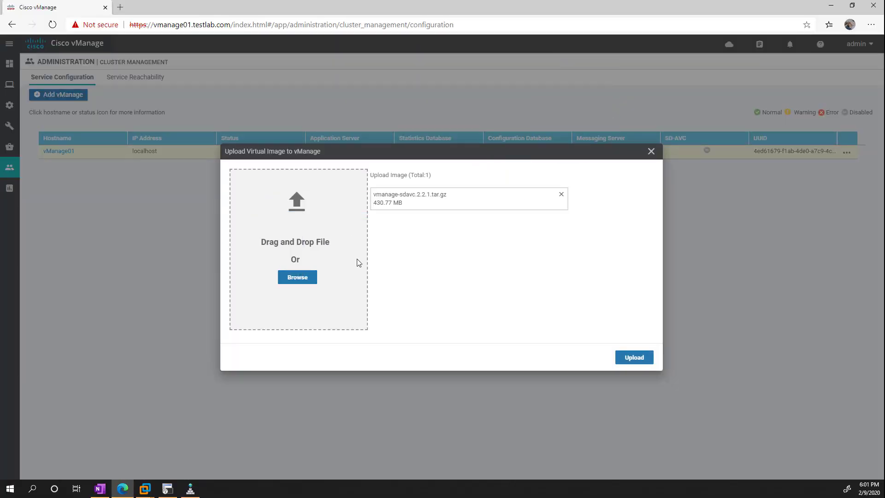
left_click(633, 357)
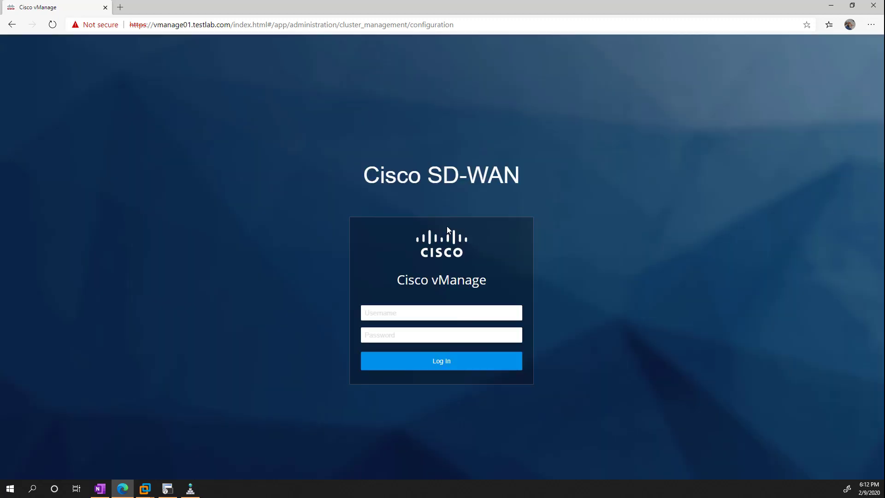
Step: Log in as admin and go back to Cluster Management showing vManage01 Ready
type("admin")
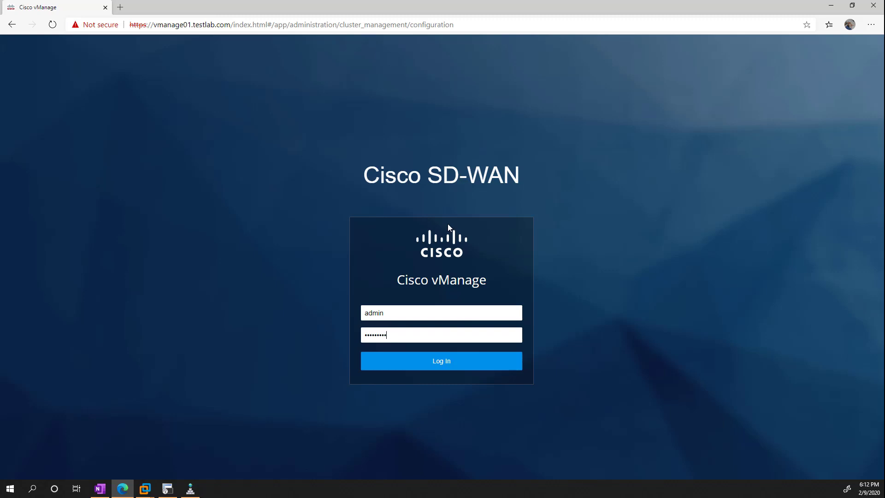
left_click(441, 361)
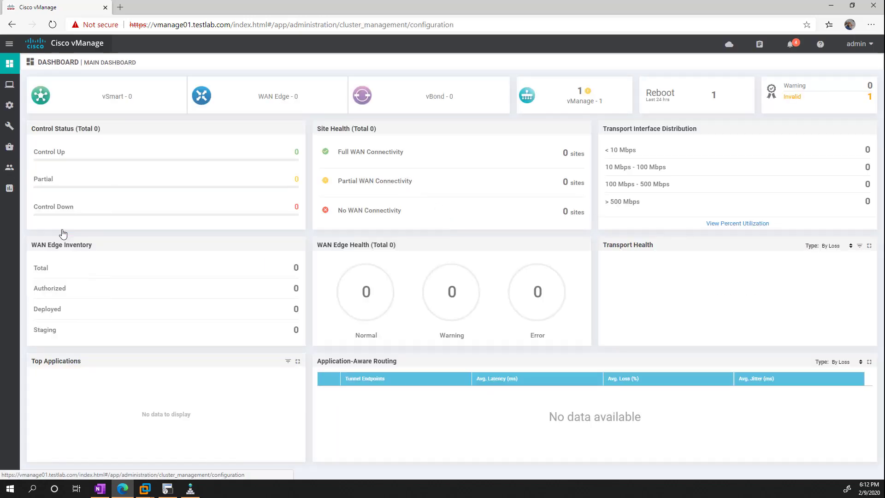
left_click(10, 167)
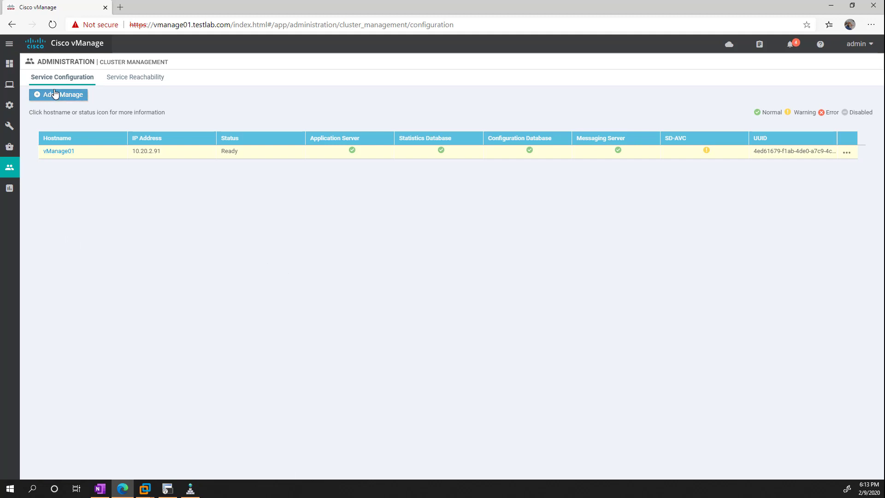
Step: Add vManage 10.20.2.92 with all services selected and confirm the restart warning
left_click(58, 94)
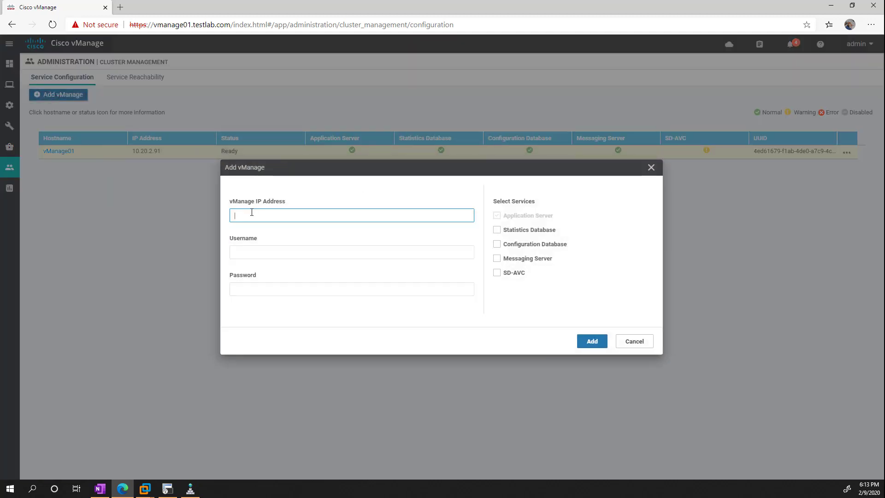
type("10.20.2")
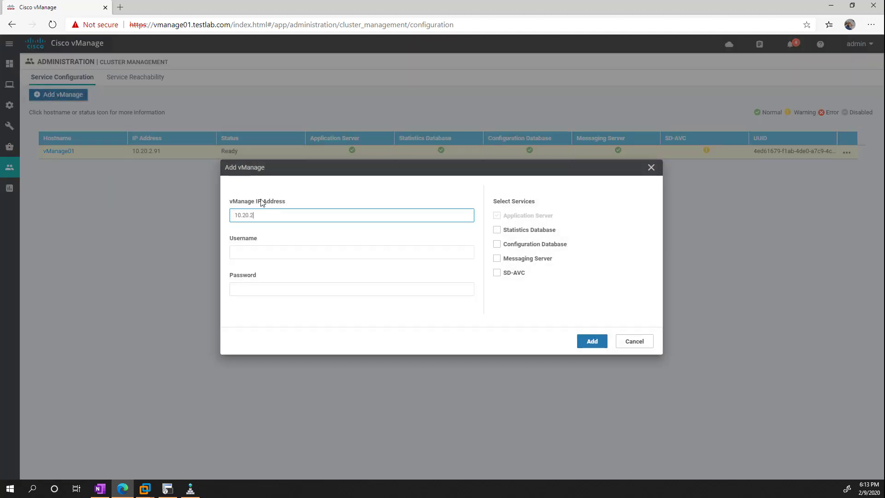
type(".92")
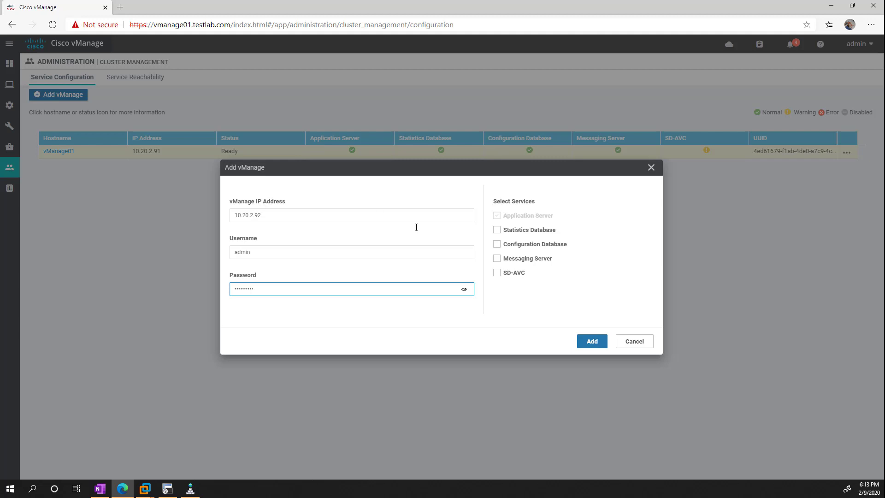
left_click(496, 243)
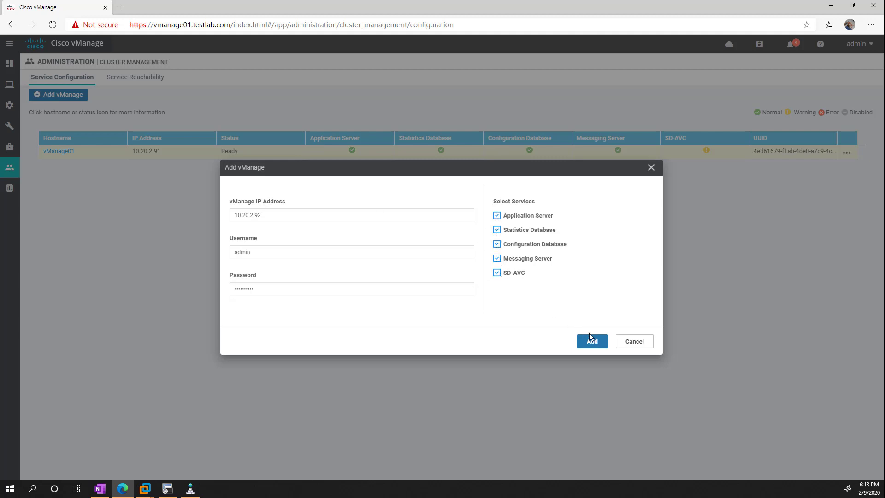
mouse_move(546, 329)
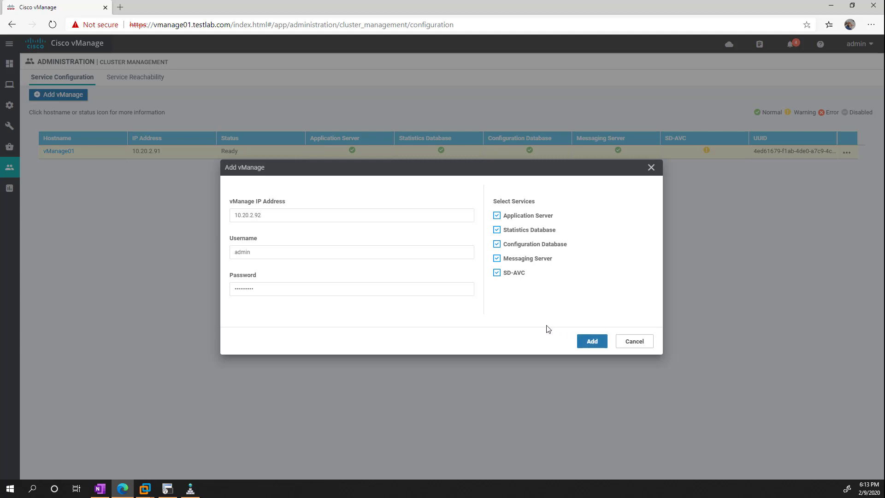
left_click(591, 341)
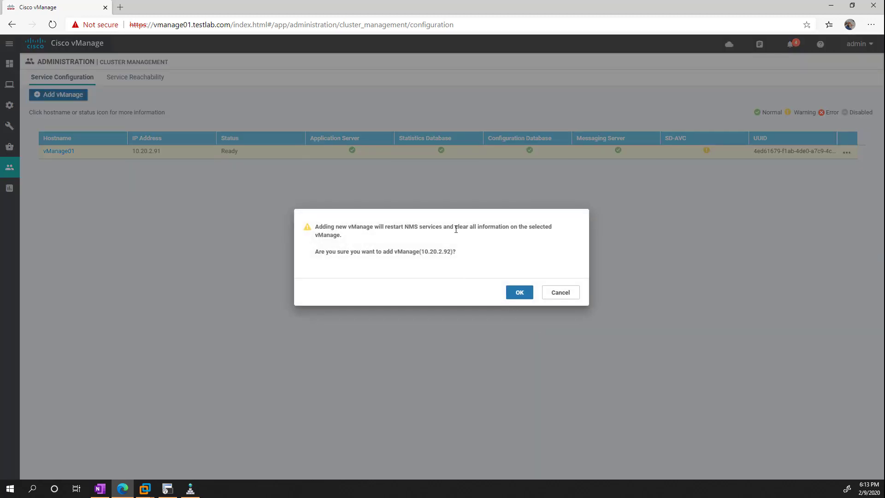
left_click(518, 292)
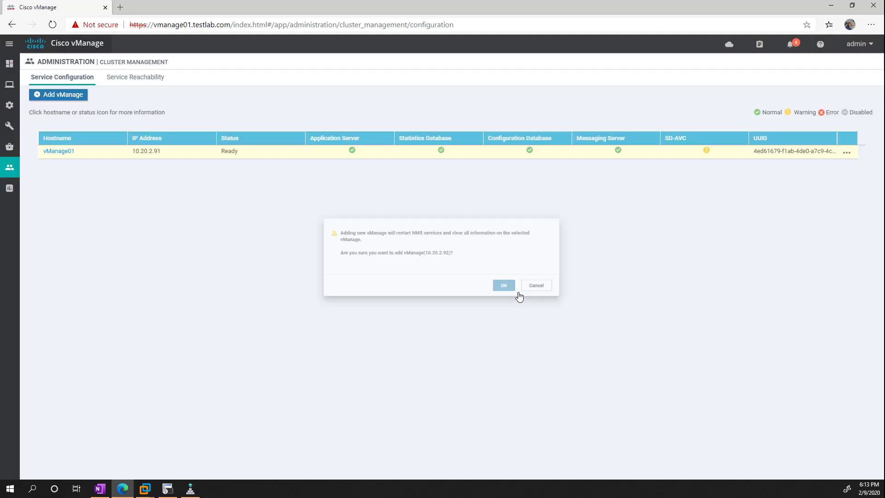
left_click(503, 285)
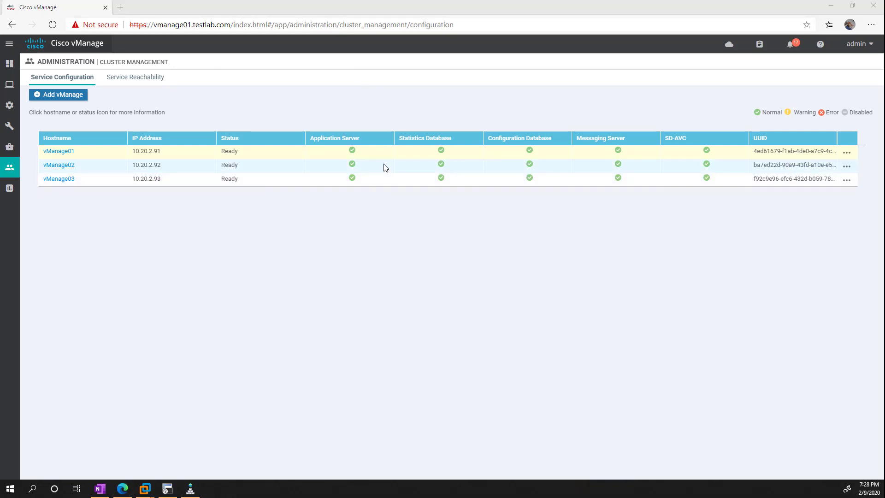
mouse_move(466, 322)
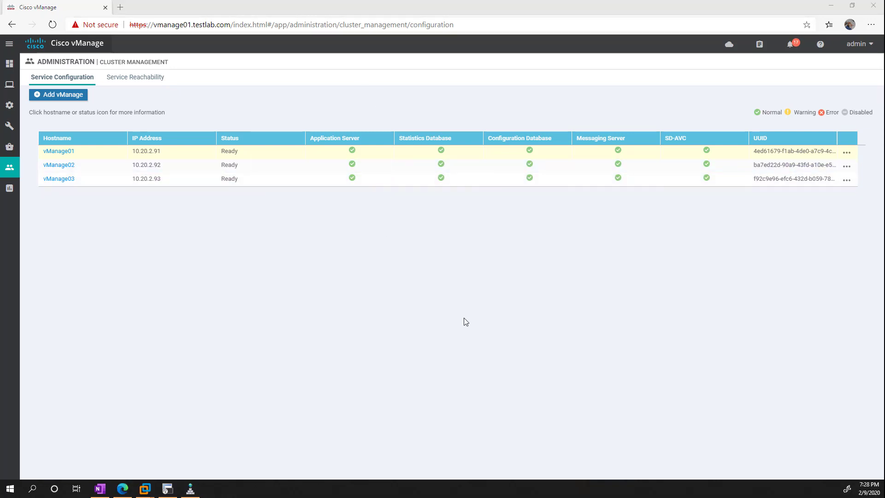
mouse_move(83, 232)
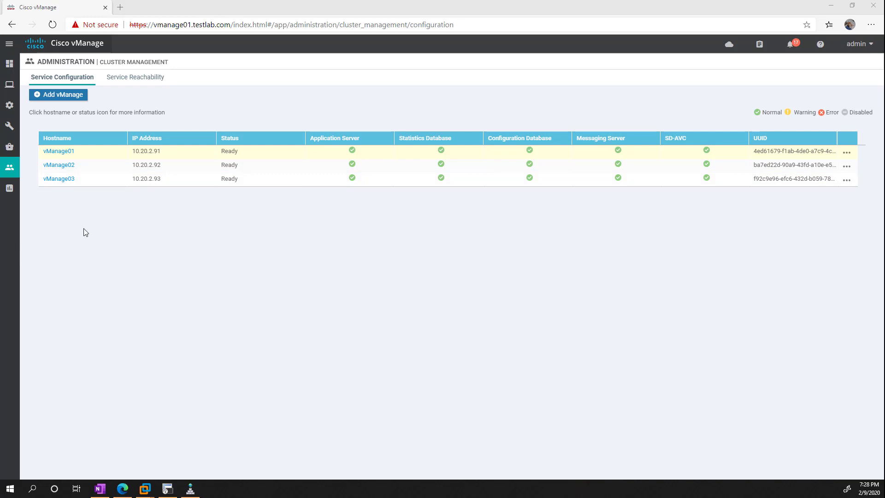
mouse_move(307, 202)
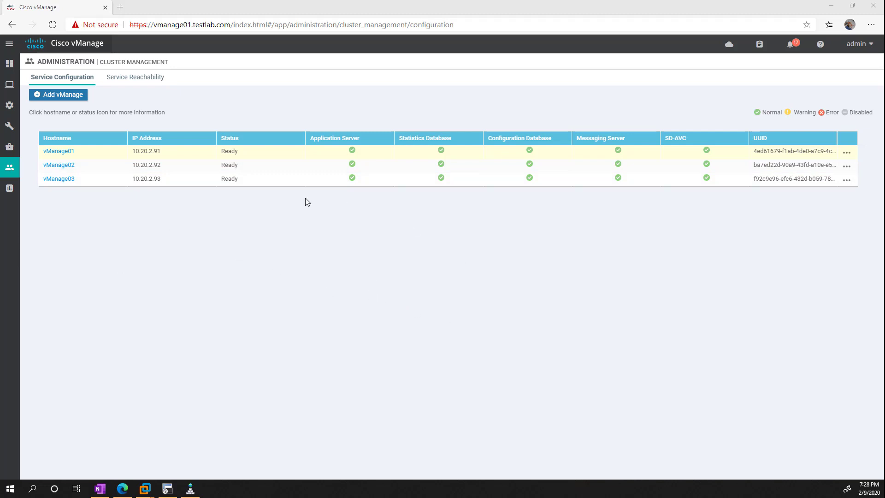
mouse_move(332, 132)
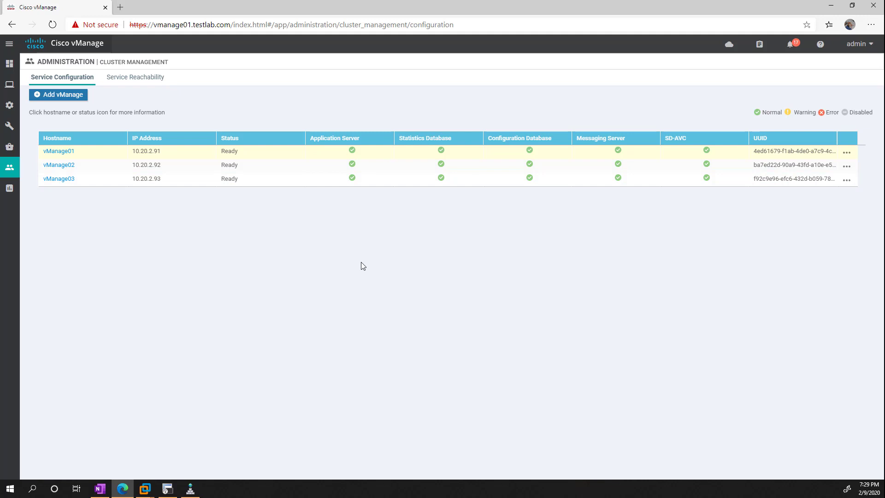
mouse_move(110, 238)
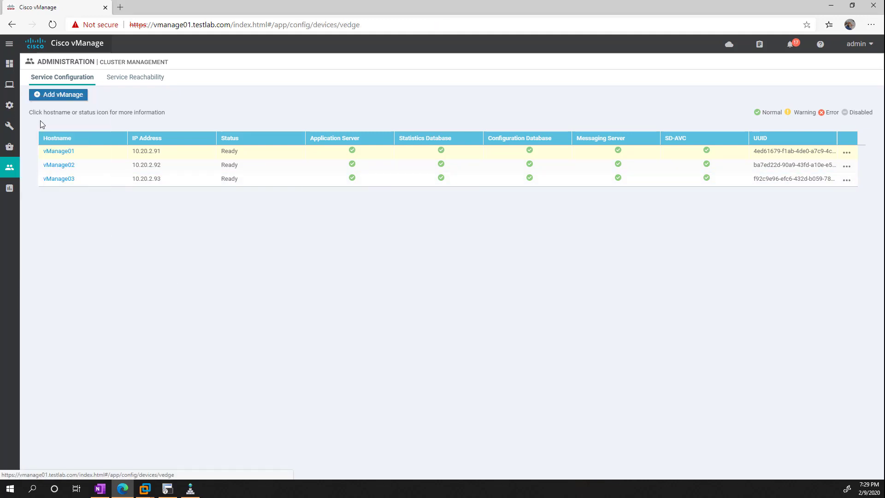
Step: From Configuration > Devices, run Sync Smart Account with Validate checked to pull WAN edge devices
left_click(9, 106)
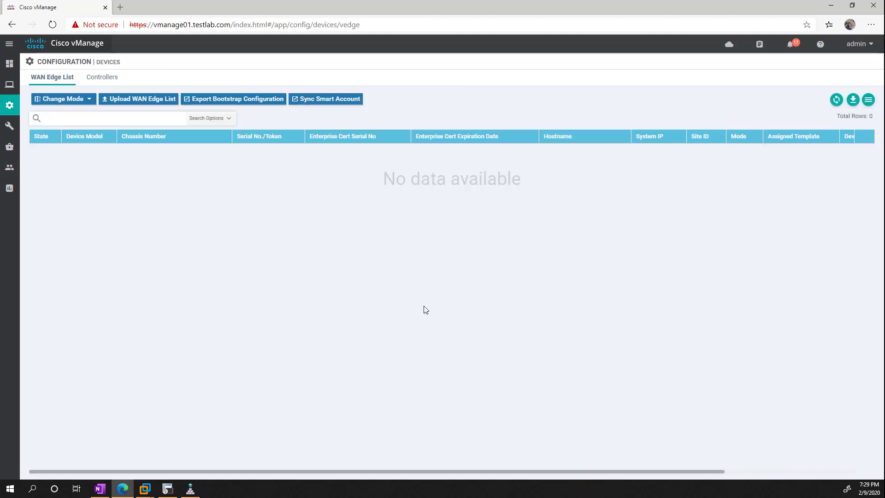
mouse_move(304, 239)
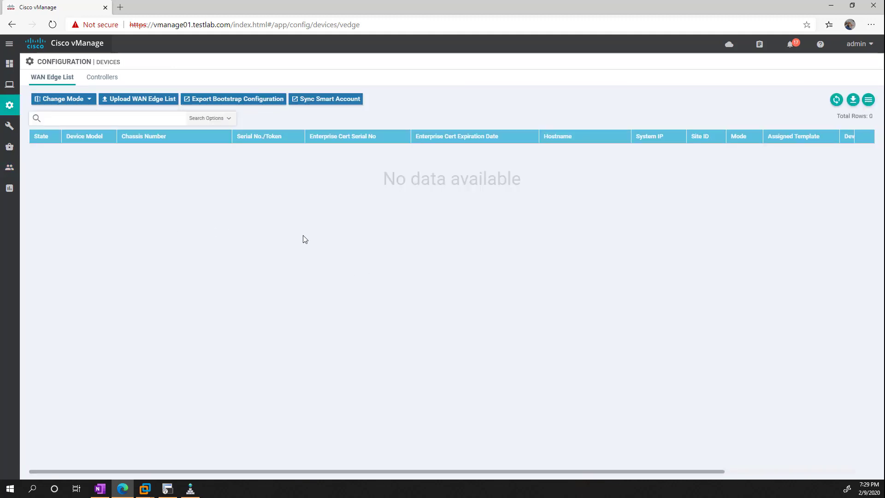
left_click(325, 99)
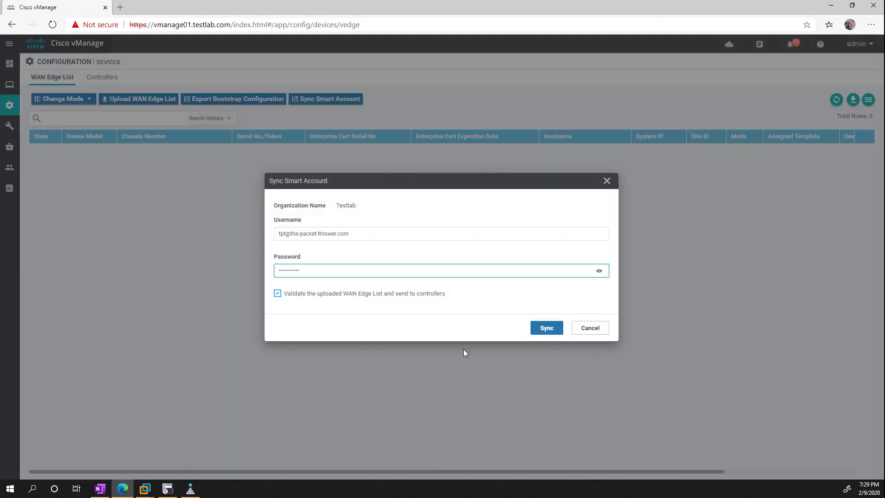
left_click(544, 329)
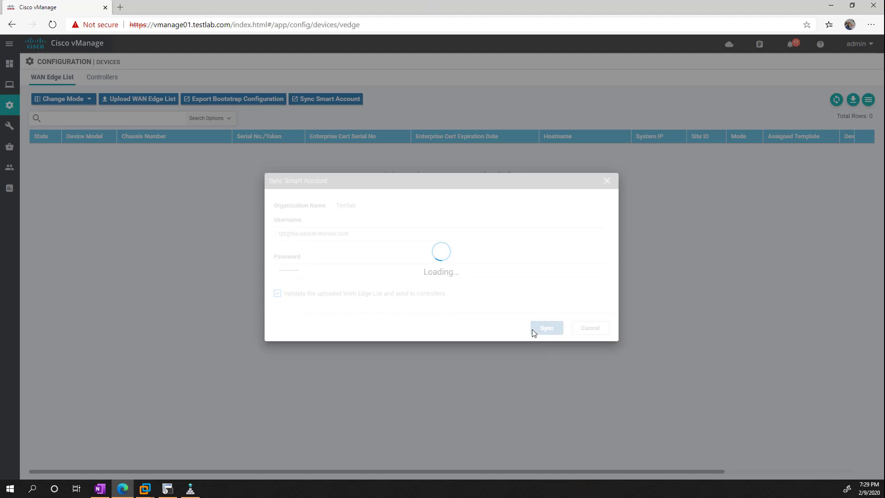
left_click(545, 329)
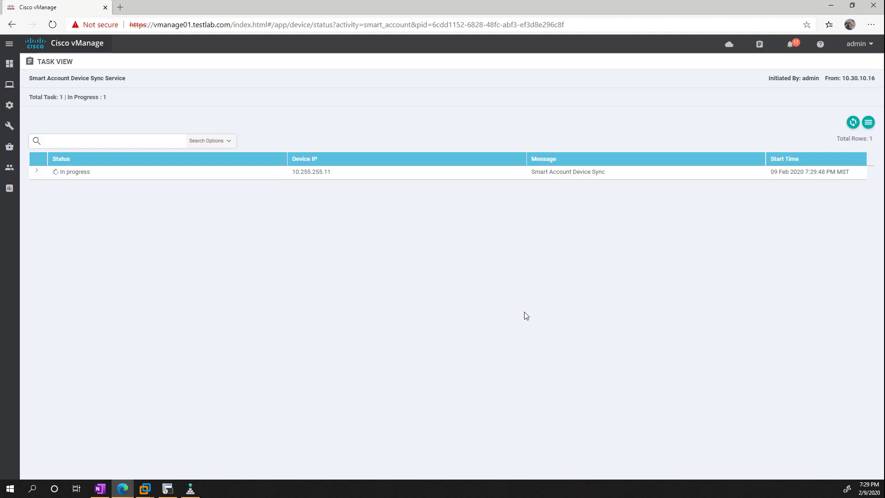
mouse_move(150, 254)
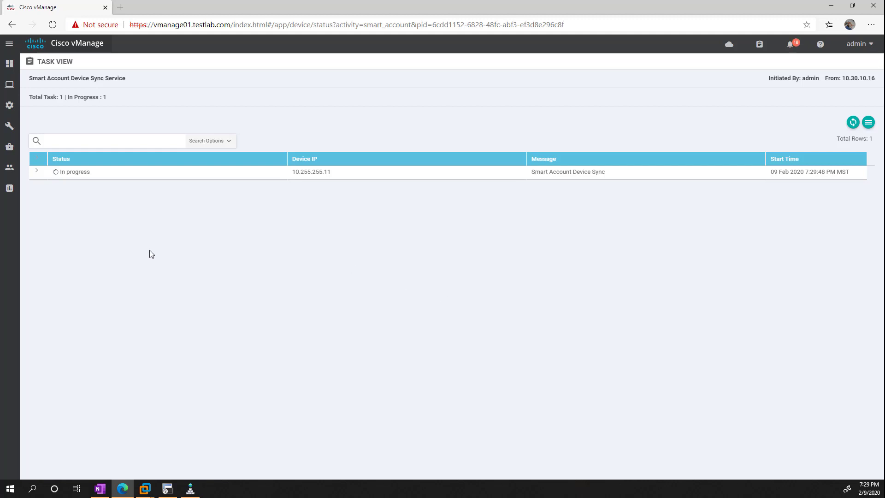
mouse_move(388, 280)
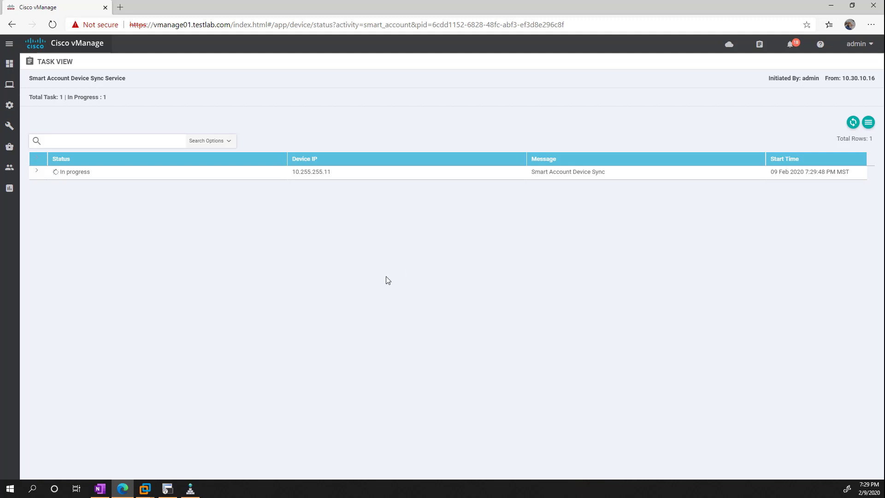
mouse_move(513, 255)
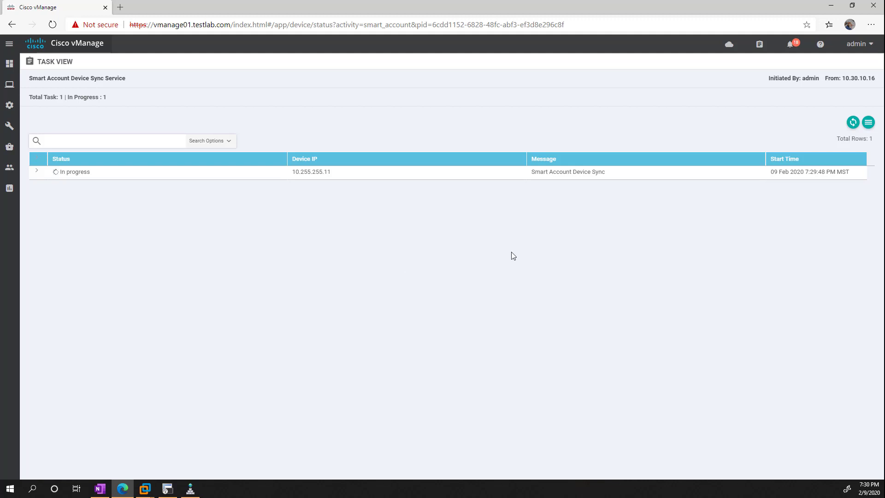
mouse_move(261, 232)
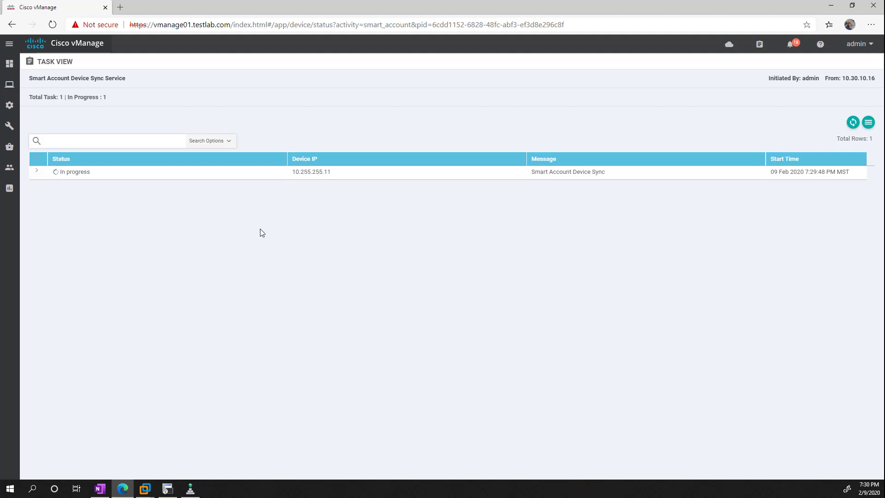
mouse_move(548, 242)
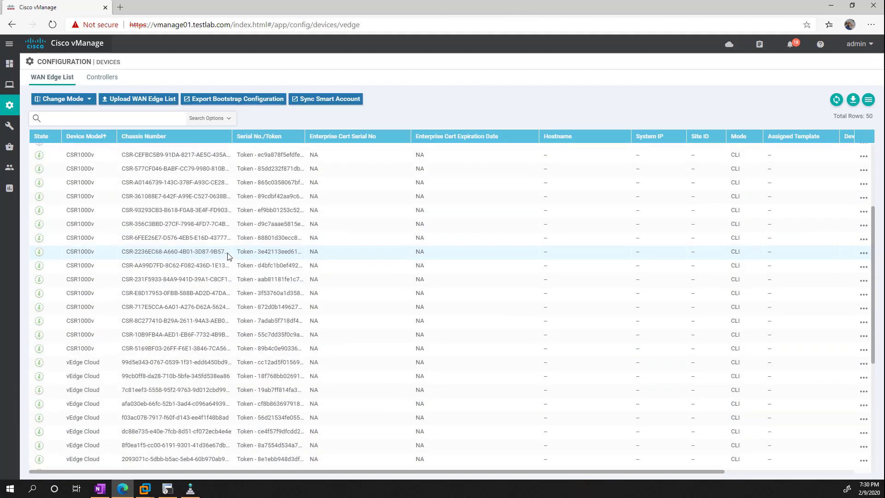
Step: Scroll through the 50 synced CSR1000v and vEdge Cloud devices in the WAN Edge List
scroll("up", 3)
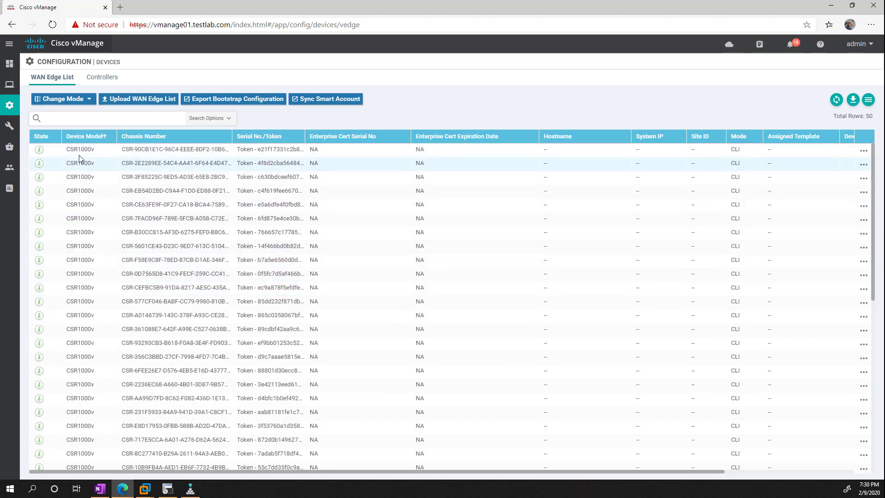
scroll("down", 3)
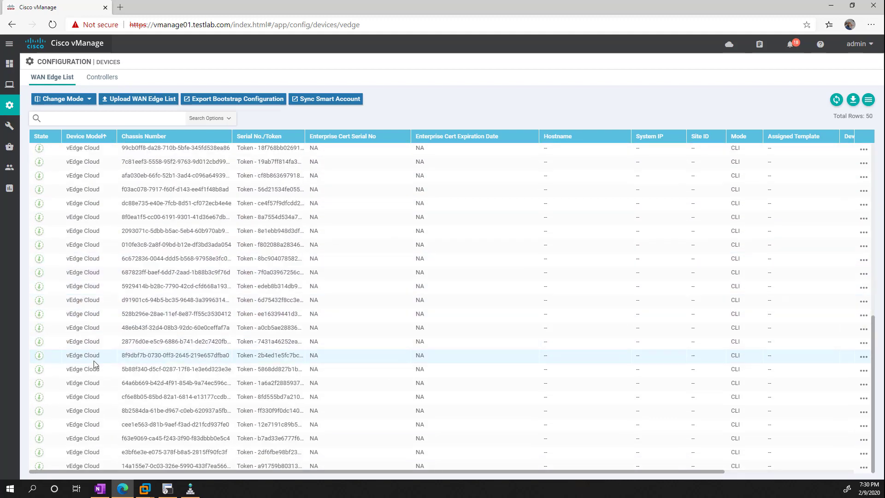
mouse_move(405, 383)
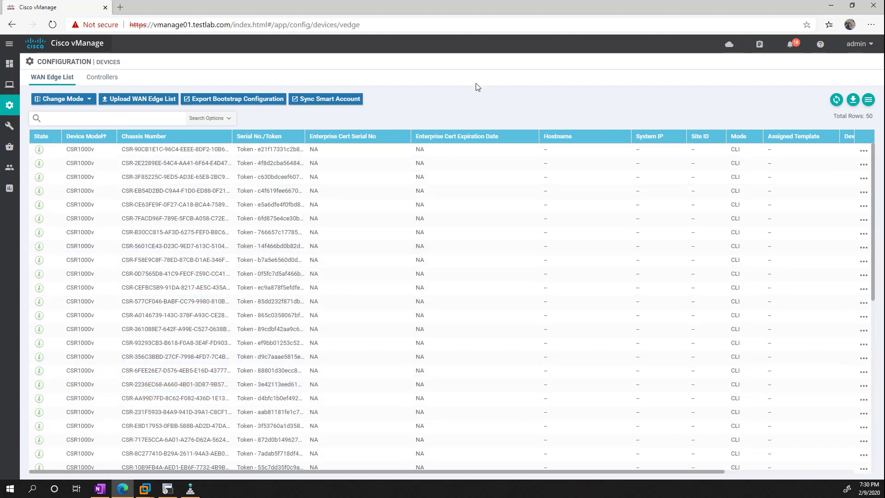
mouse_move(391, 89)
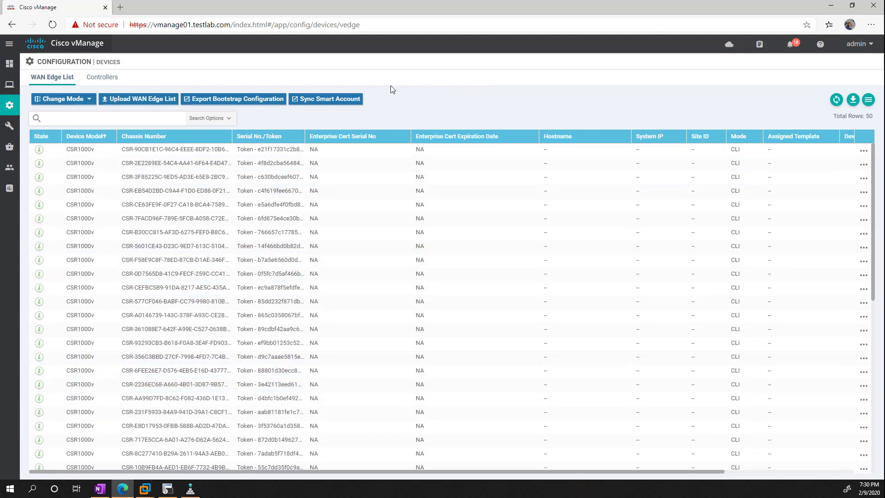
mouse_move(121, 61)
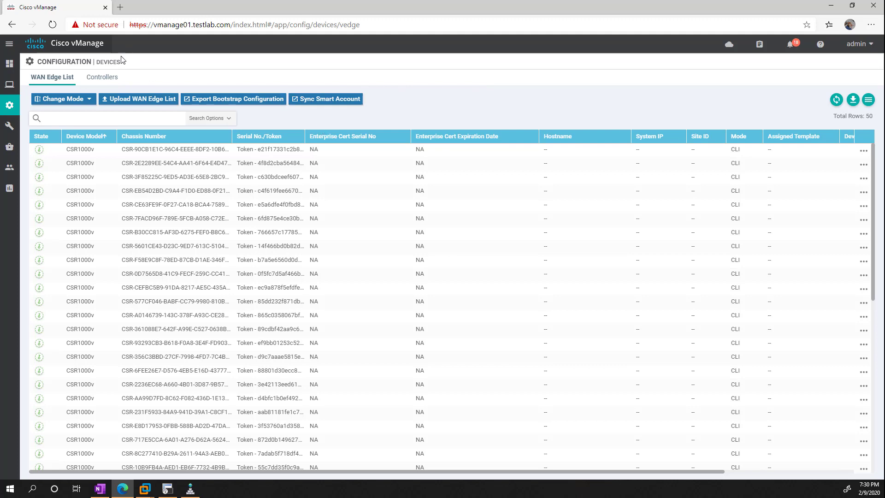
Step: Show the Controllers list with vManage01, vManage02 and vManage03 all In Sync
left_click(102, 77)
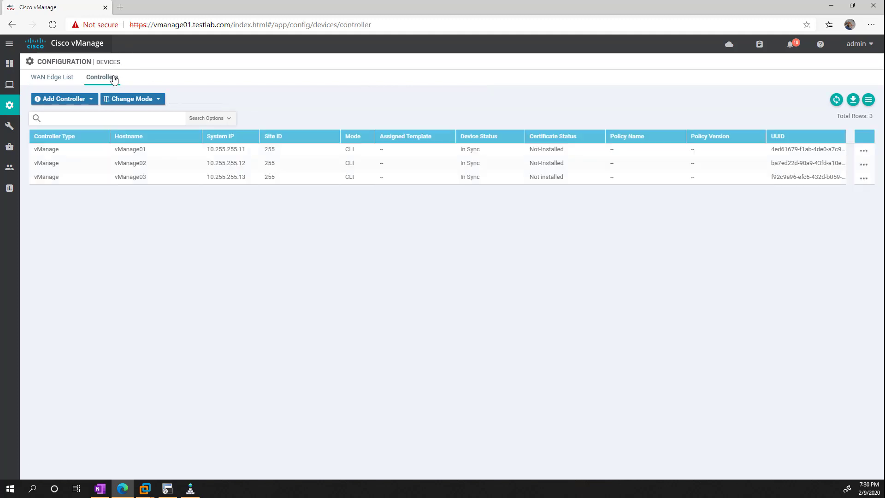
mouse_move(67, 250)
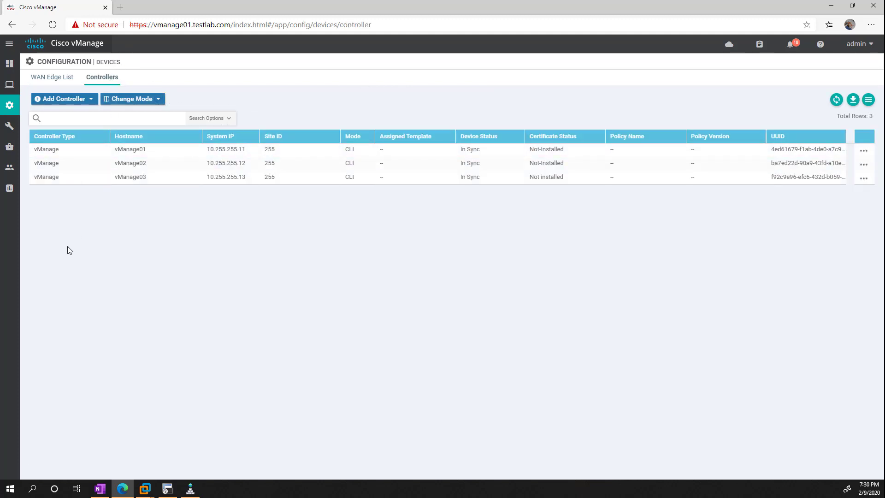
mouse_move(77, 247)
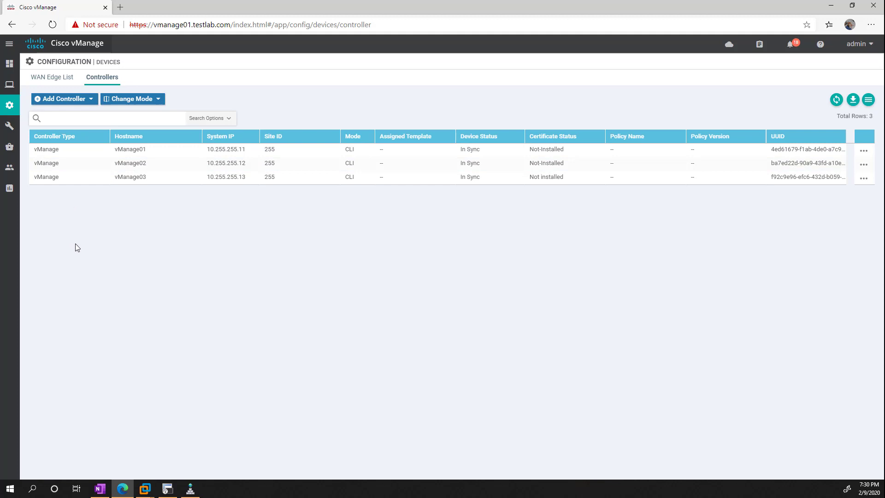
mouse_move(82, 228)
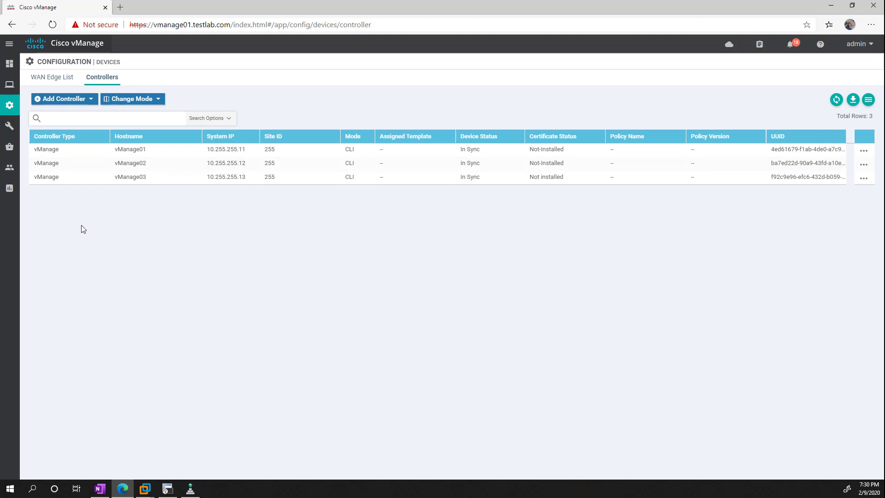